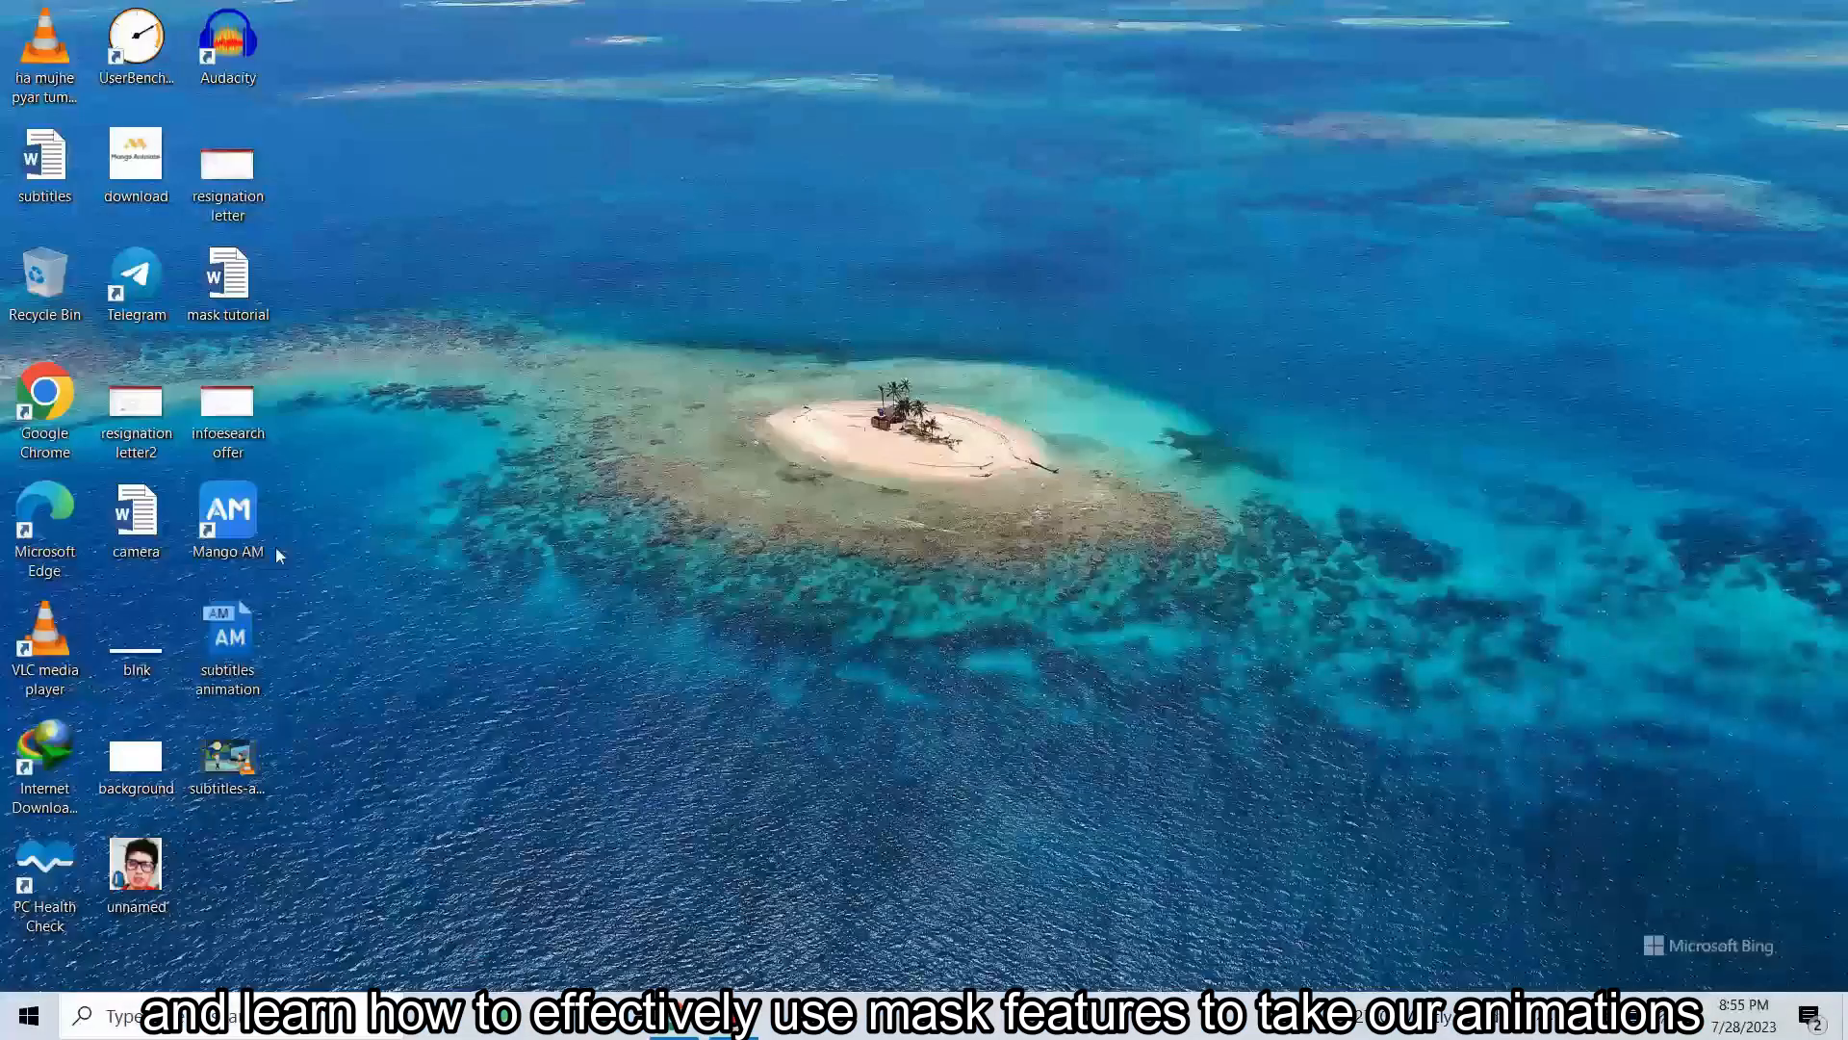
Step: Launch Mango Animation Maker from its desktop shortcut
double_click(227, 510)
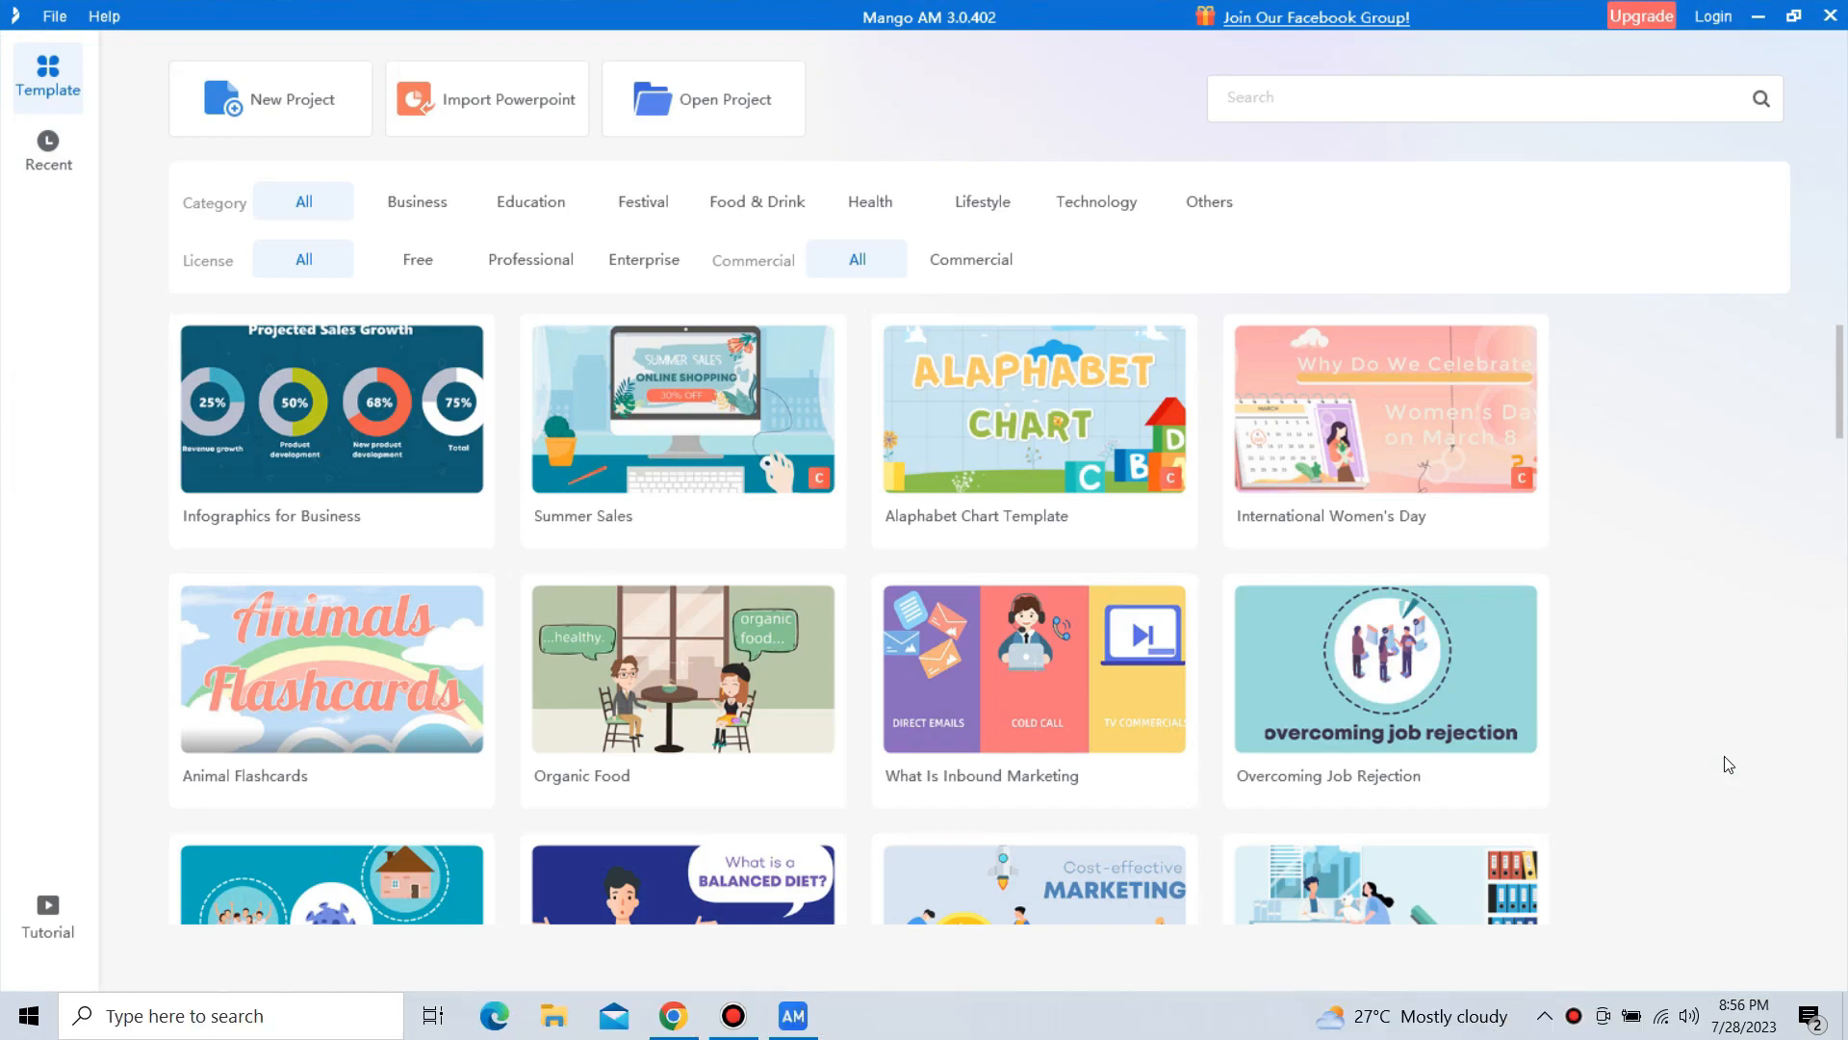
mouse_move(269, 98)
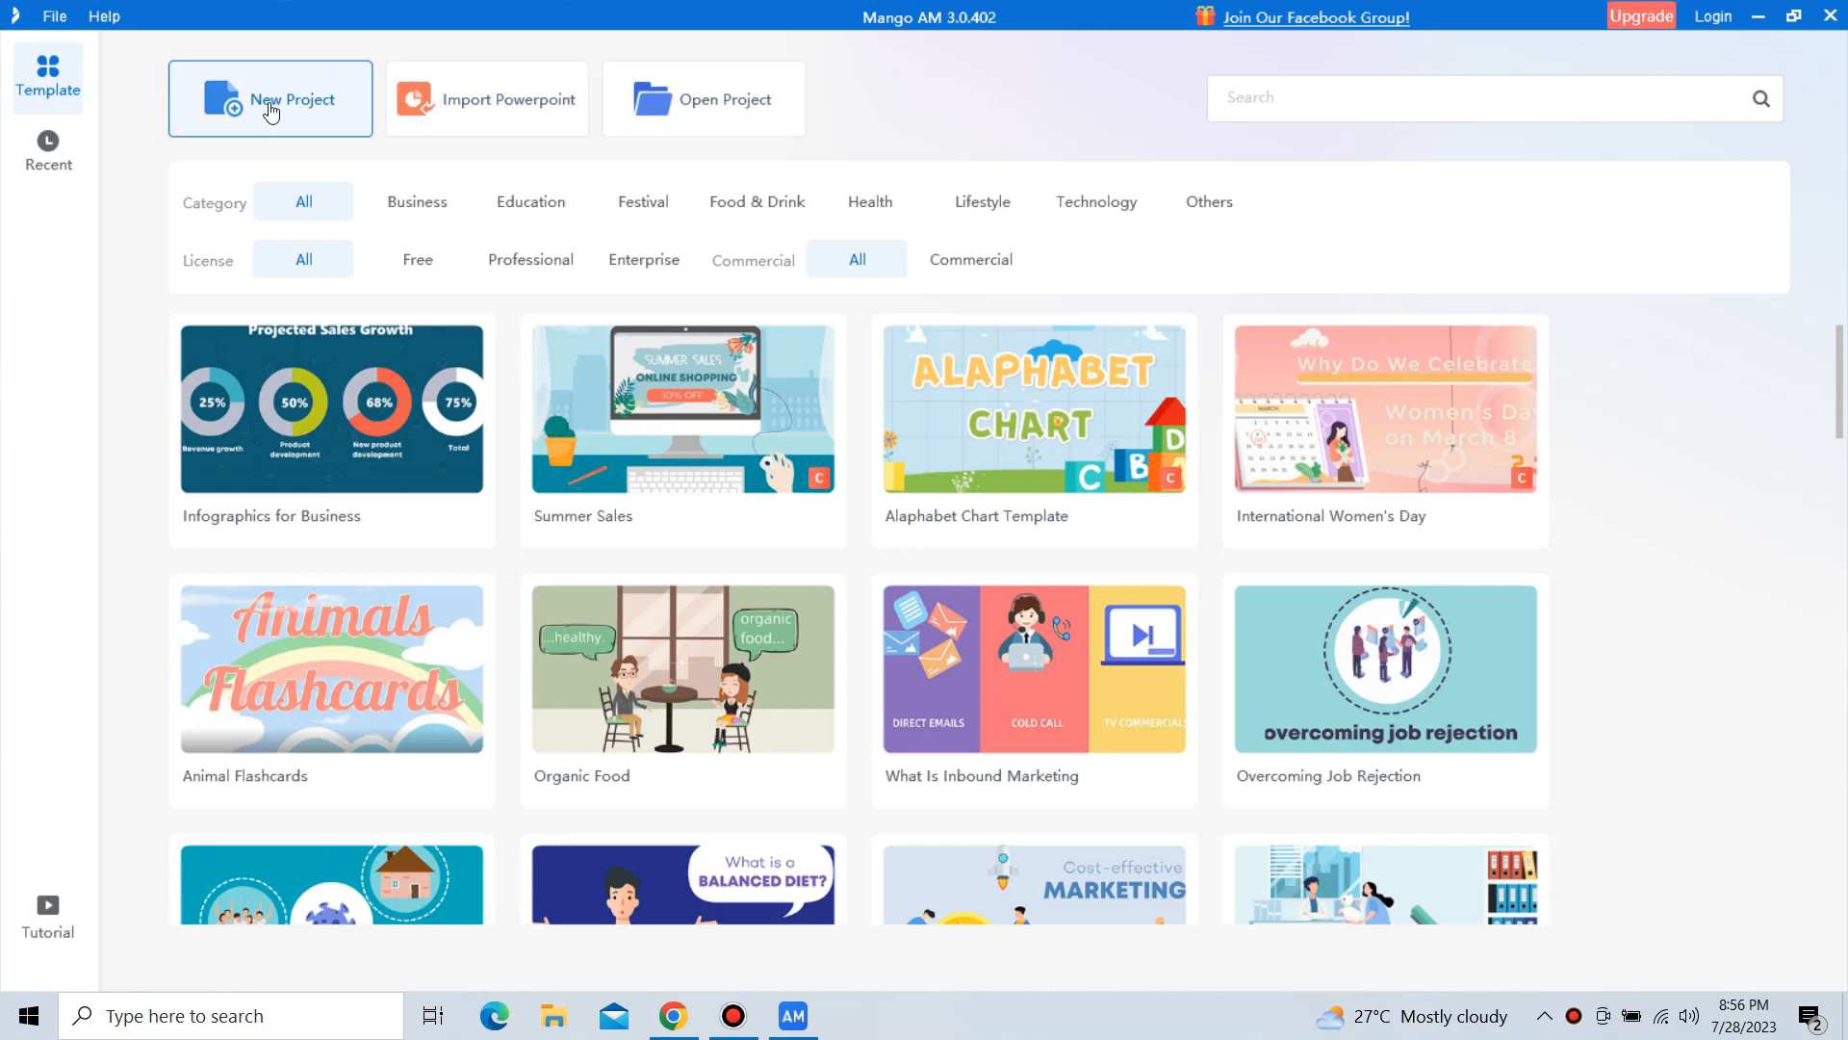
Step: Start a new project and replace its scene with the official Express Distribution street
left_click(270, 100)
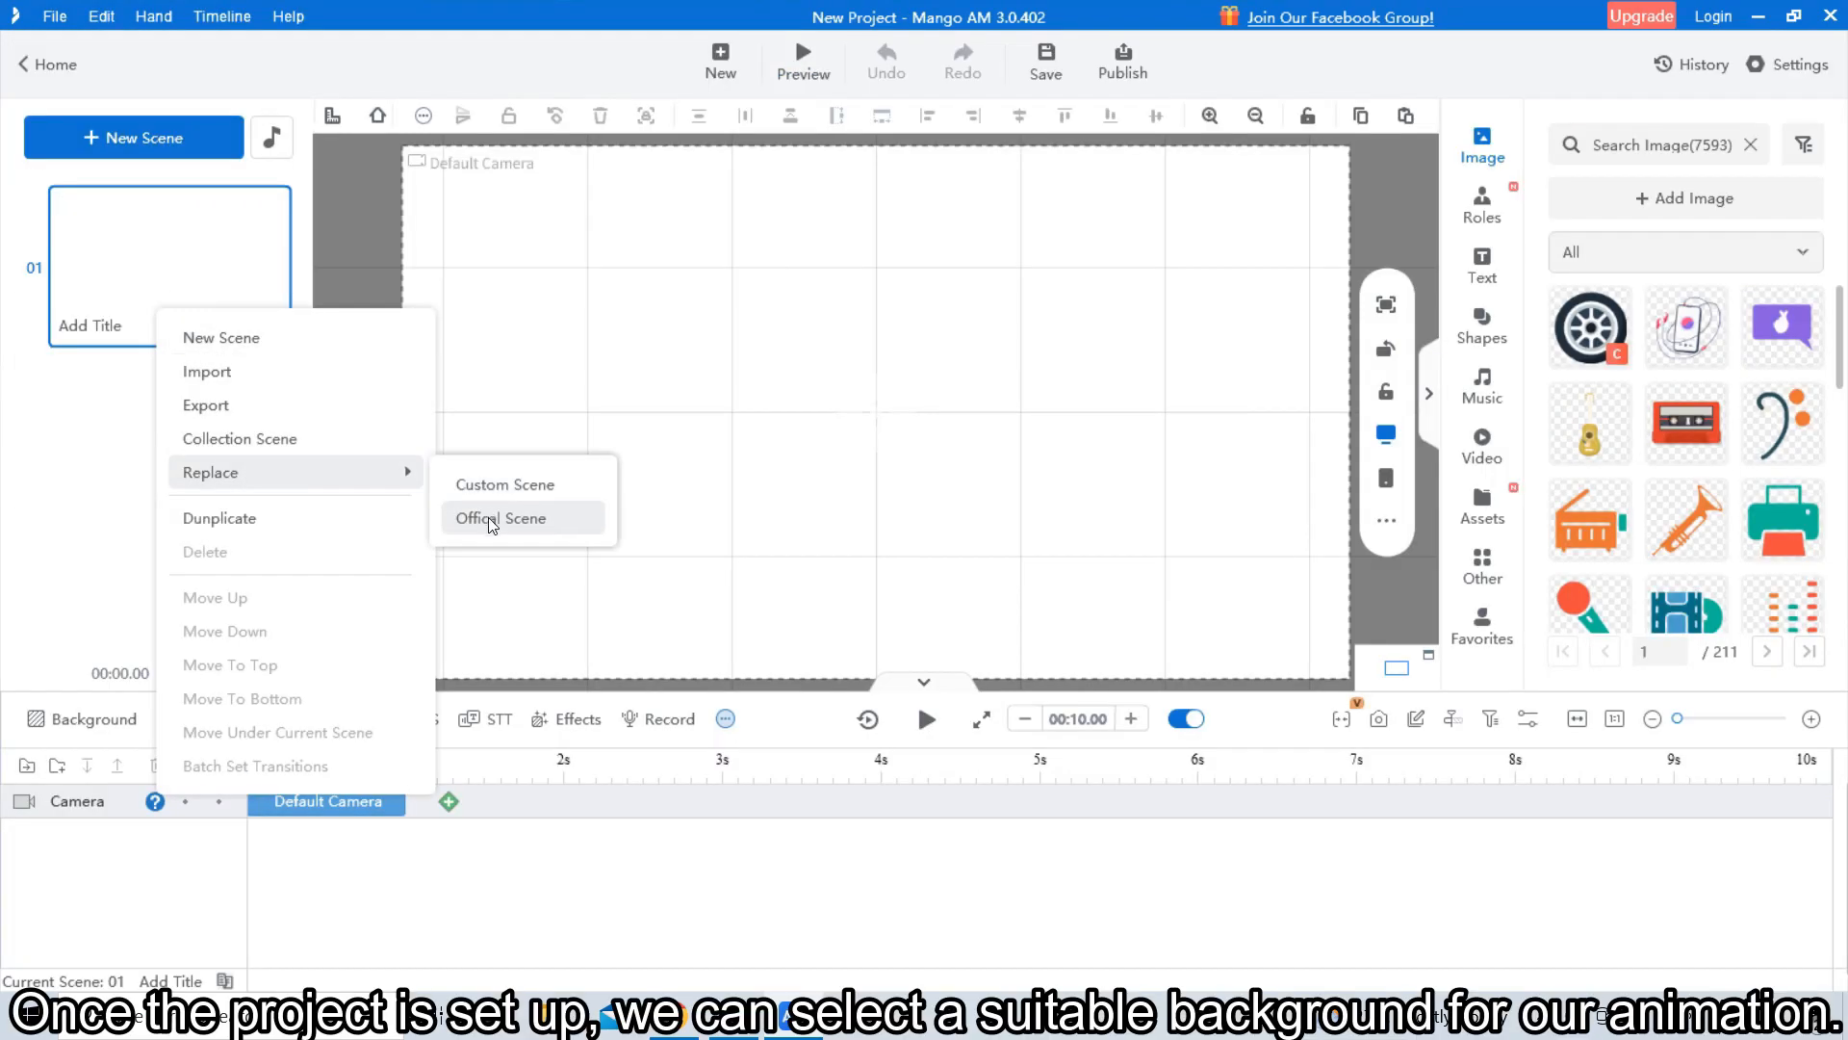
left_click(501, 518)
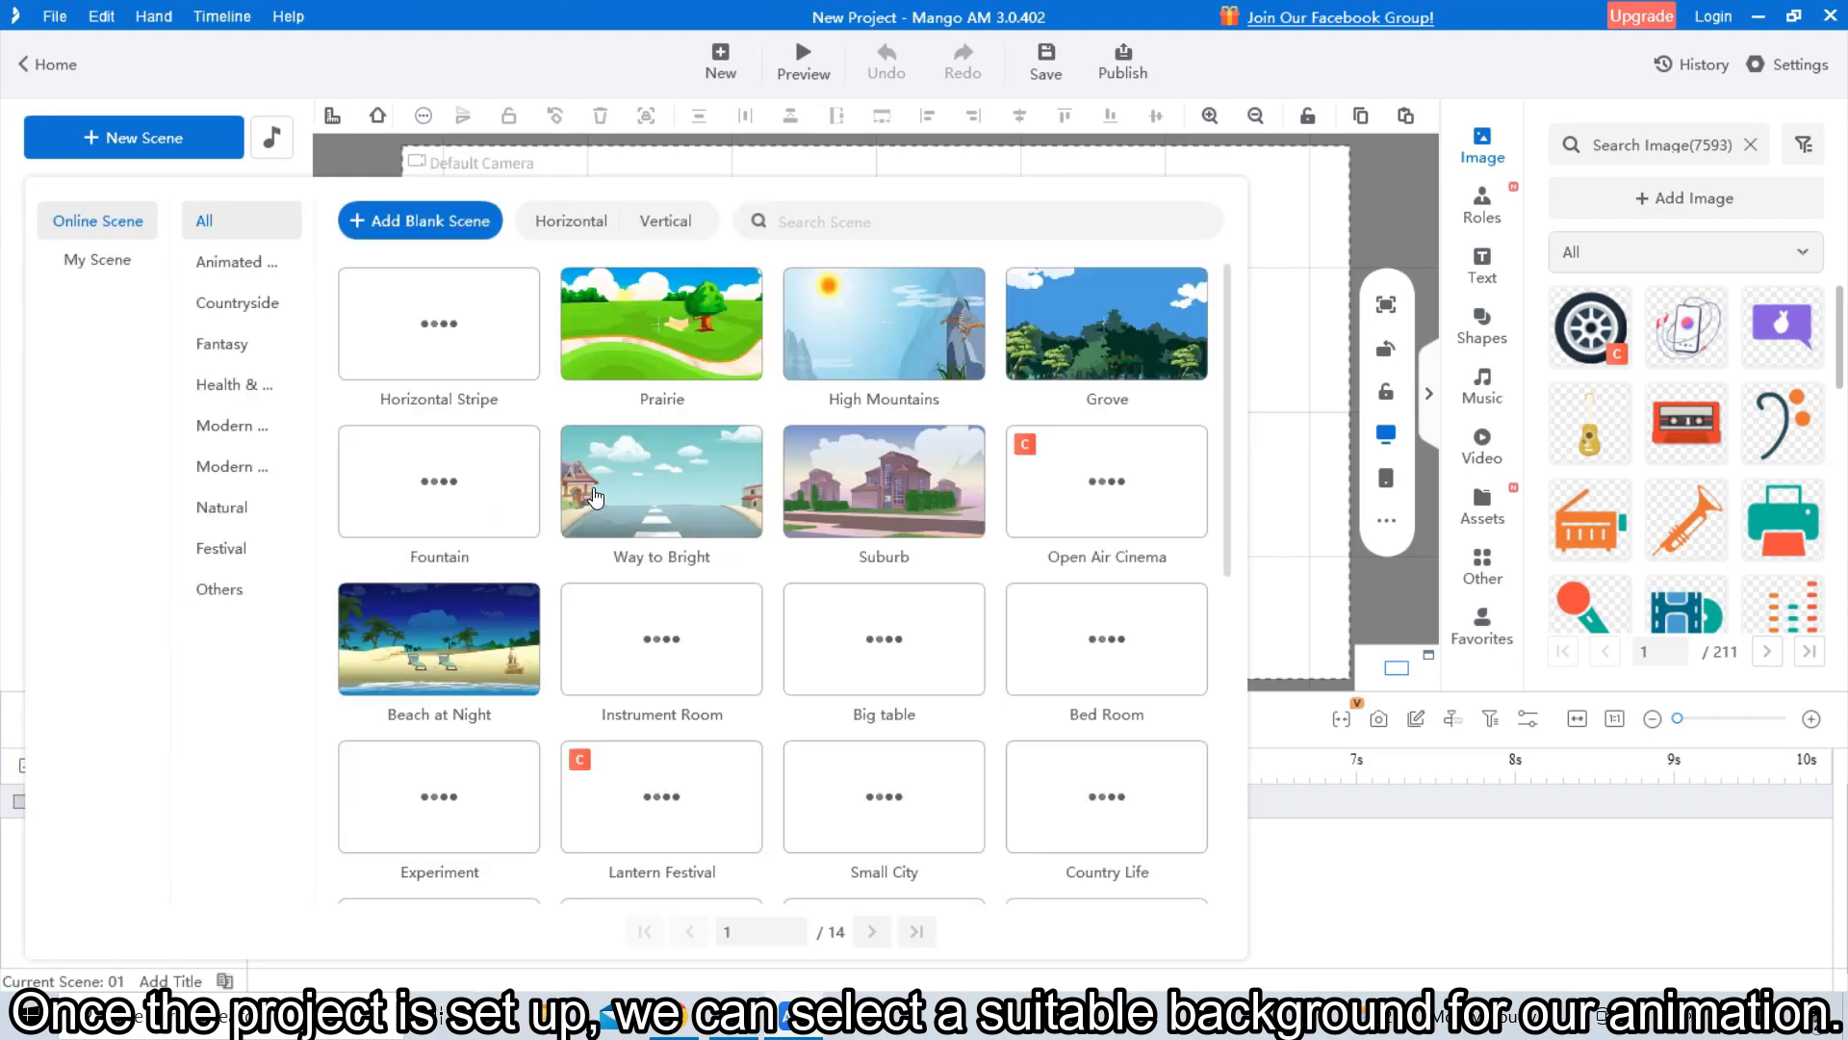
scroll("down", 3)
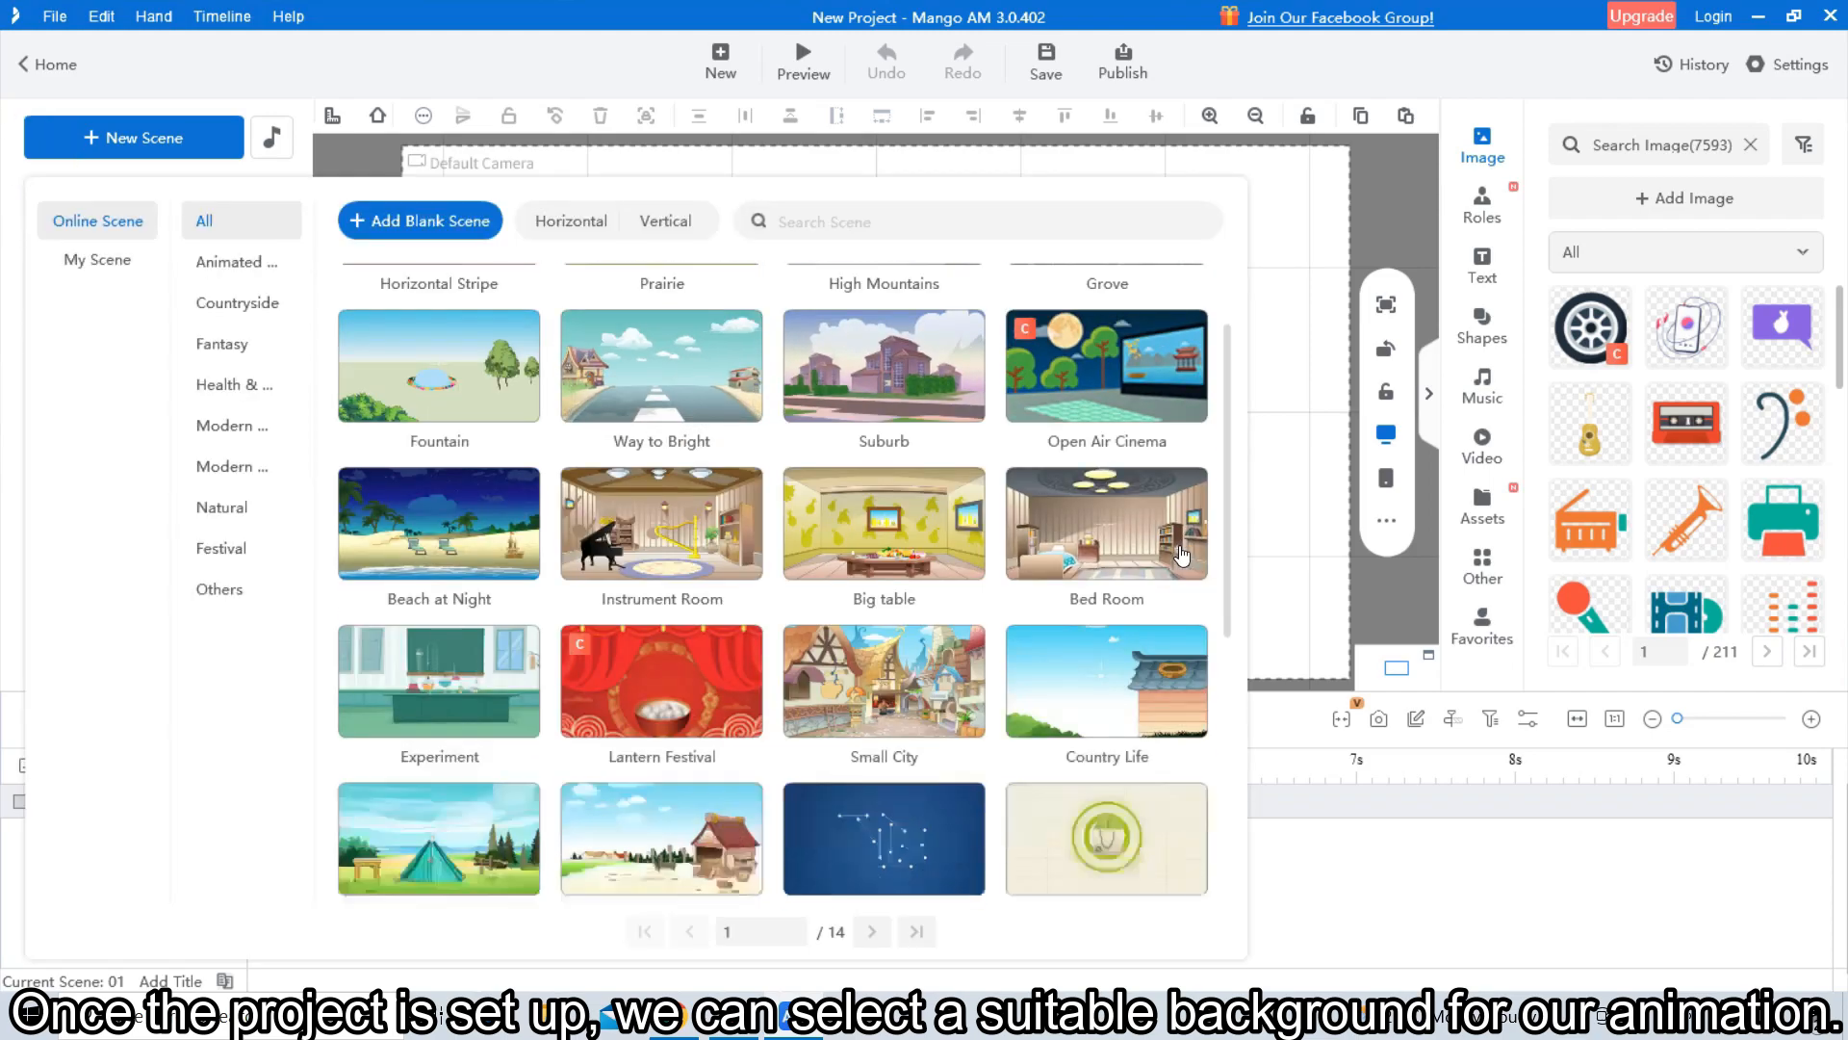
scroll("down", 3)
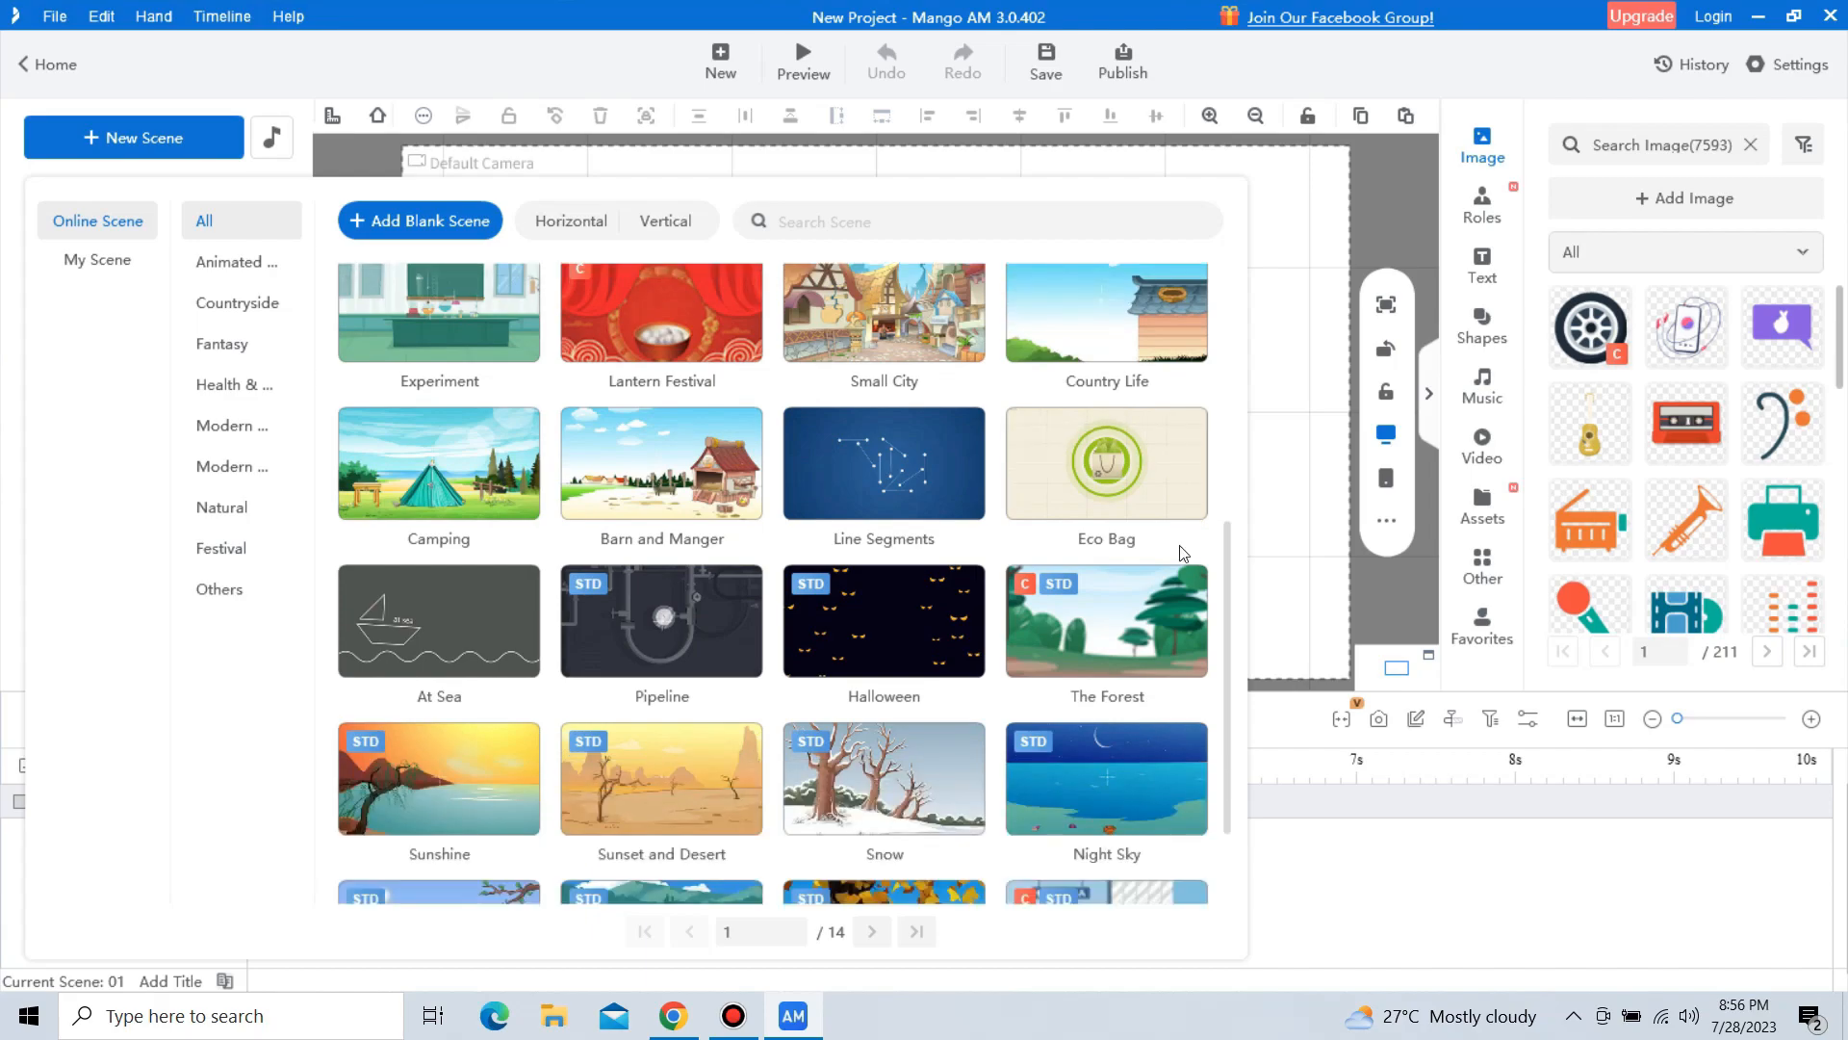
scroll("down", 3)
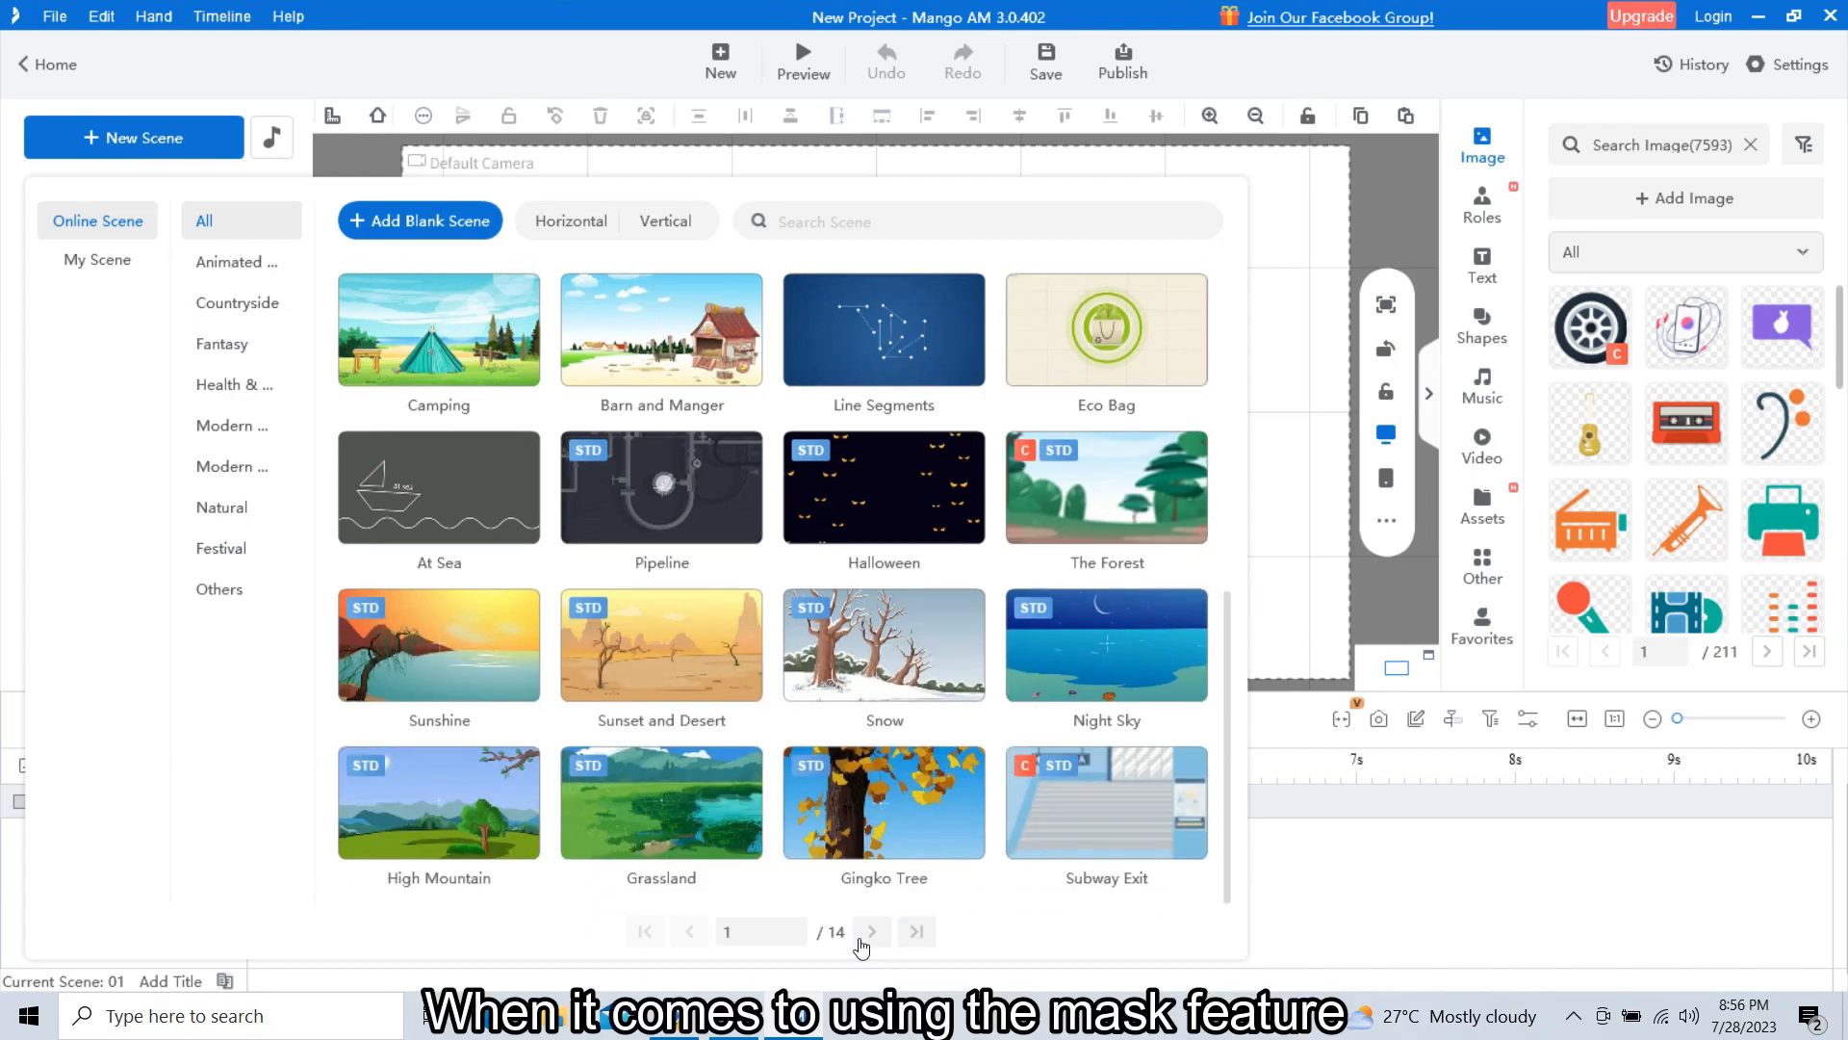
left_click(871, 931)
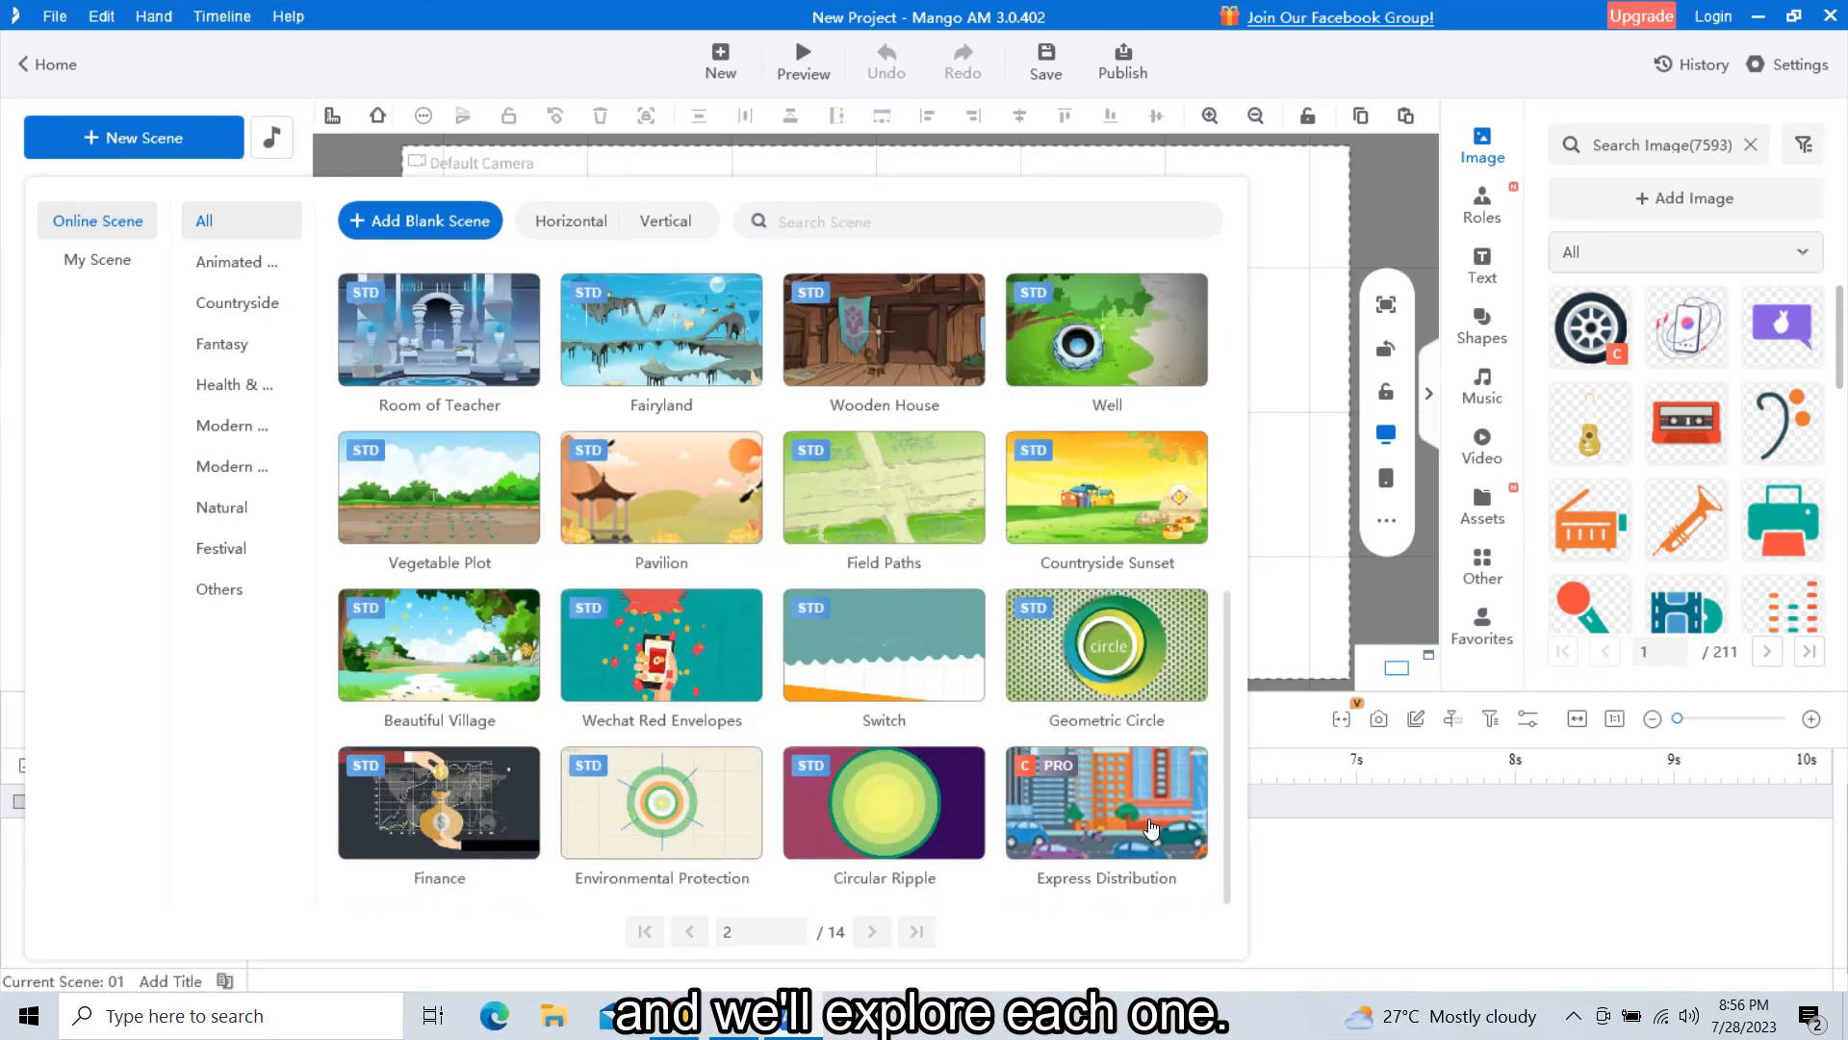
left_click(1104, 802)
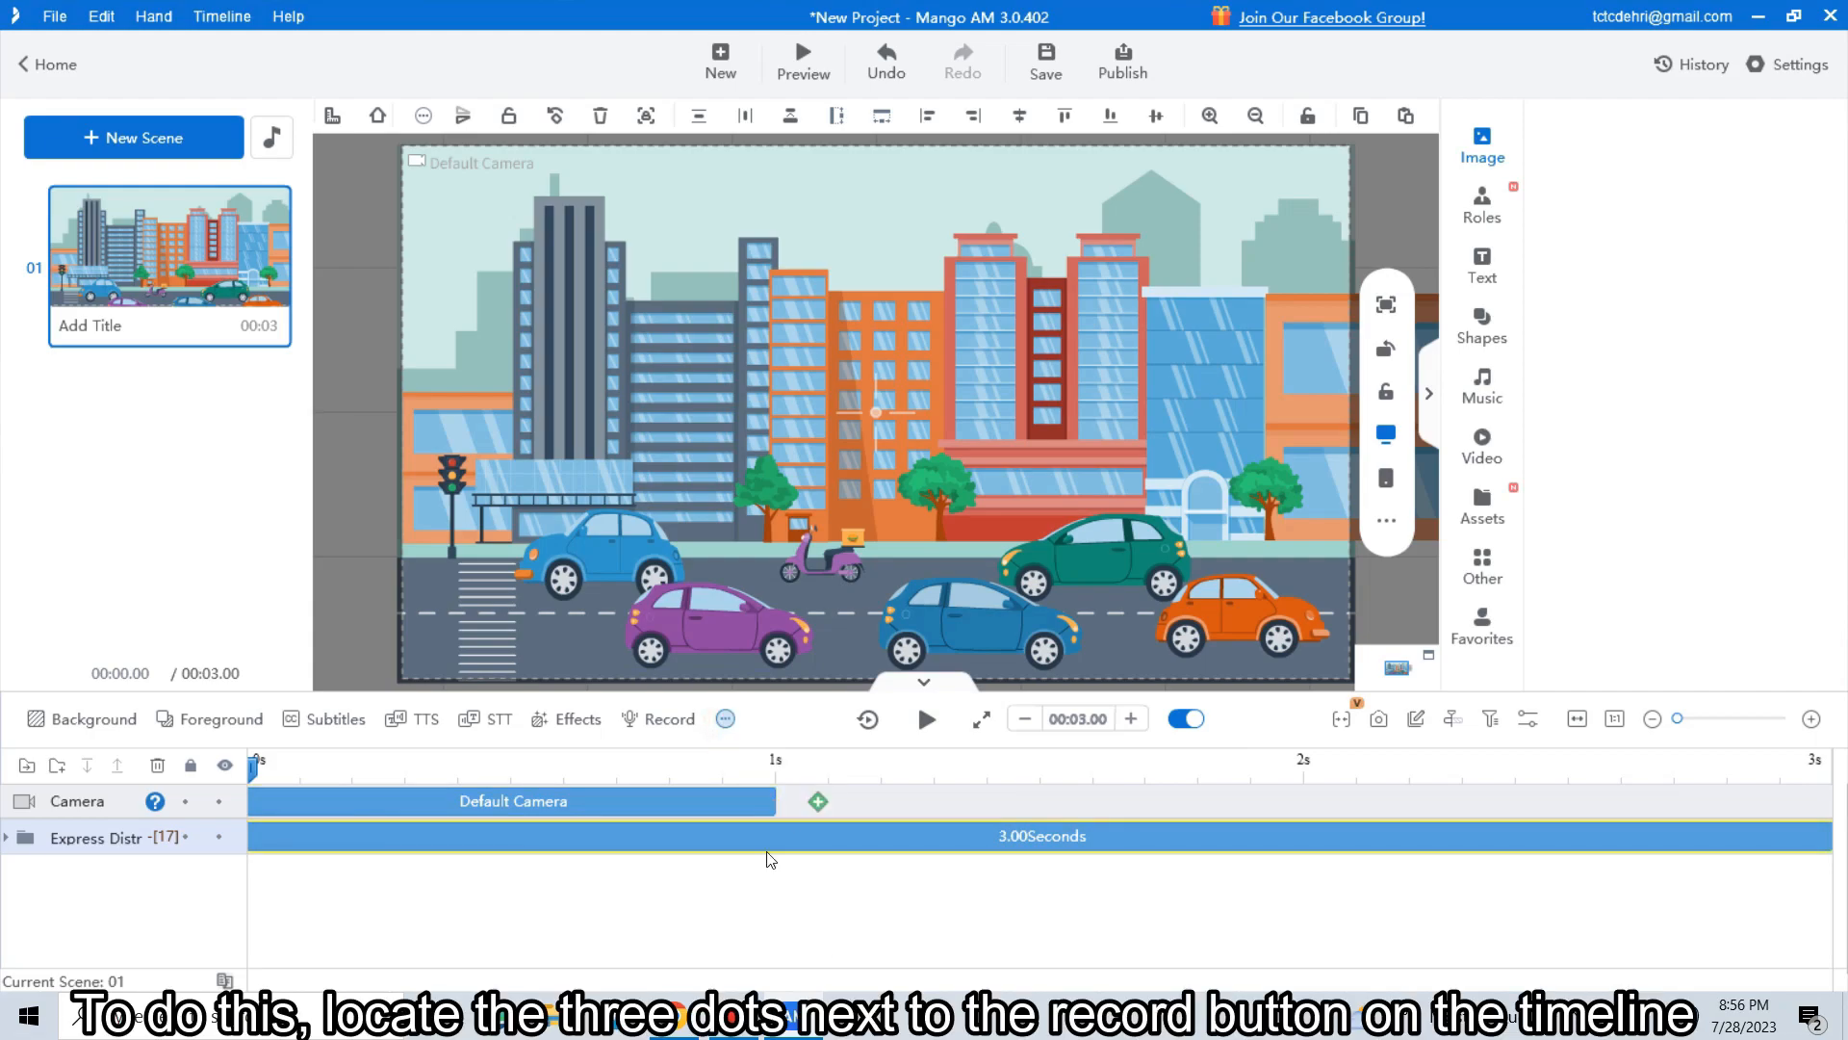
Step: Add a Mask track and insert a Super Formular Circle mask clip
left_click(724, 718)
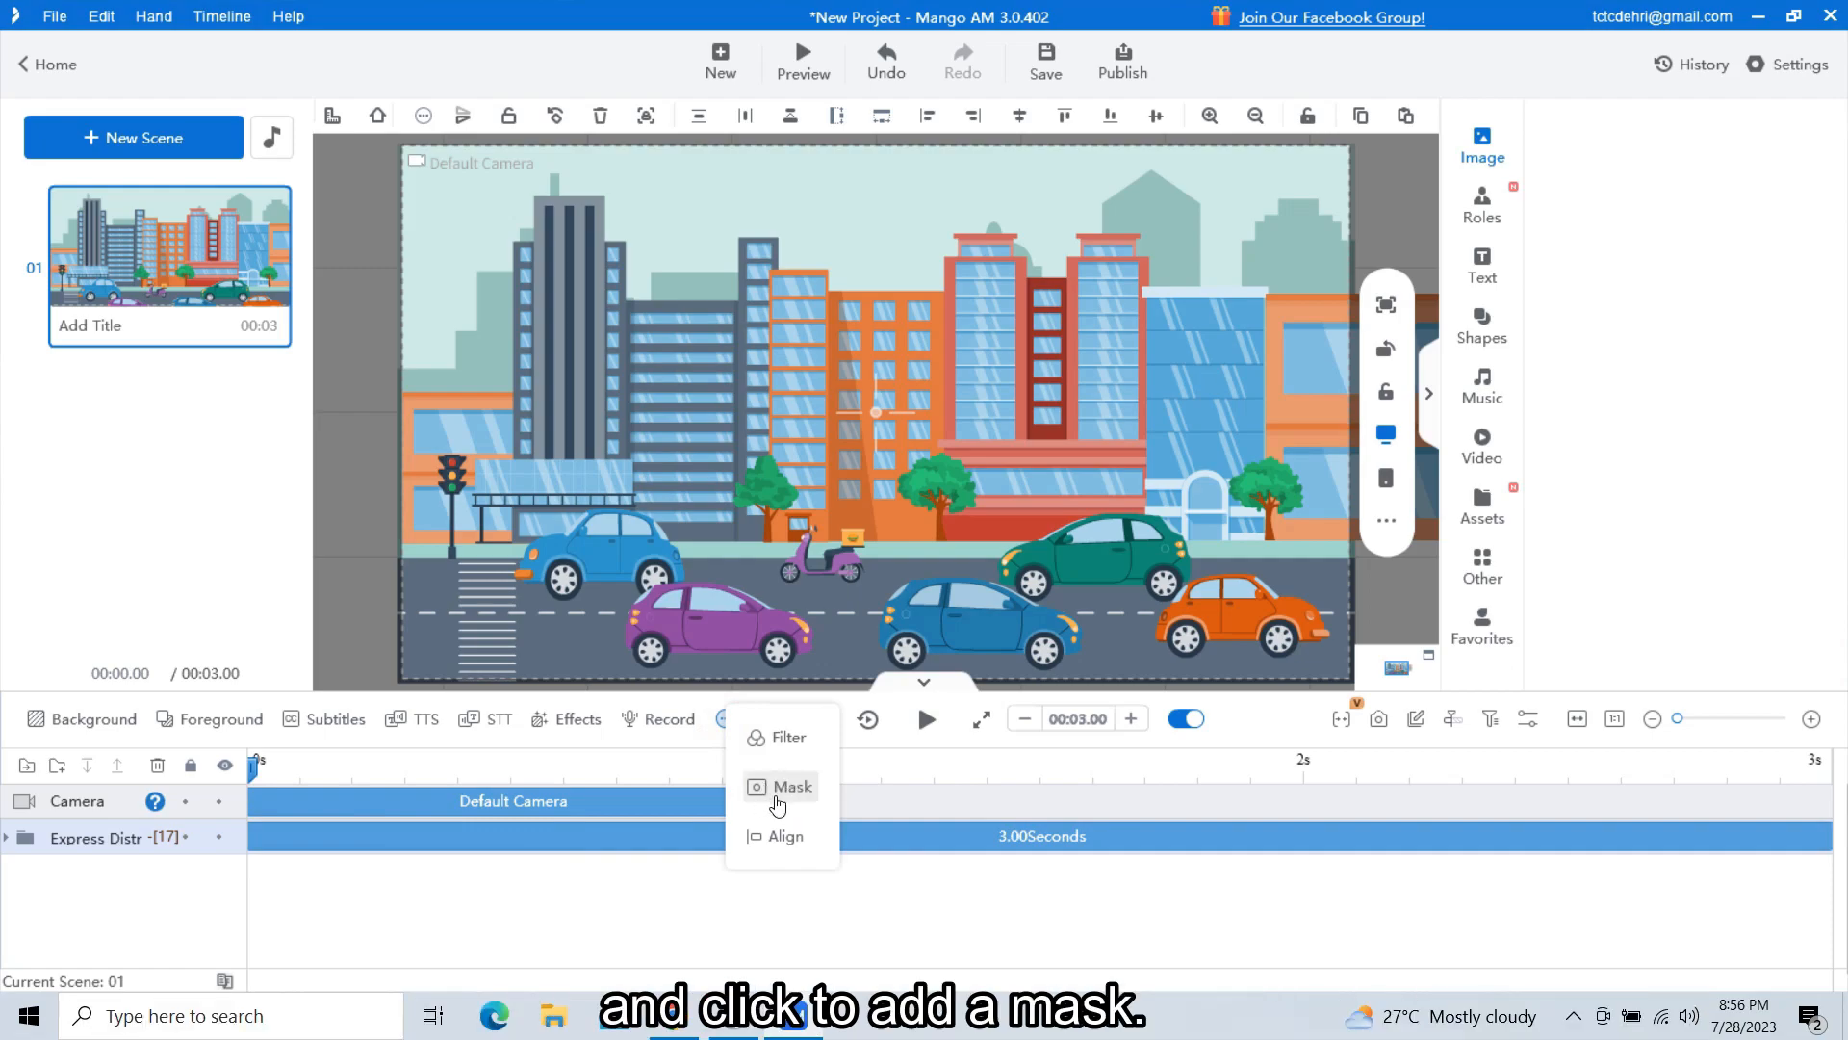
left_click(793, 787)
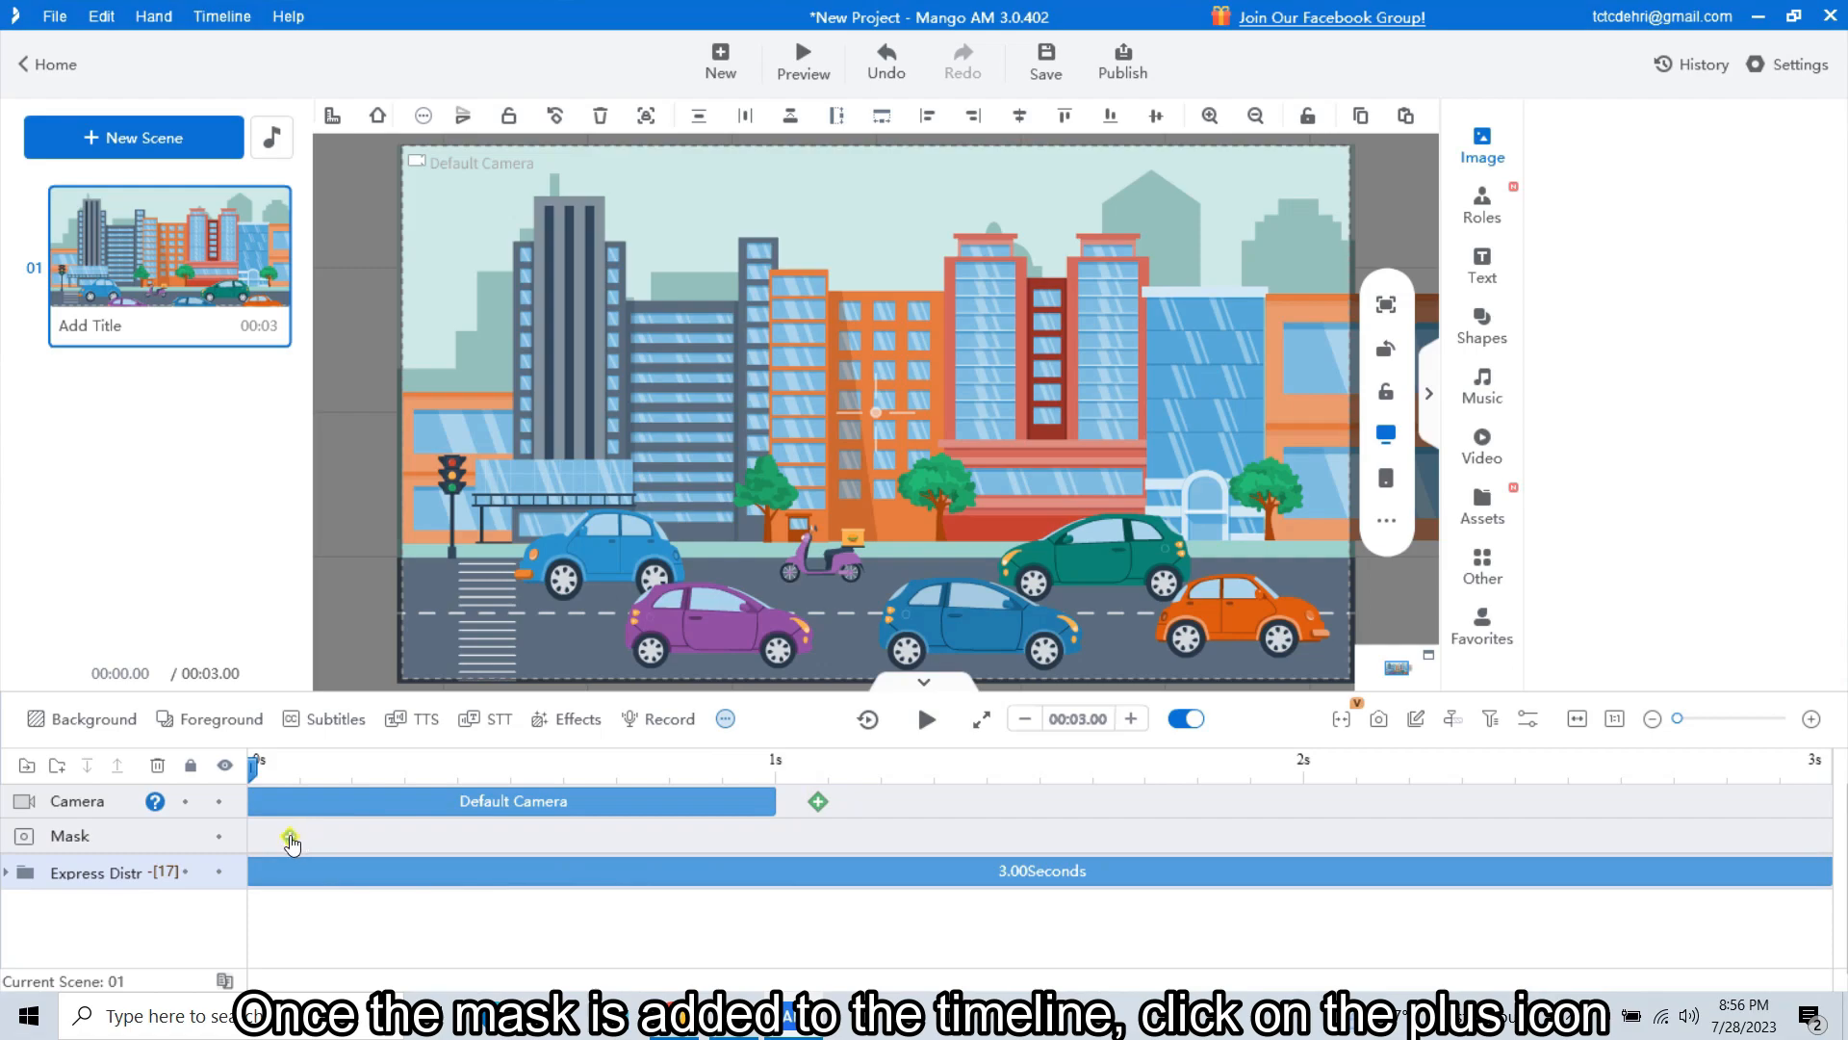
left_click(291, 836)
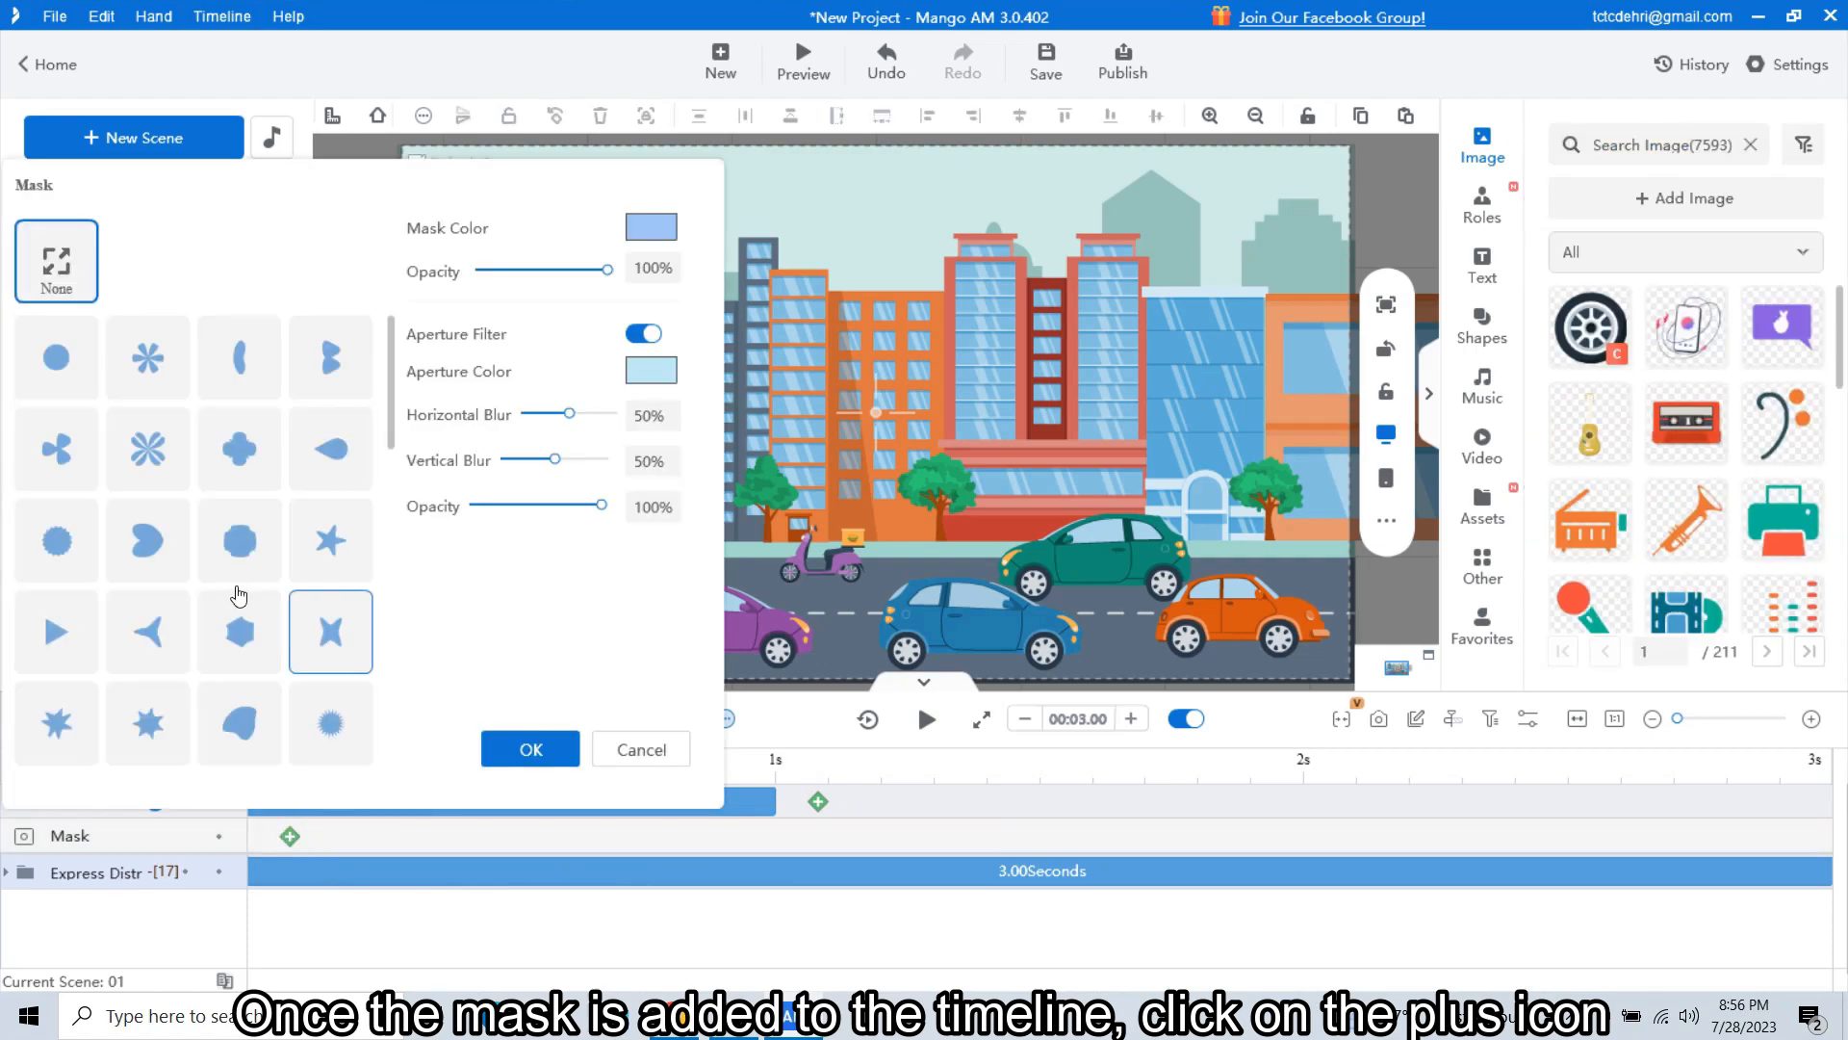
left_click(56, 357)
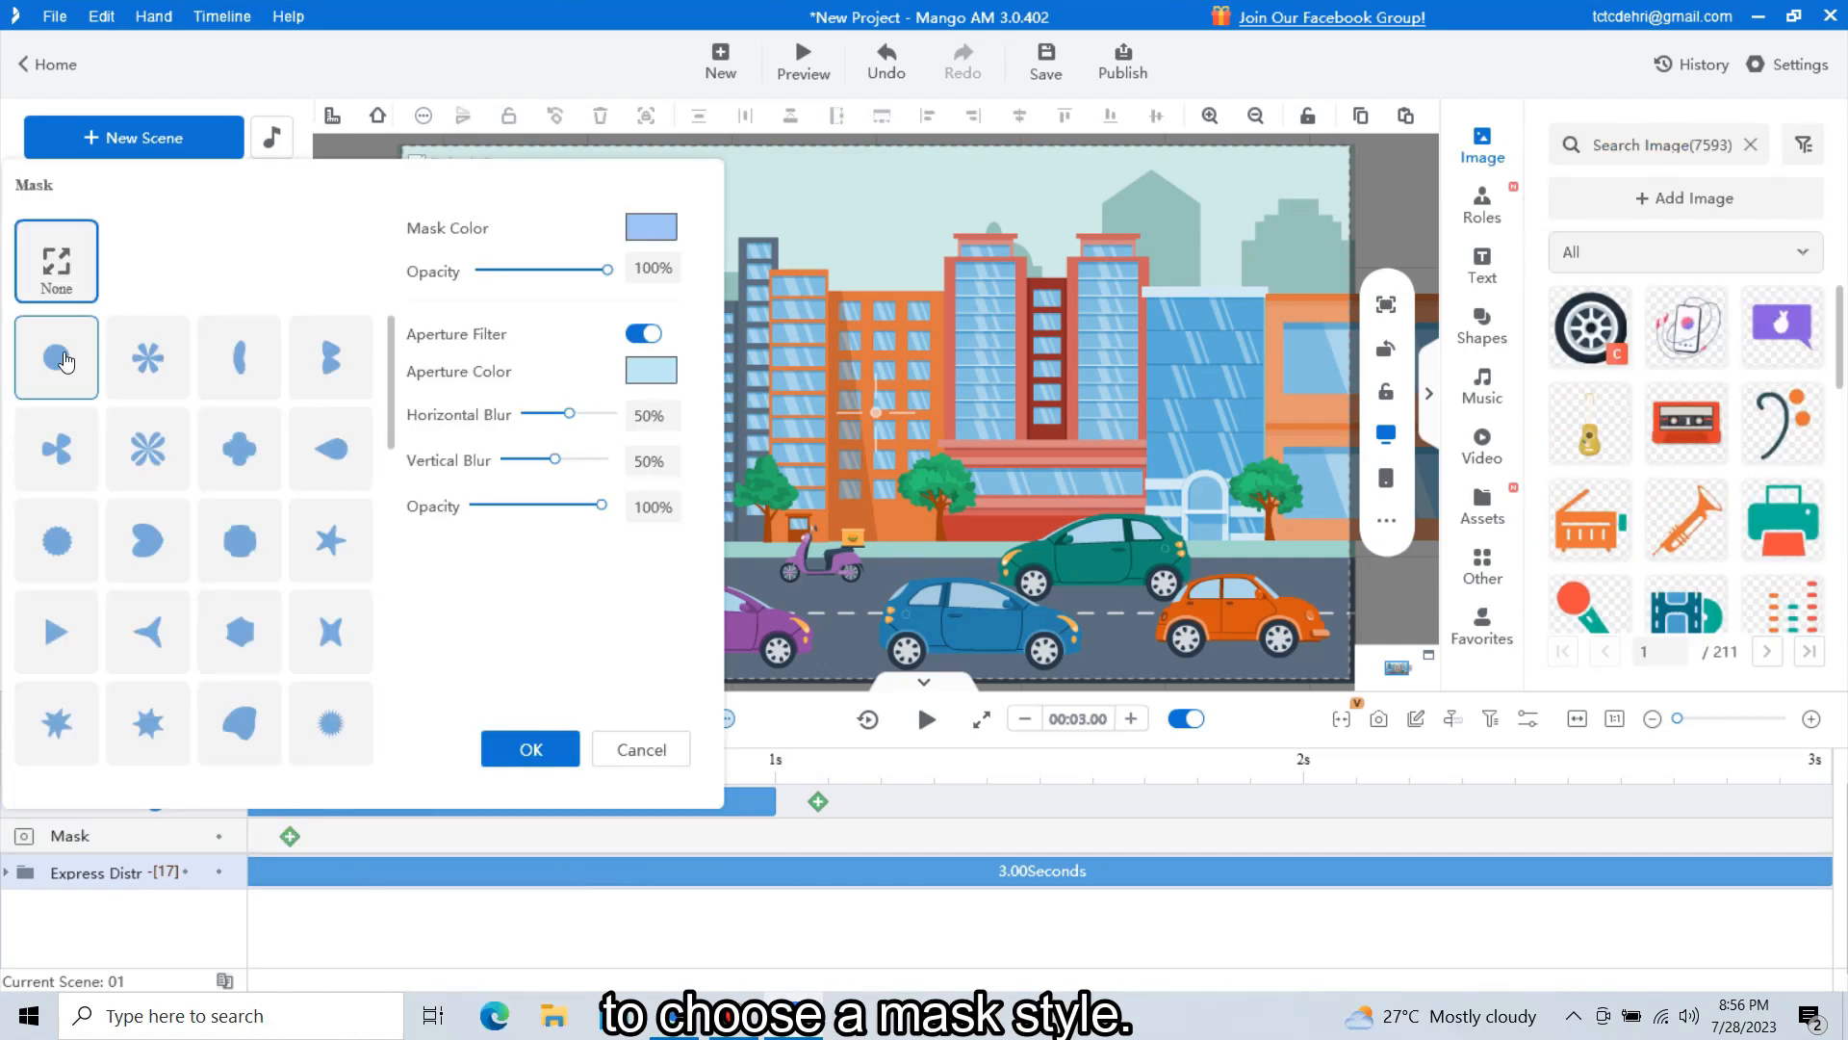
left_click(331, 723)
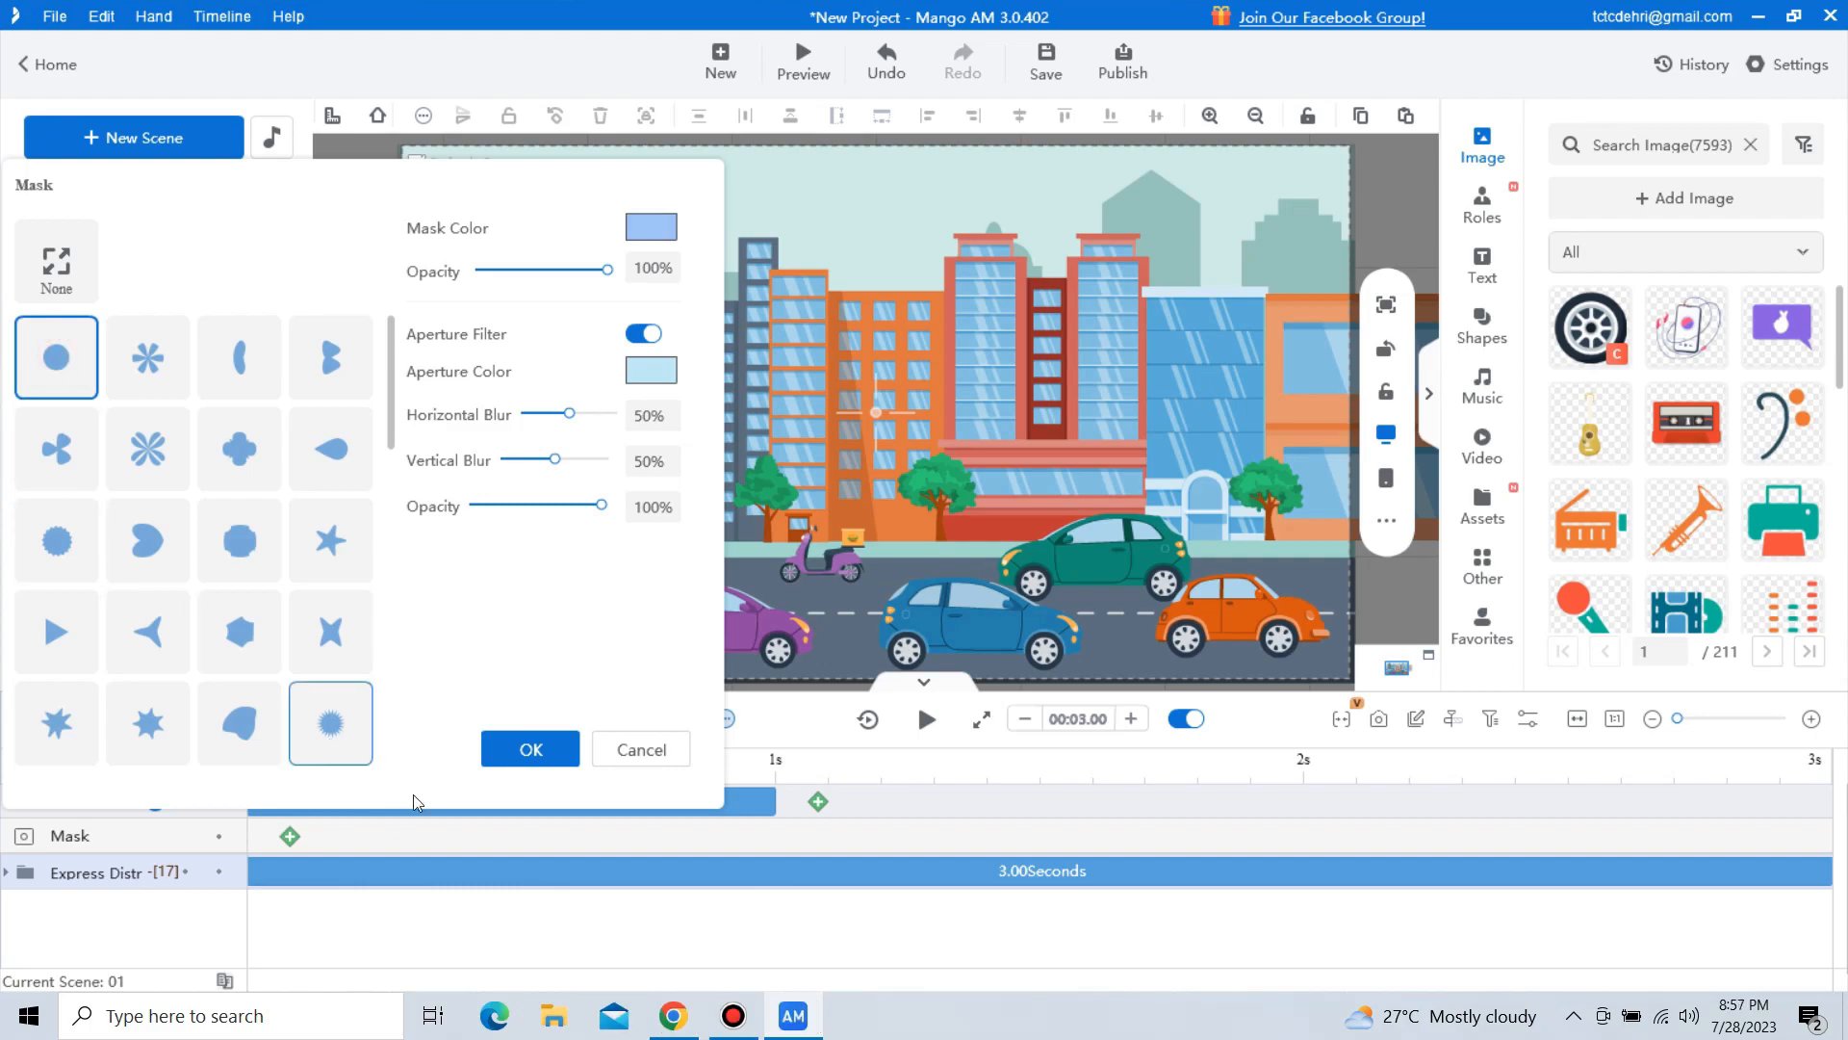
left_click(529, 749)
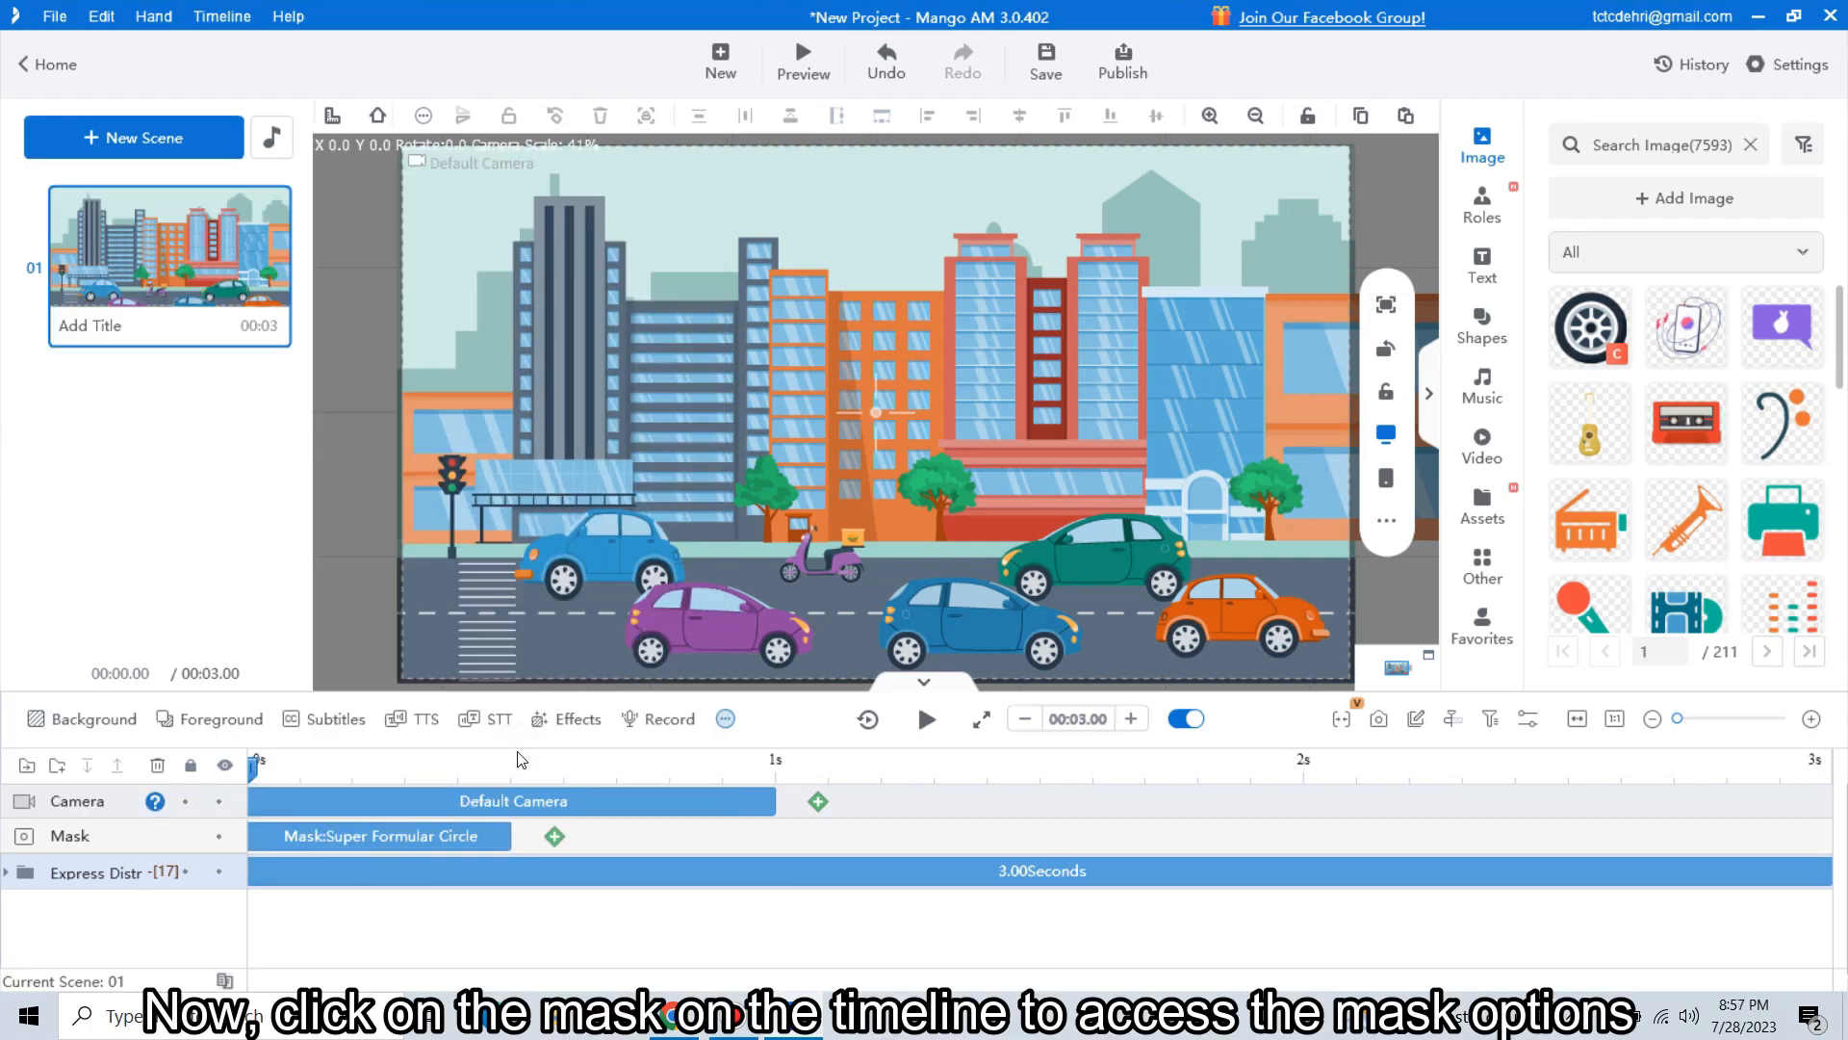
Step: Move the circle mask onto the lower-left blue car and enlarge it to cover the car
left_click(377, 836)
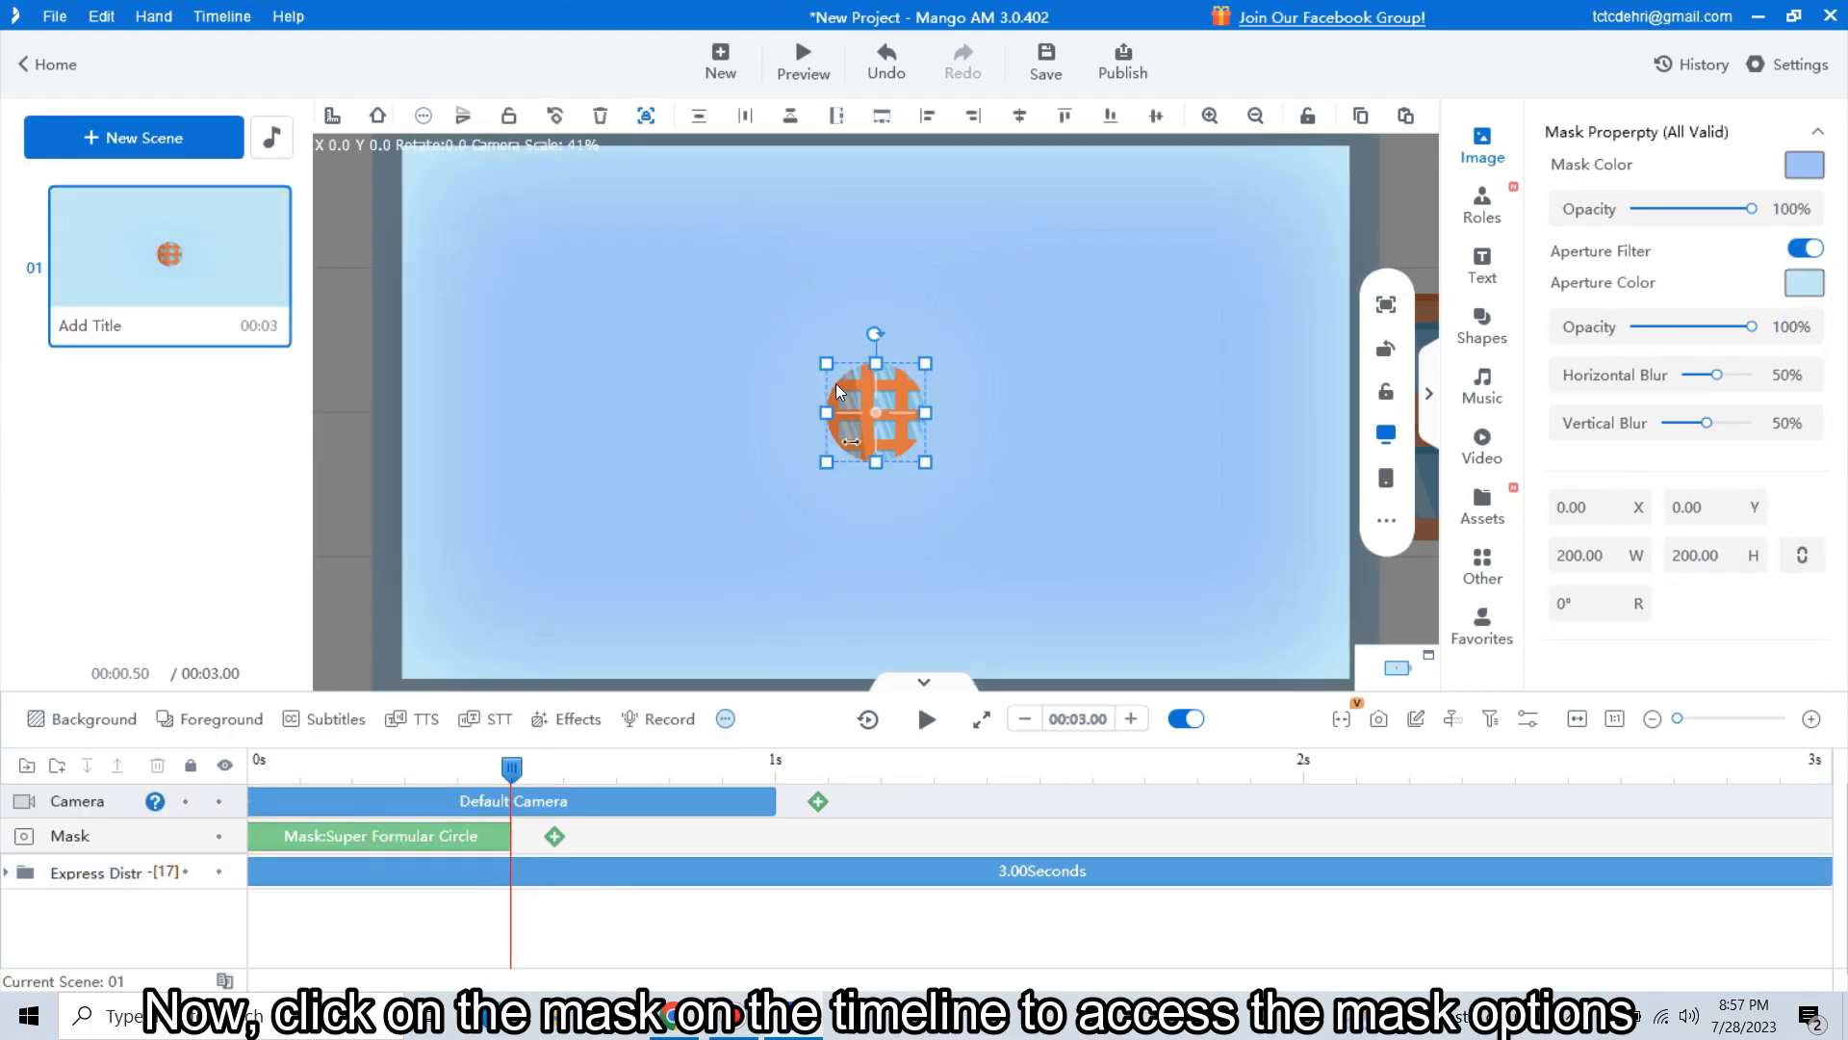
left_click_drag(875, 413, 566, 555)
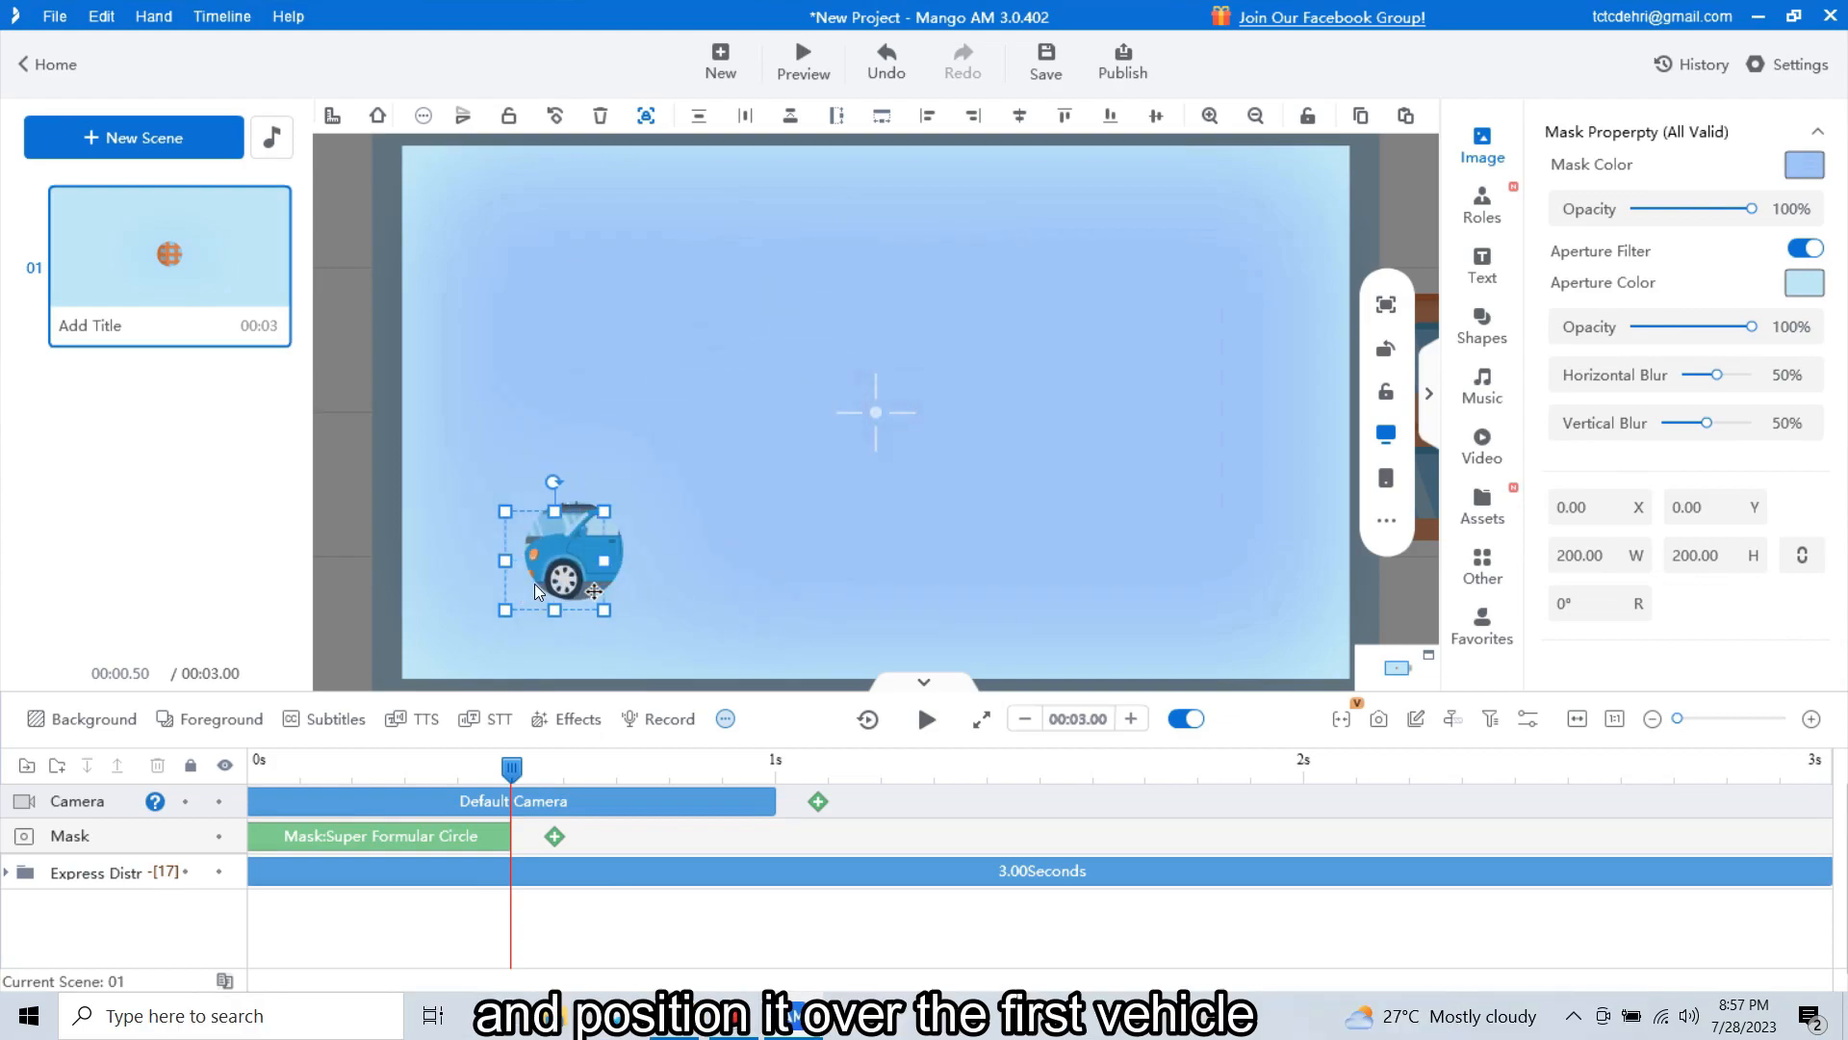
left_click_drag(561, 554, 620, 630)
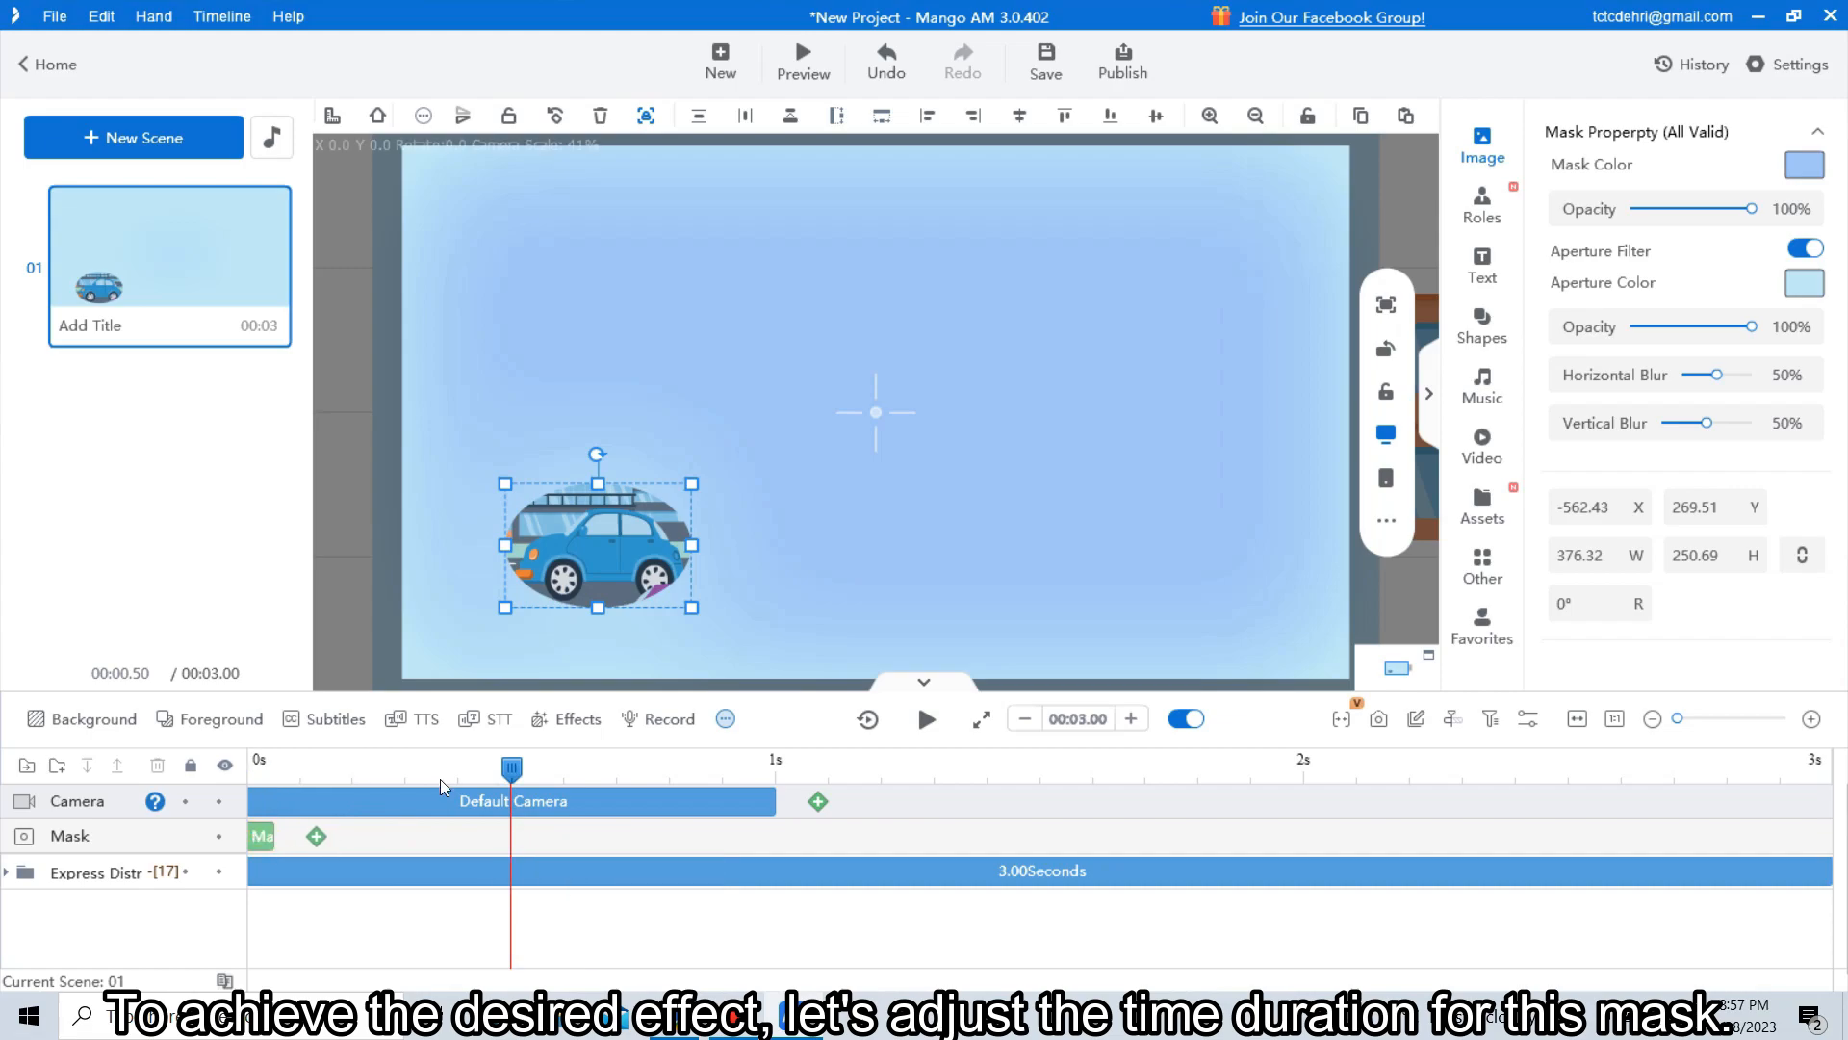
left_click(314, 836)
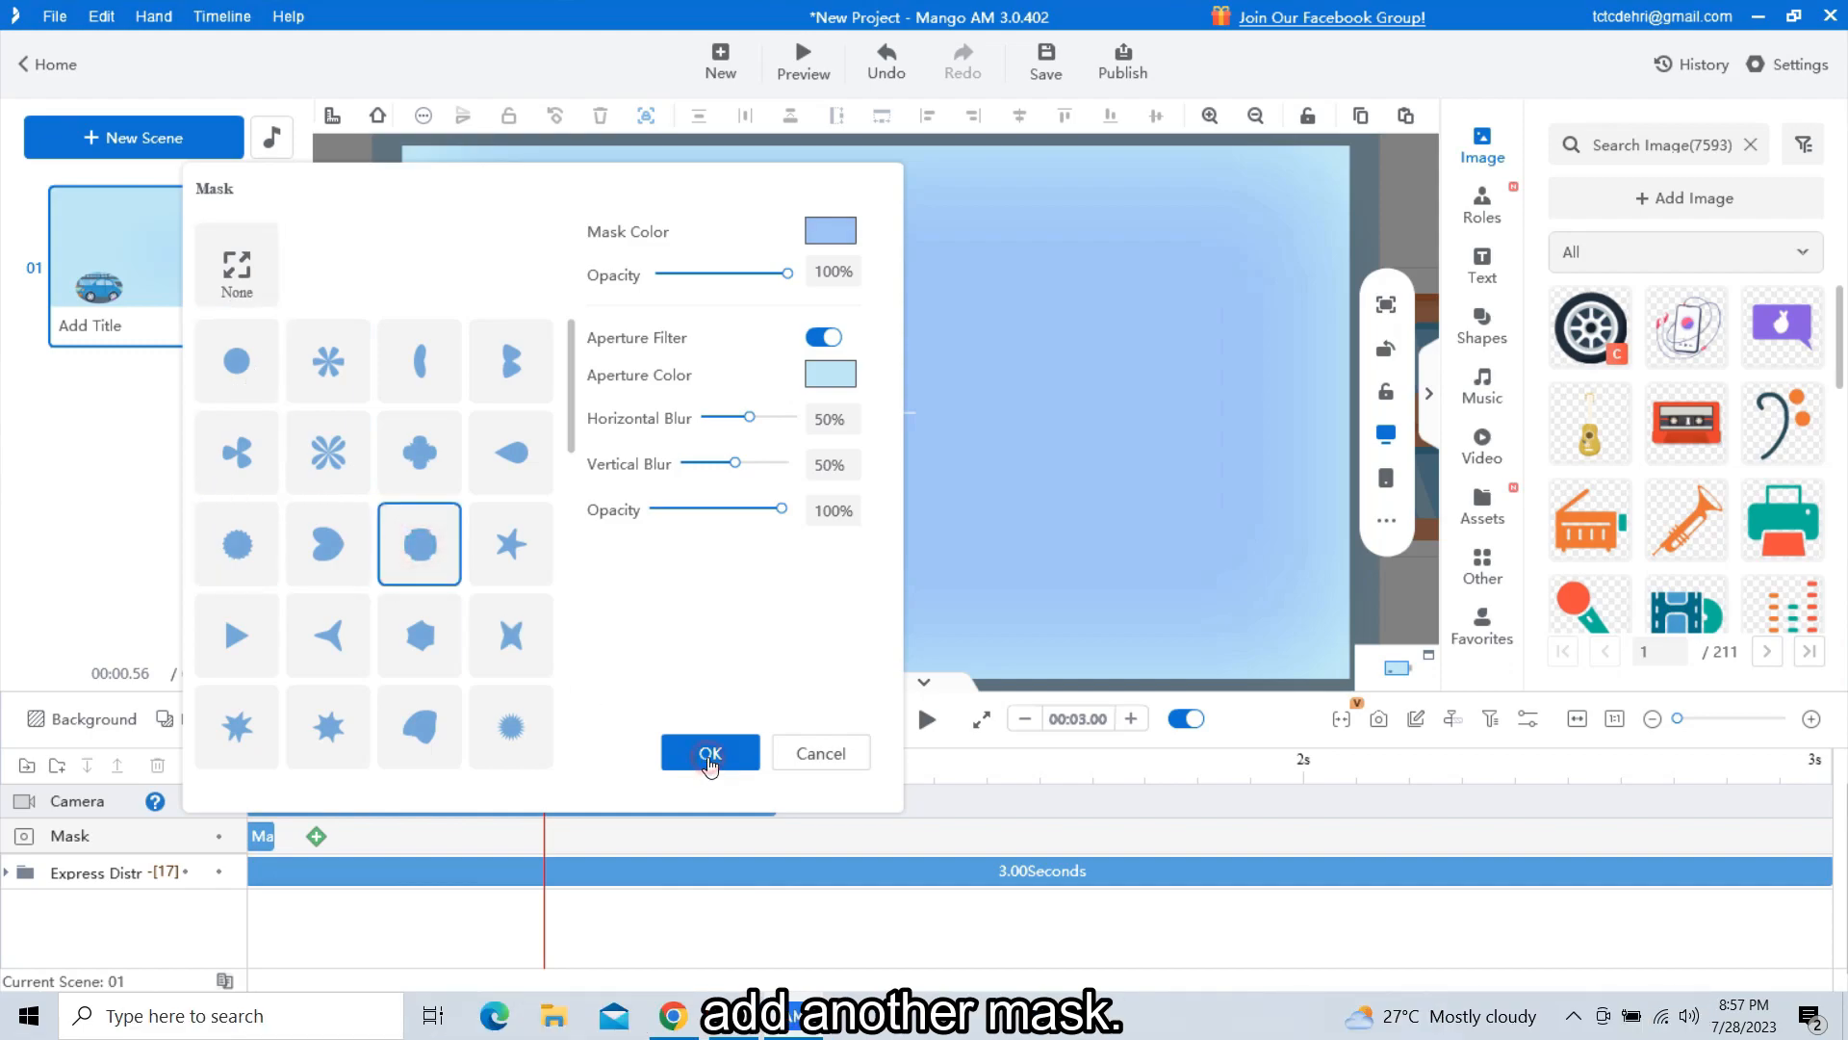
Step: Confirm a Super Formular Maltese Cross second mask and set the next mask's start time
left_click(708, 753)
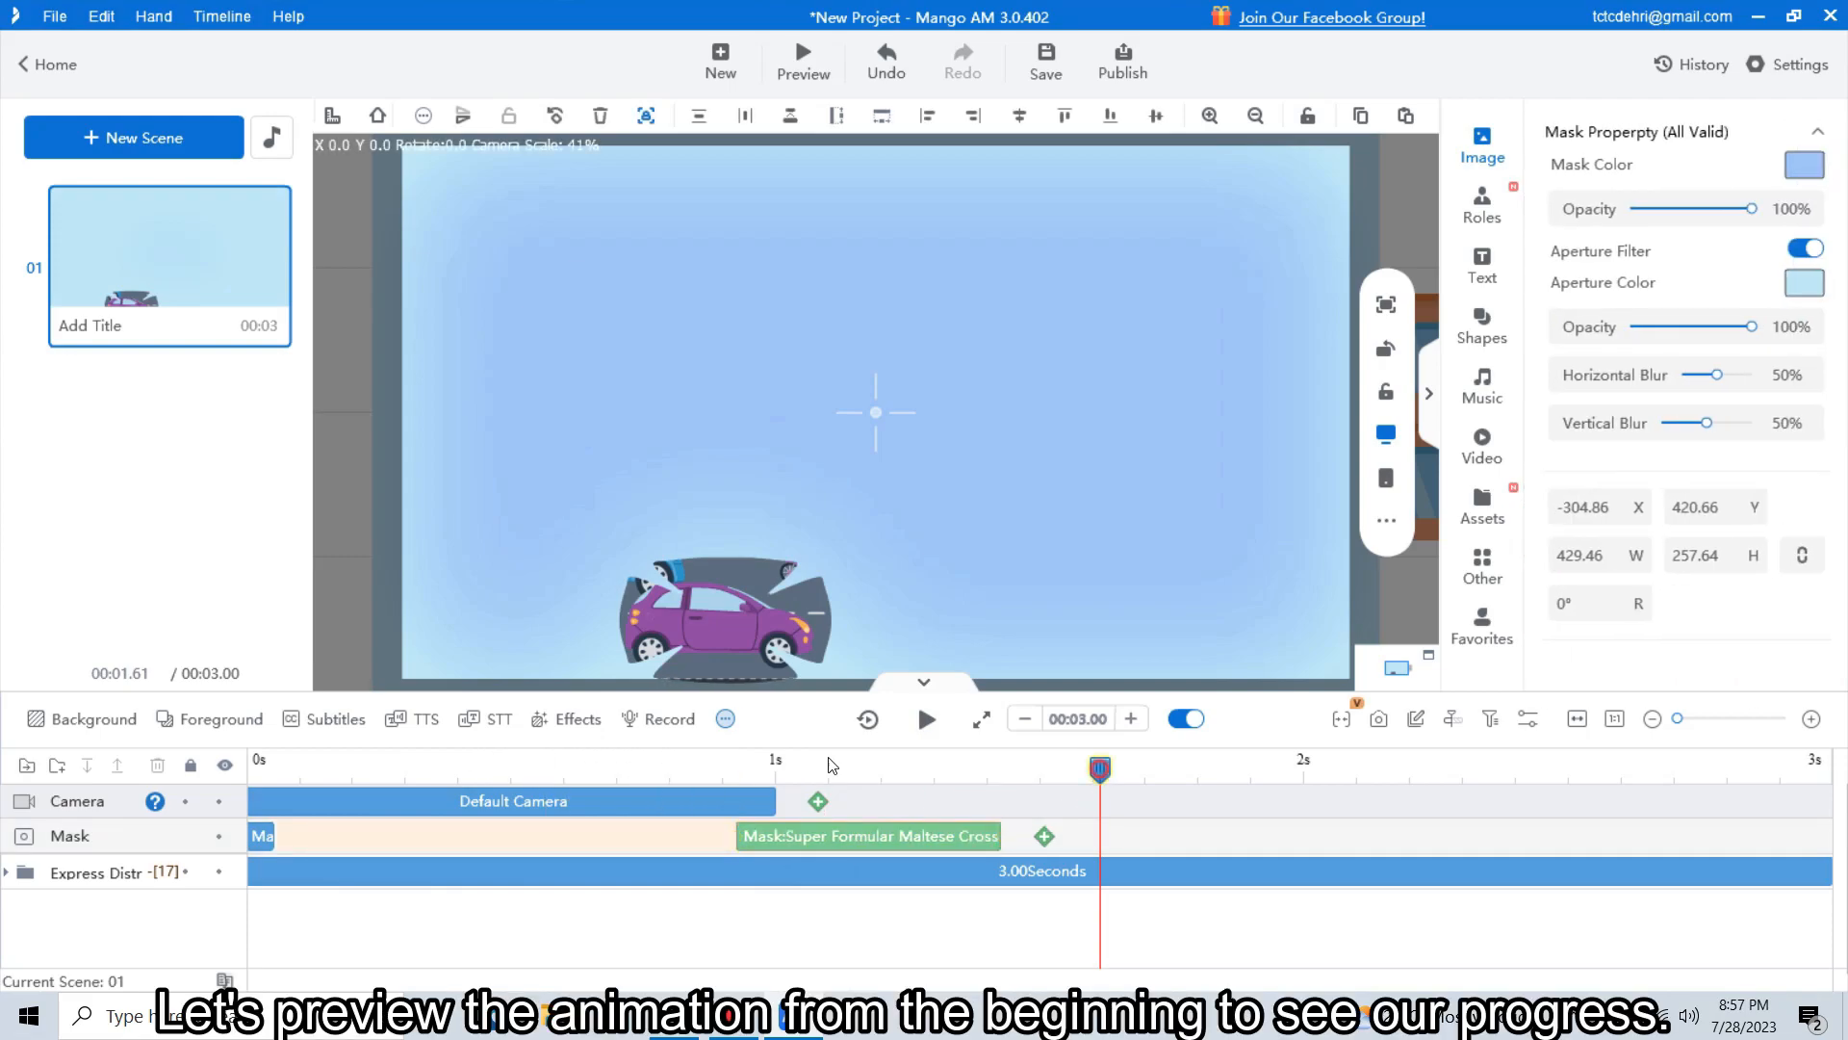
left_click(925, 719)
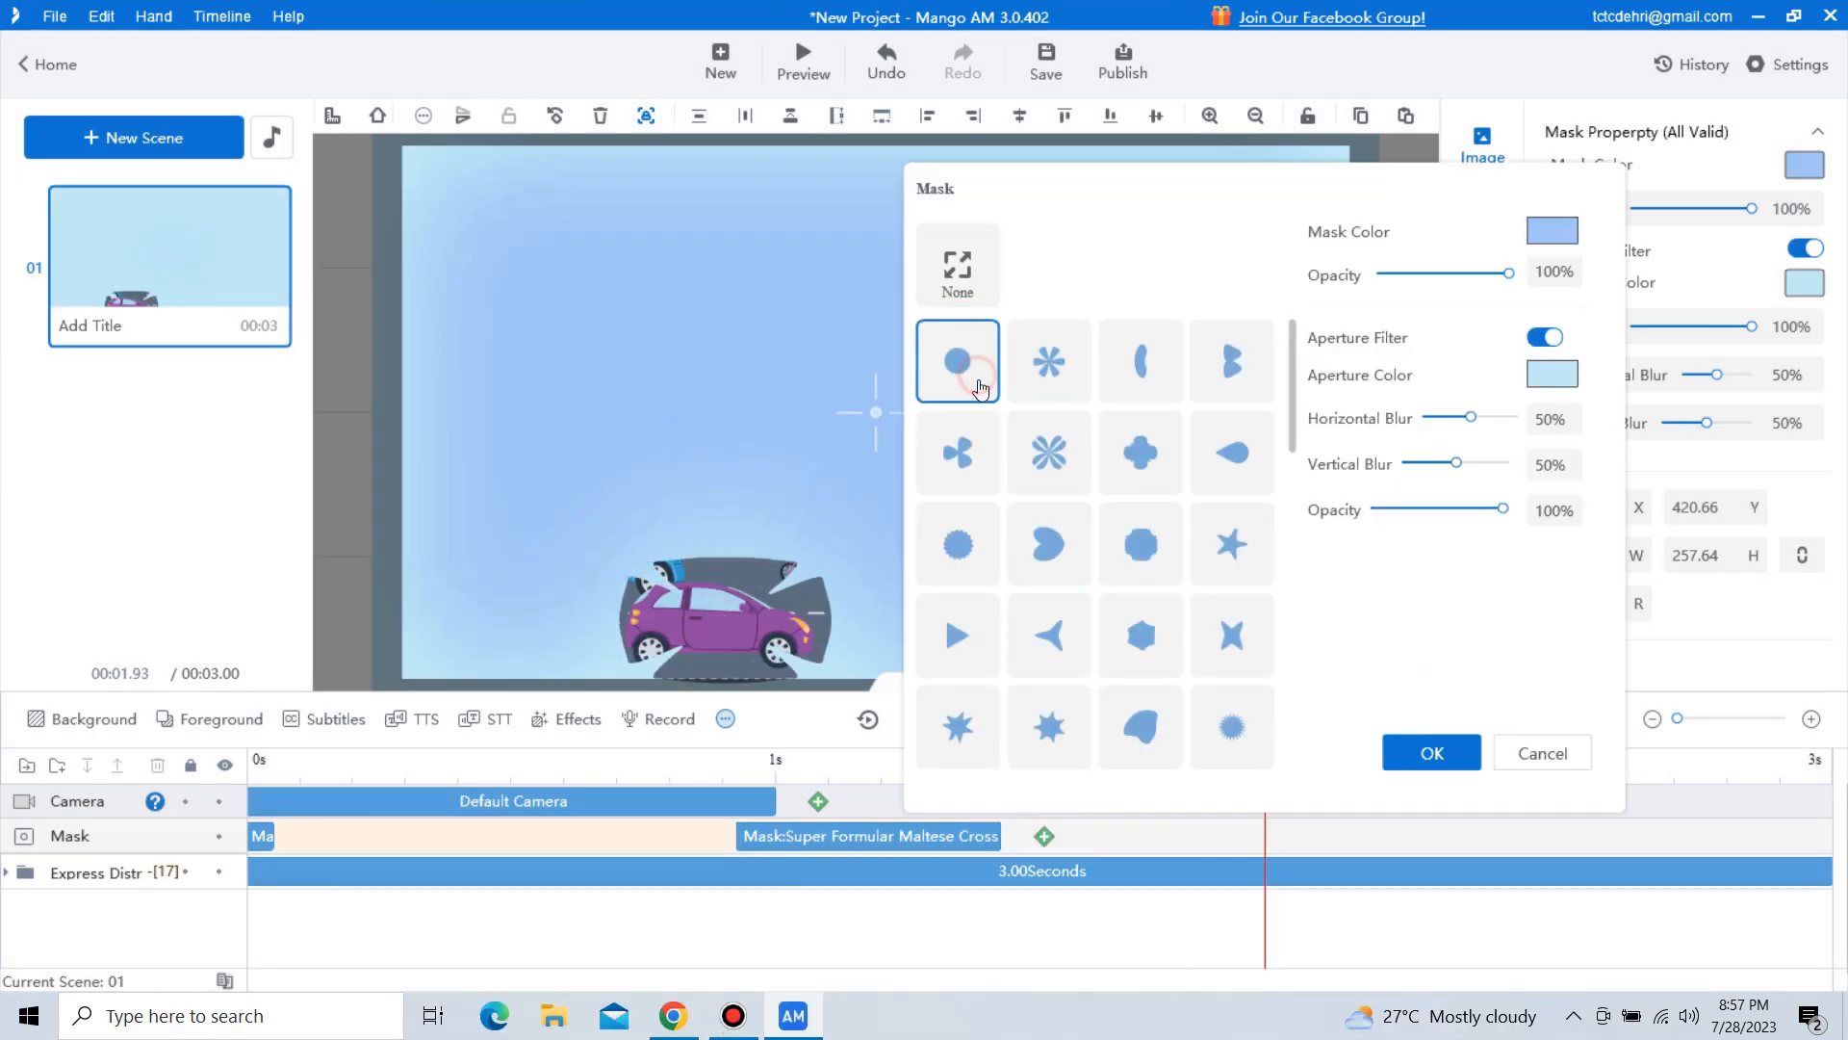
Step: Add a third circle mask and drag it over the green car on the right
left_click(1429, 752)
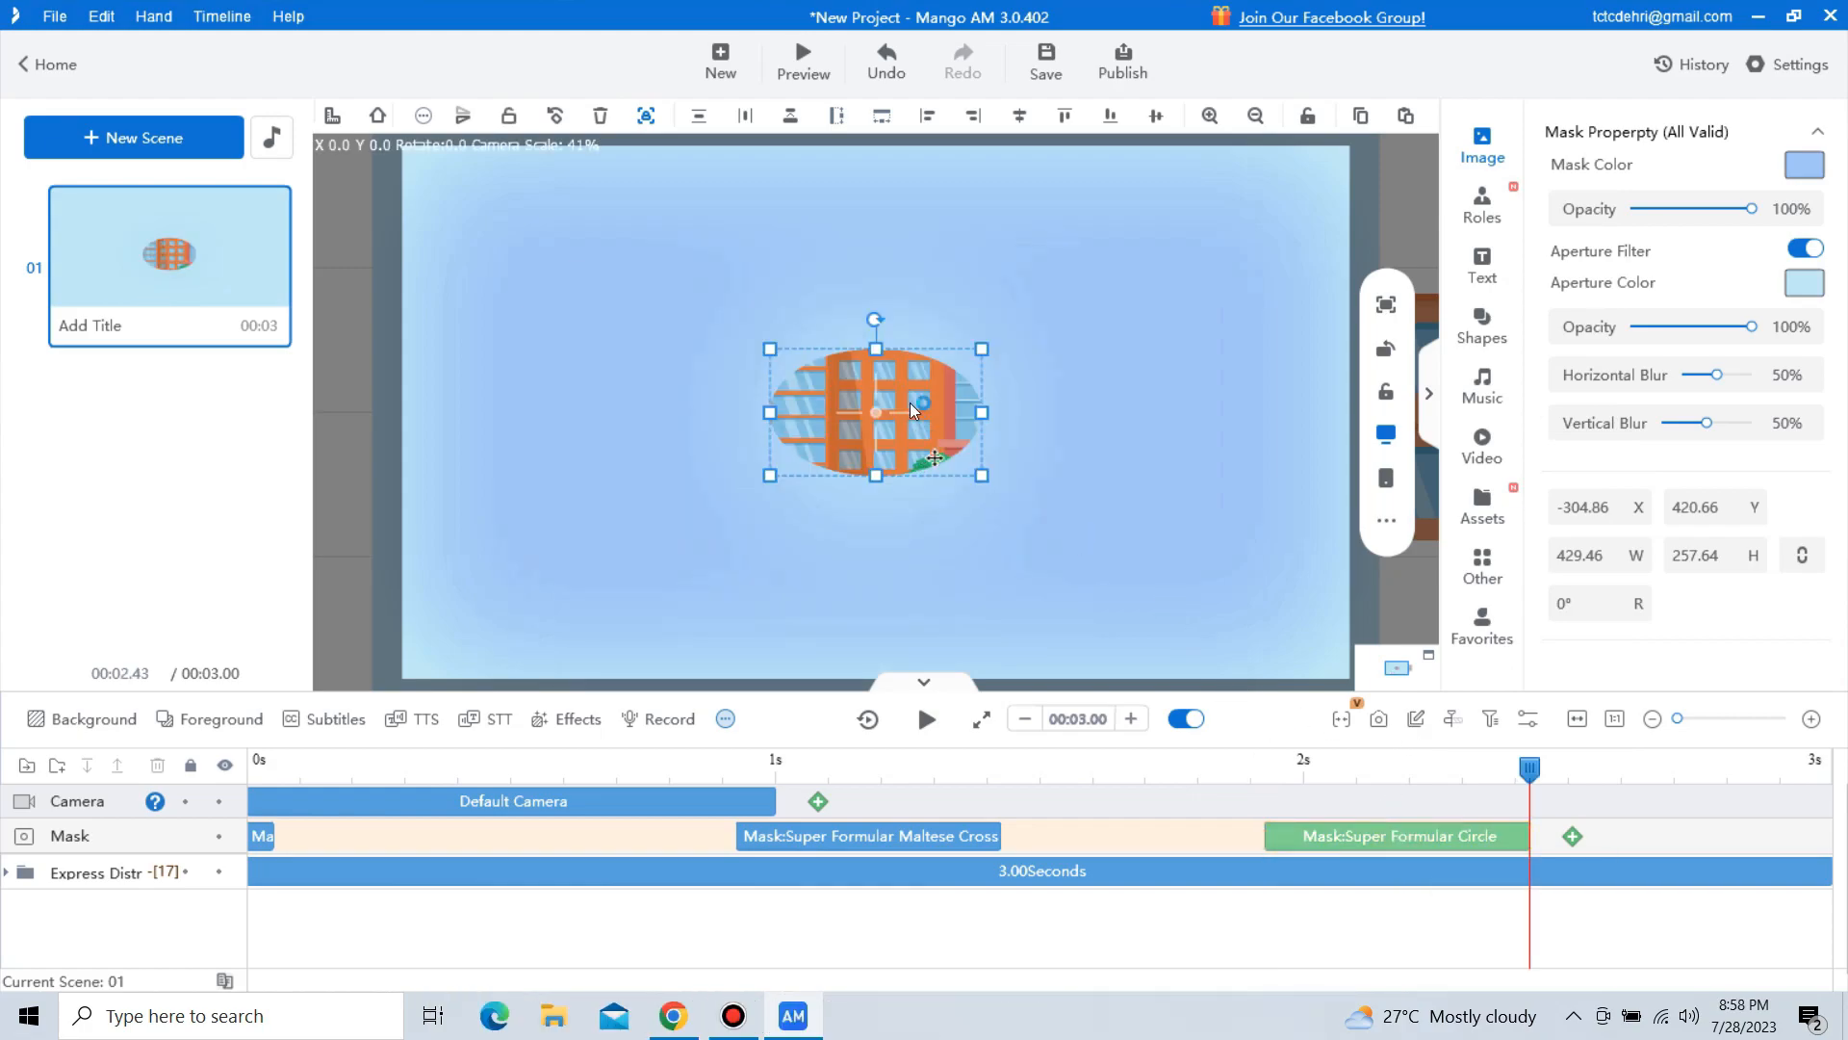
left_click_drag(875, 411, 1166, 607)
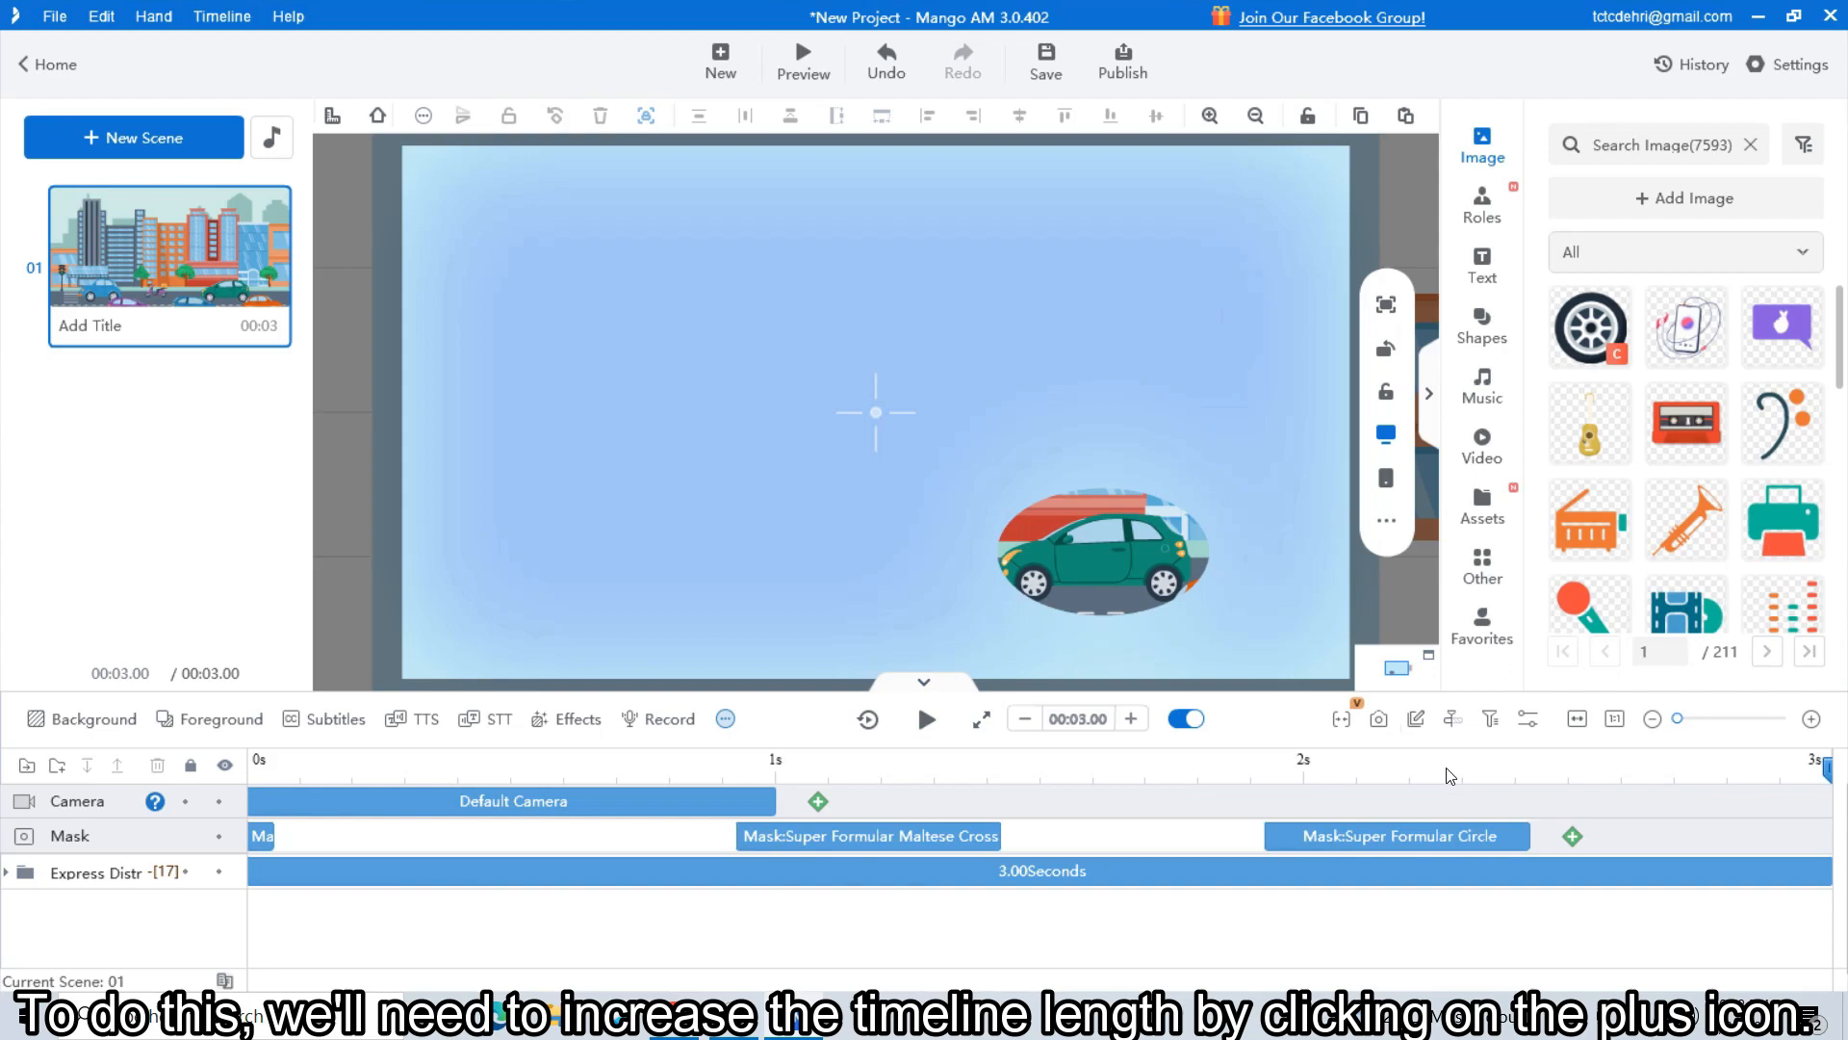
Step: Lengthen the scene and add a circle mask framing the upper buildings
left_click(1129, 719)
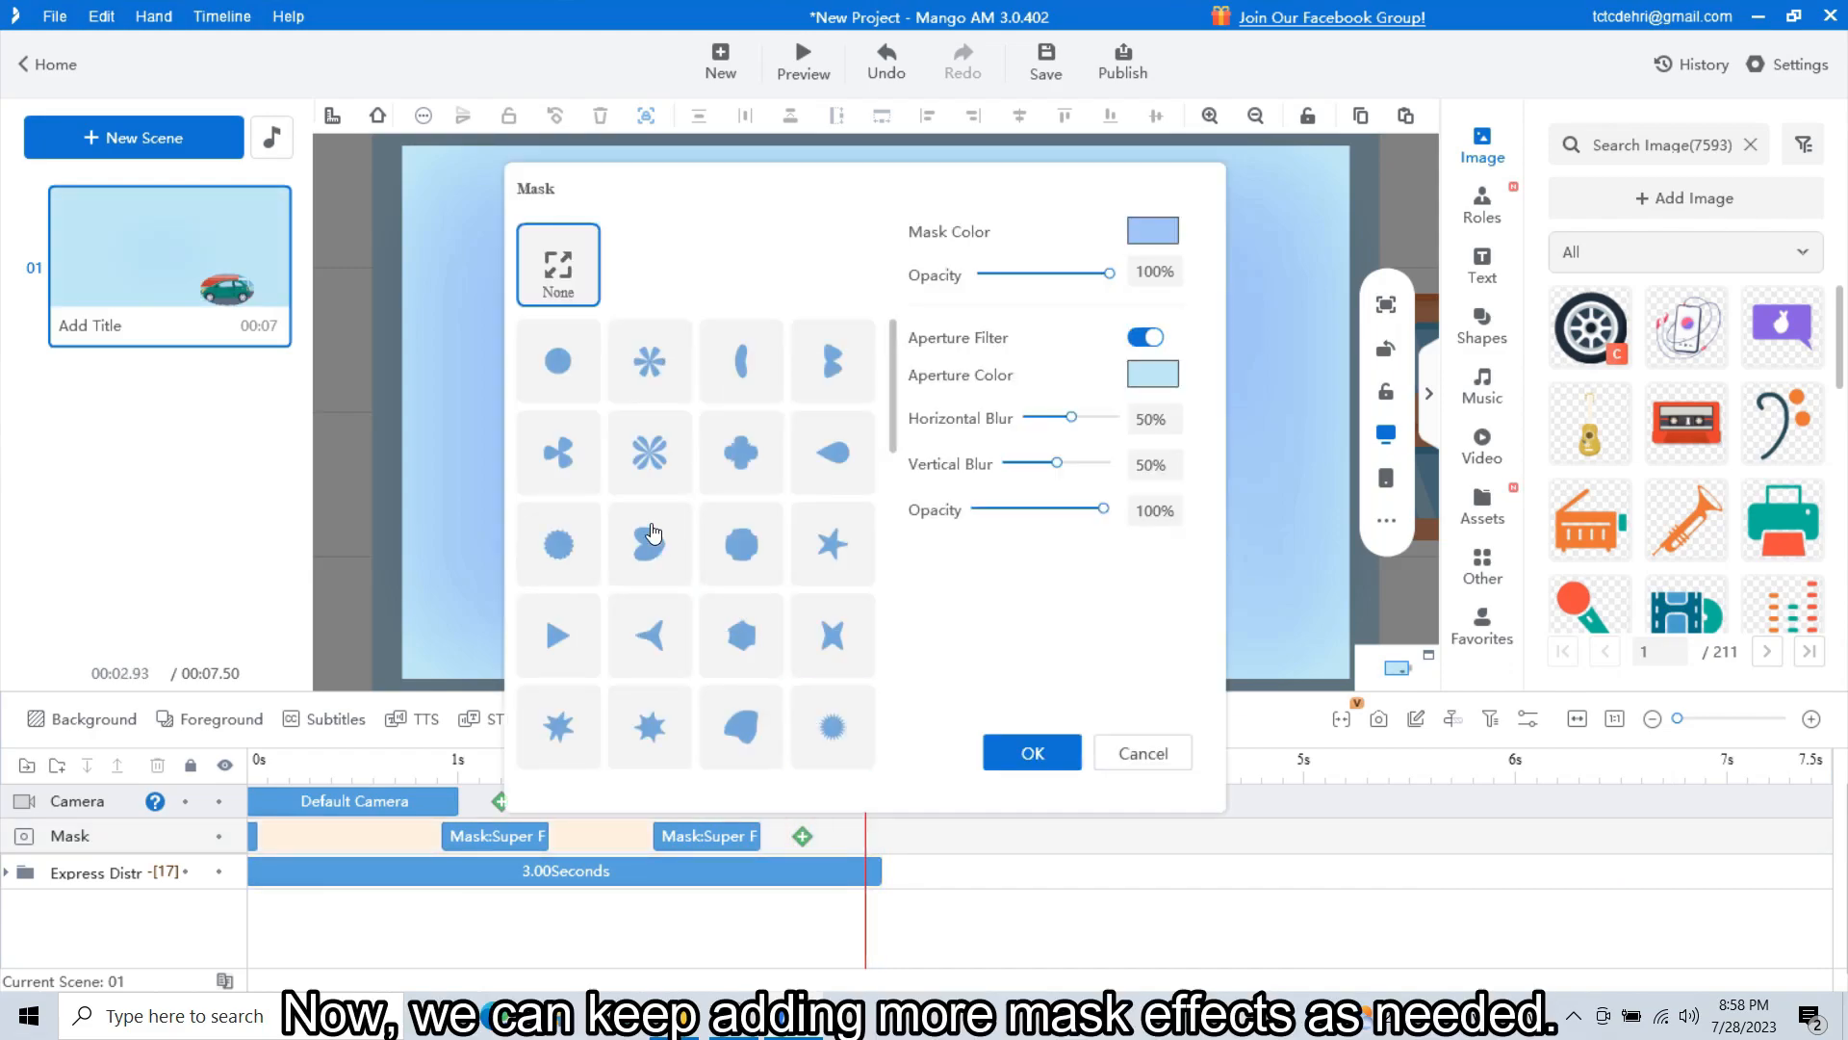
left_click(1030, 752)
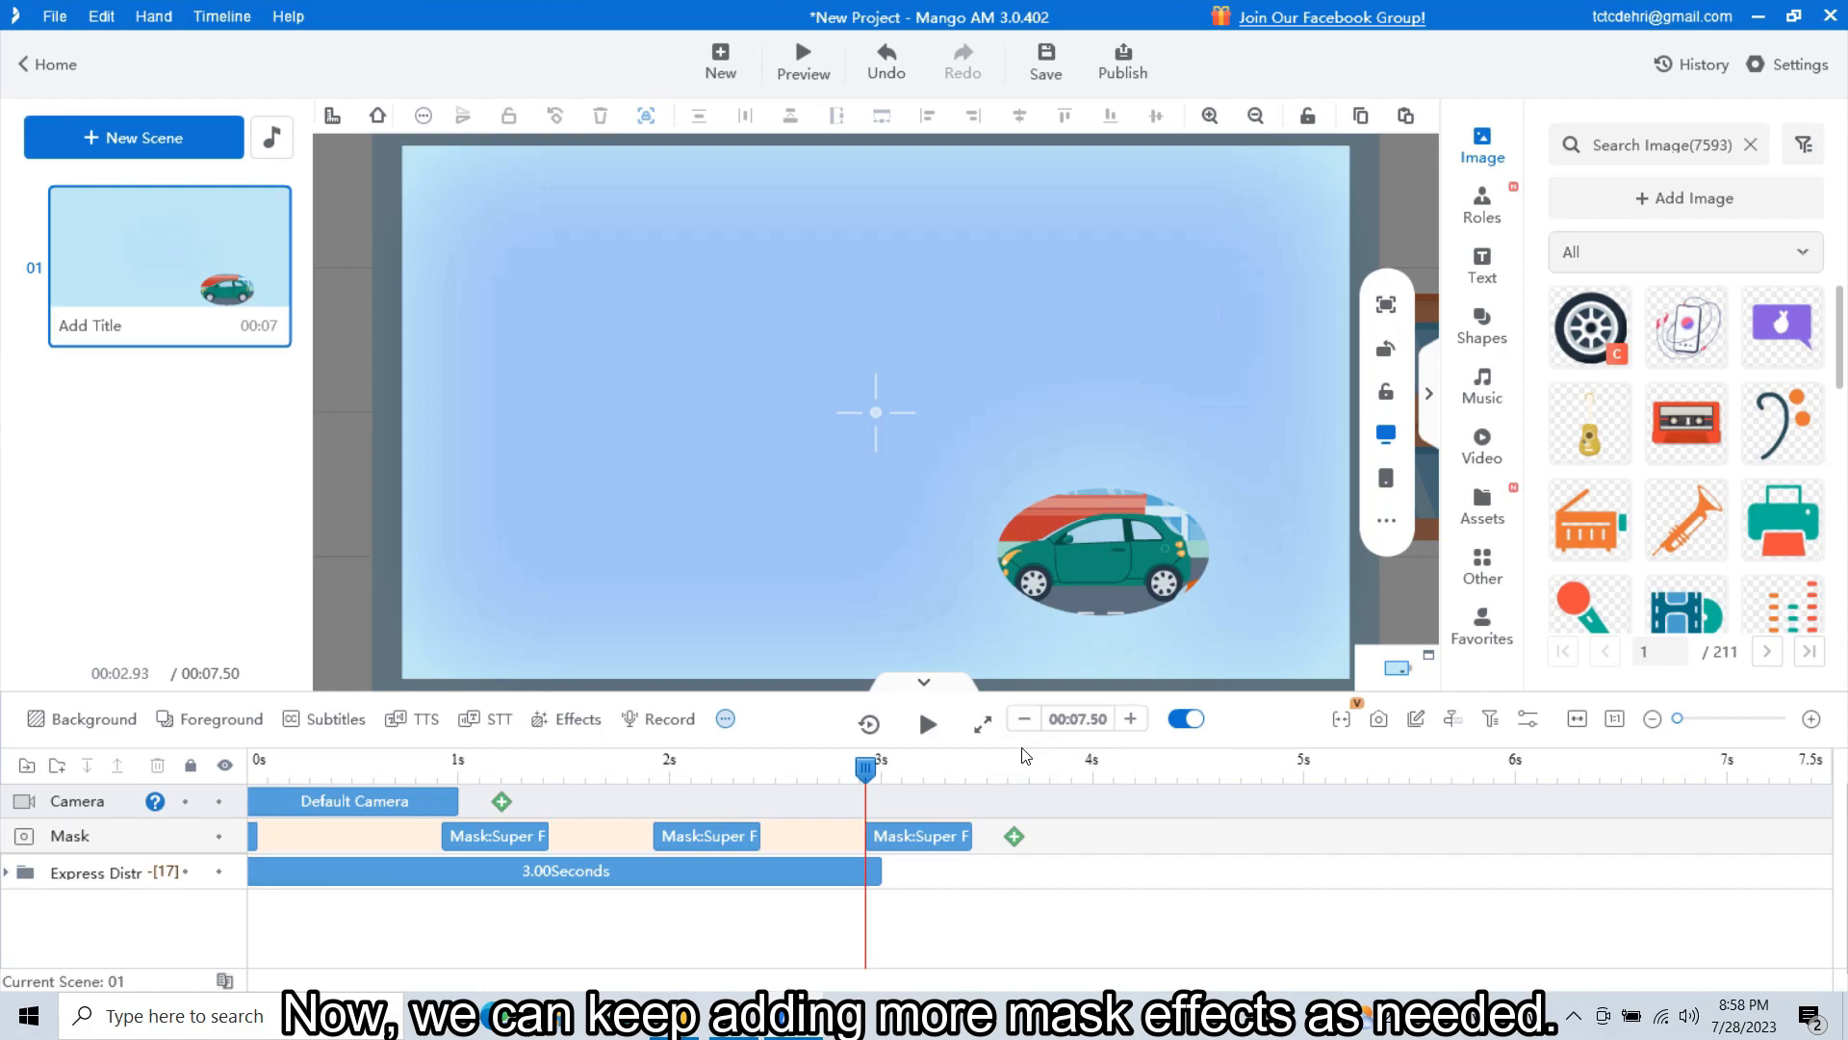
left_click(917, 835)
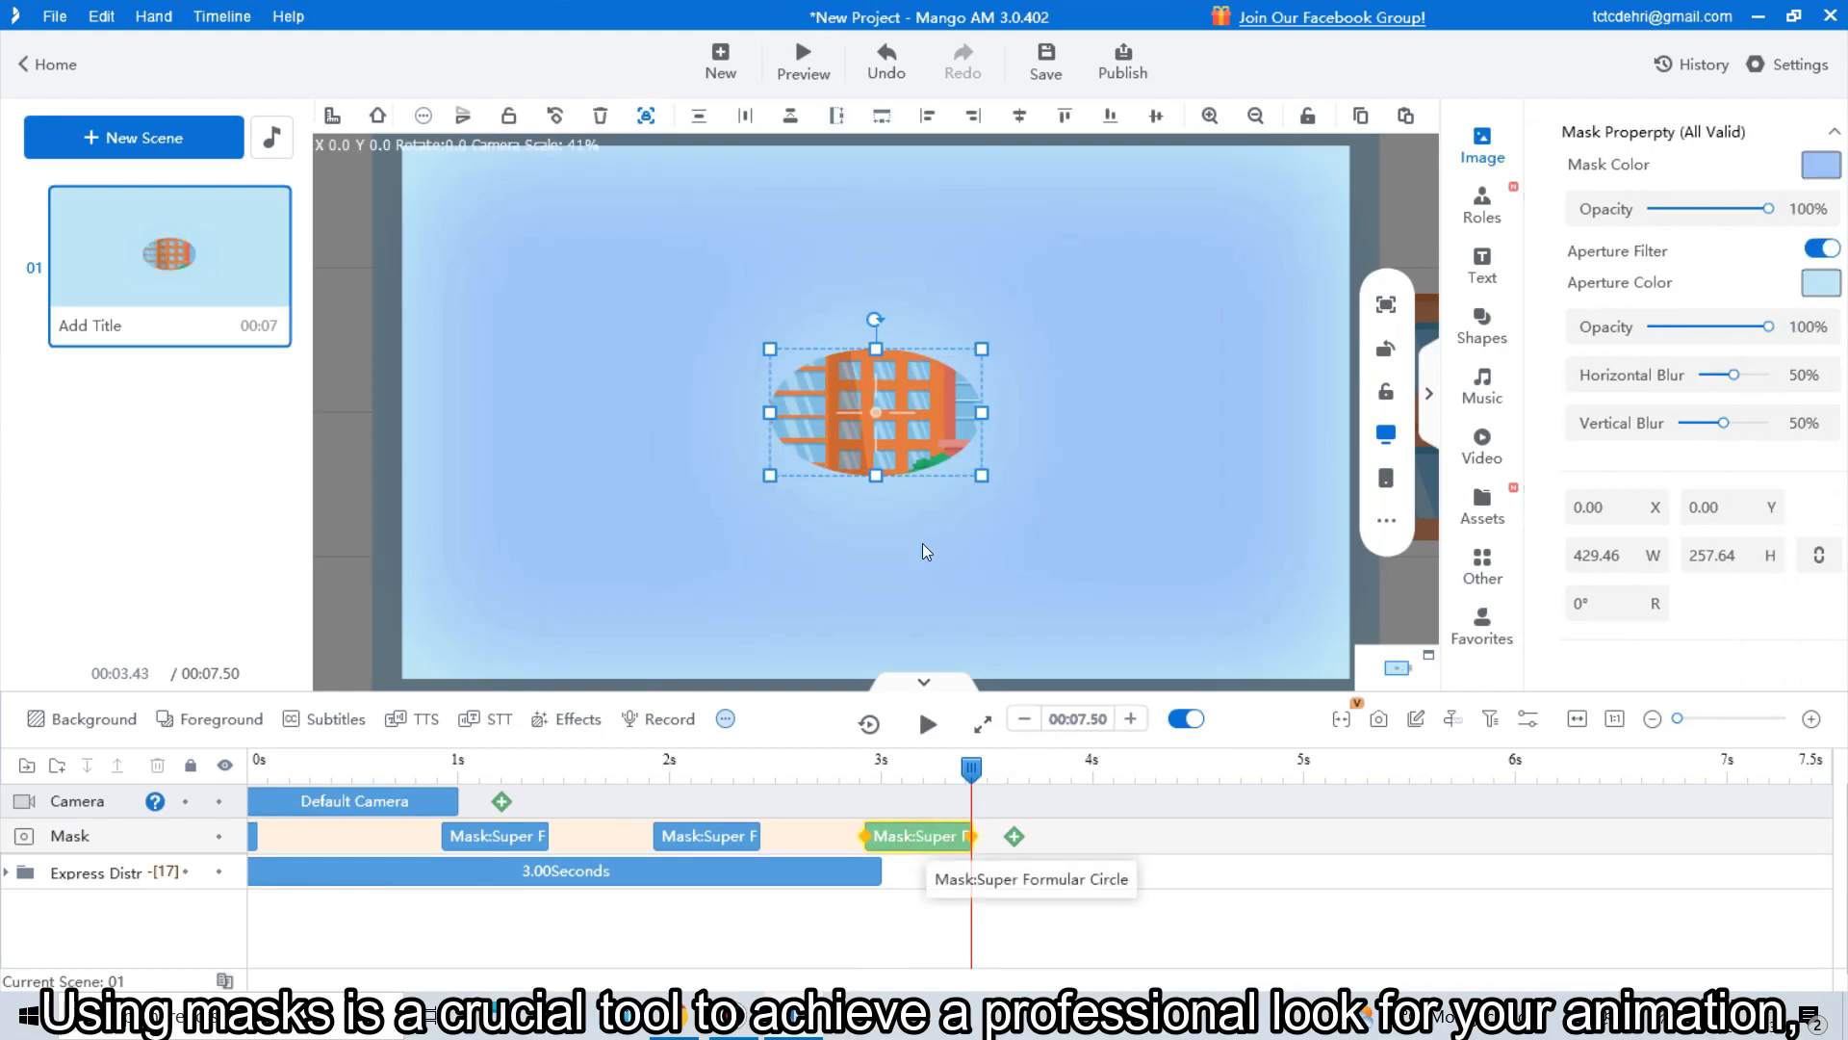
left_click_drag(875, 410, 1029, 230)
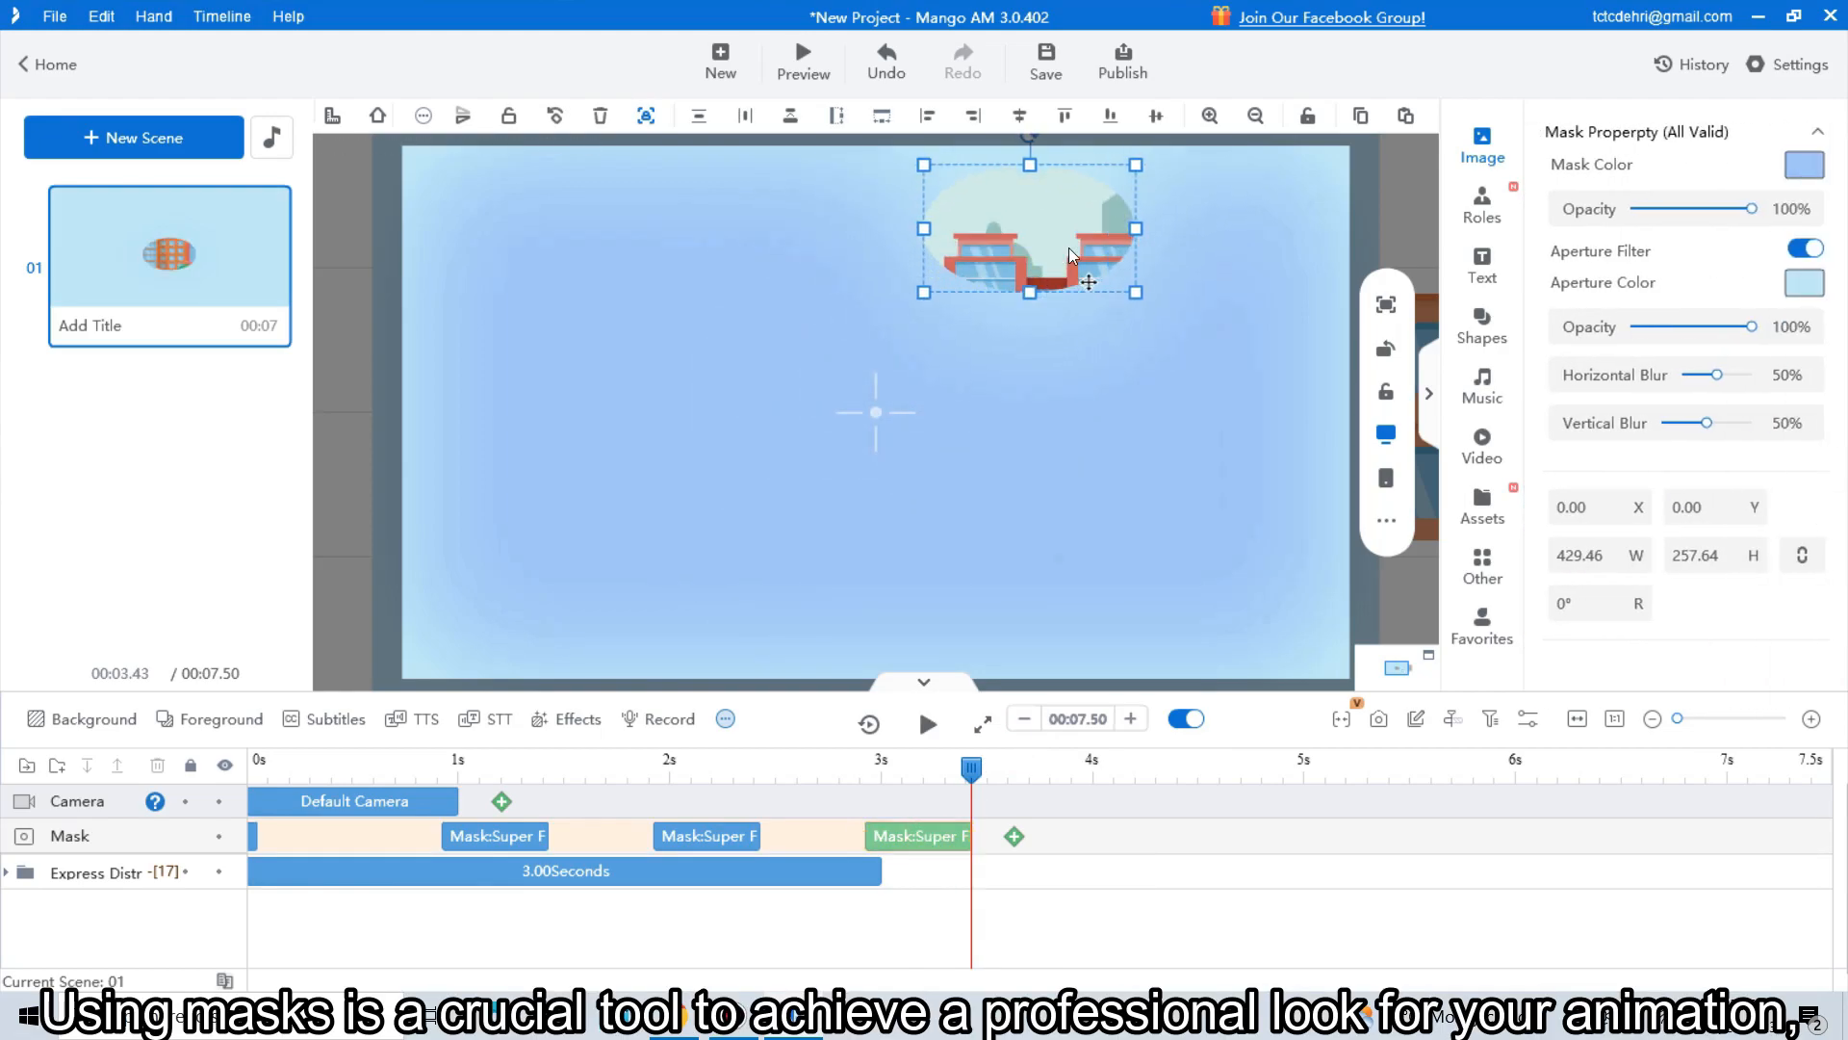
left_click_drag(1028, 227, 1055, 283)
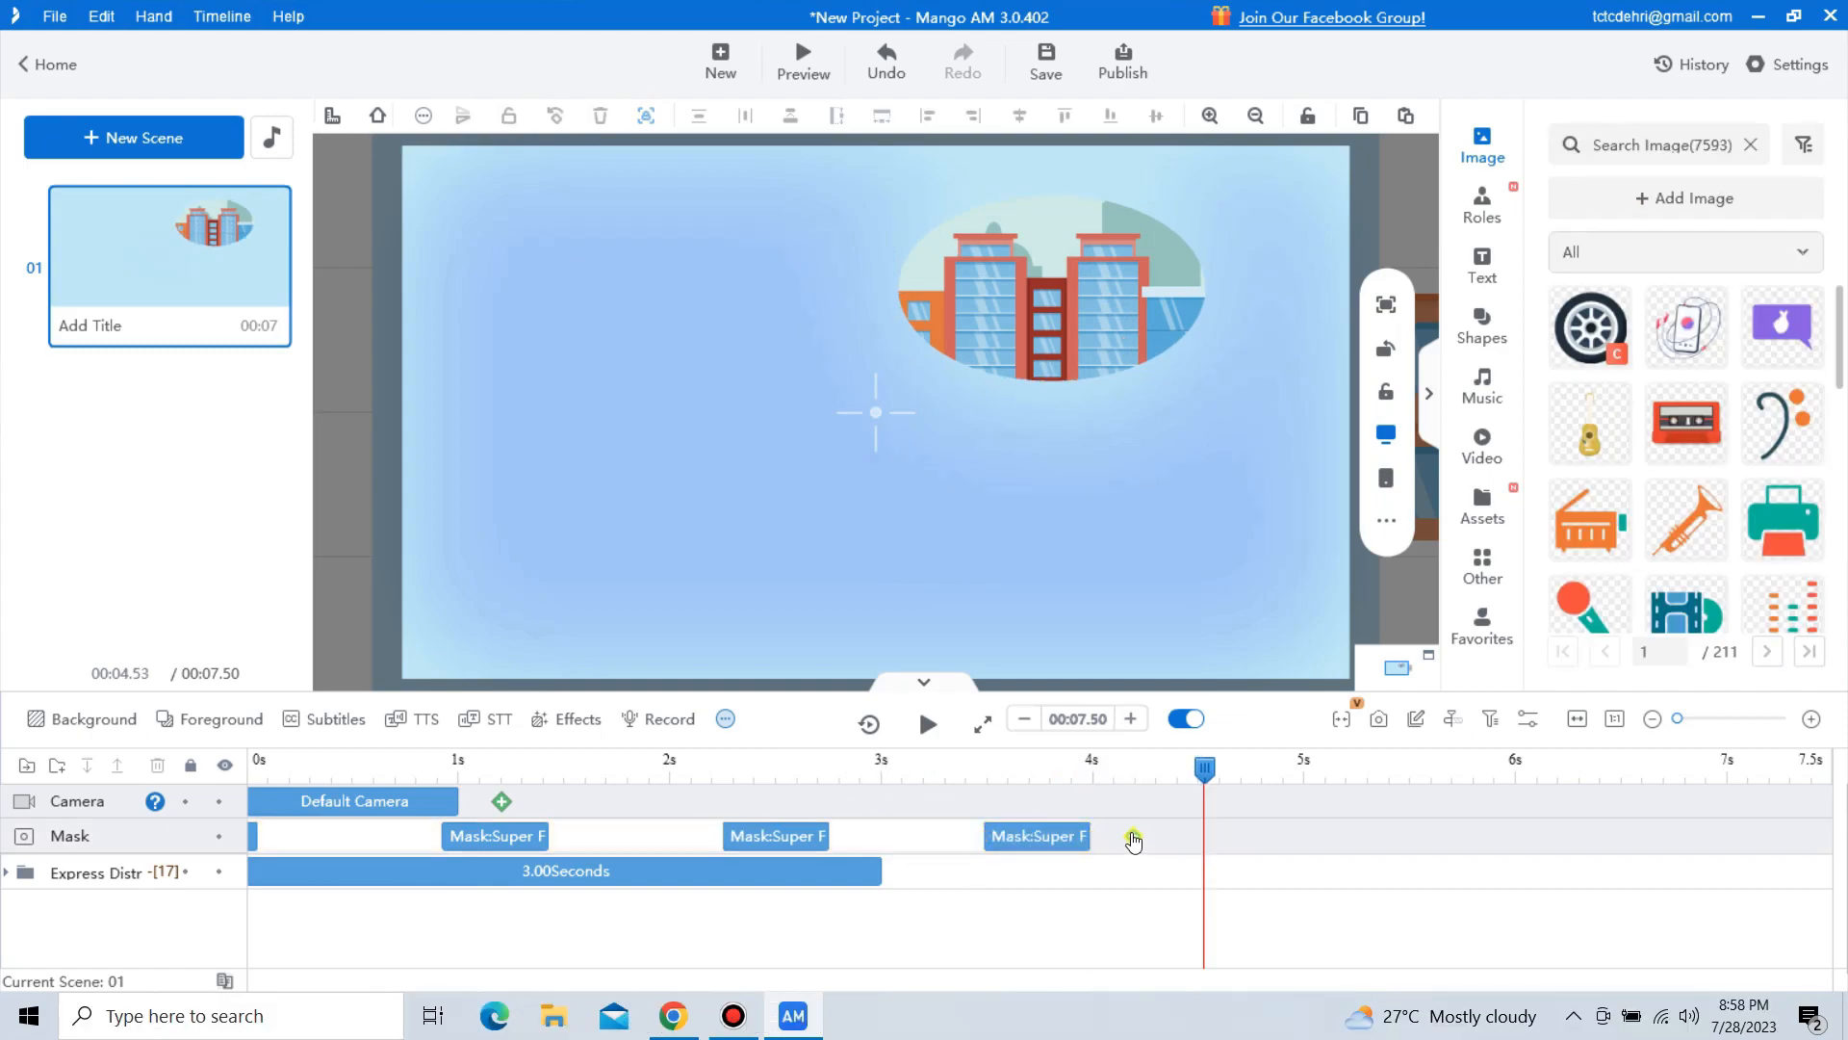
Step: Add another plain circle mask and move it over the central building
left_click(1132, 837)
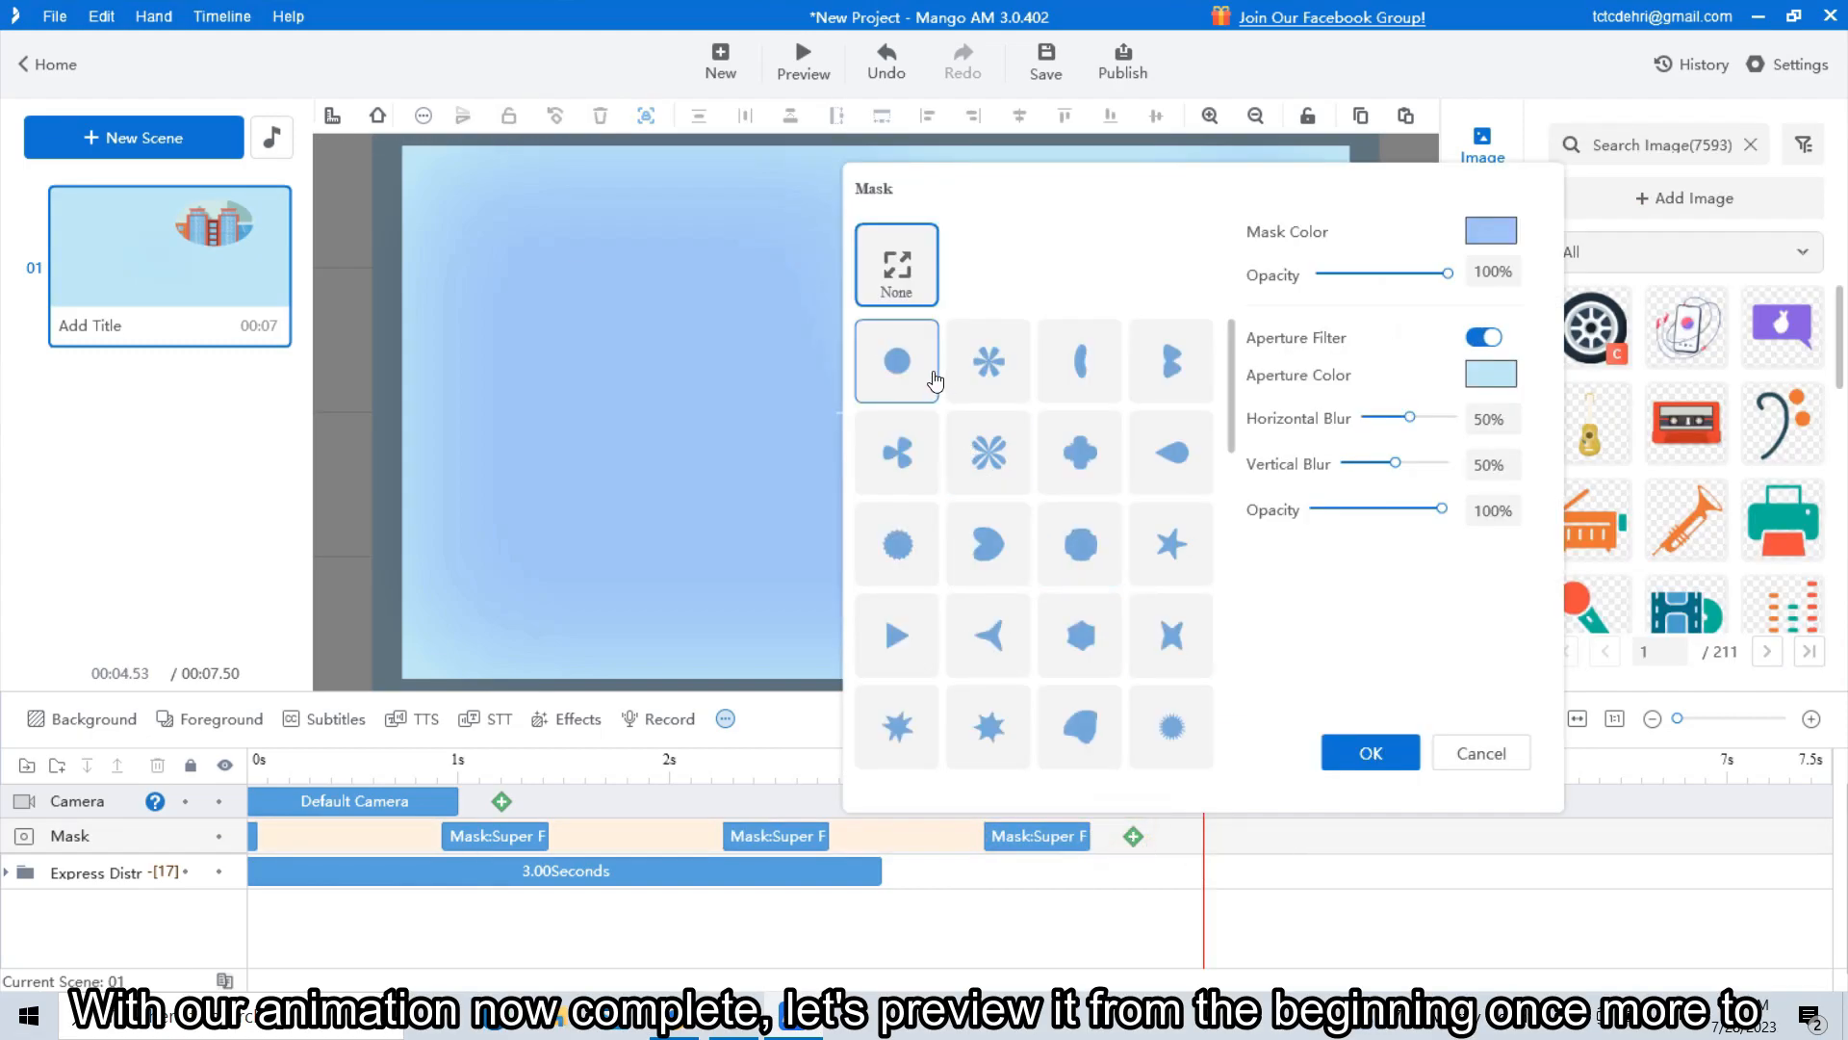
left_click(1370, 752)
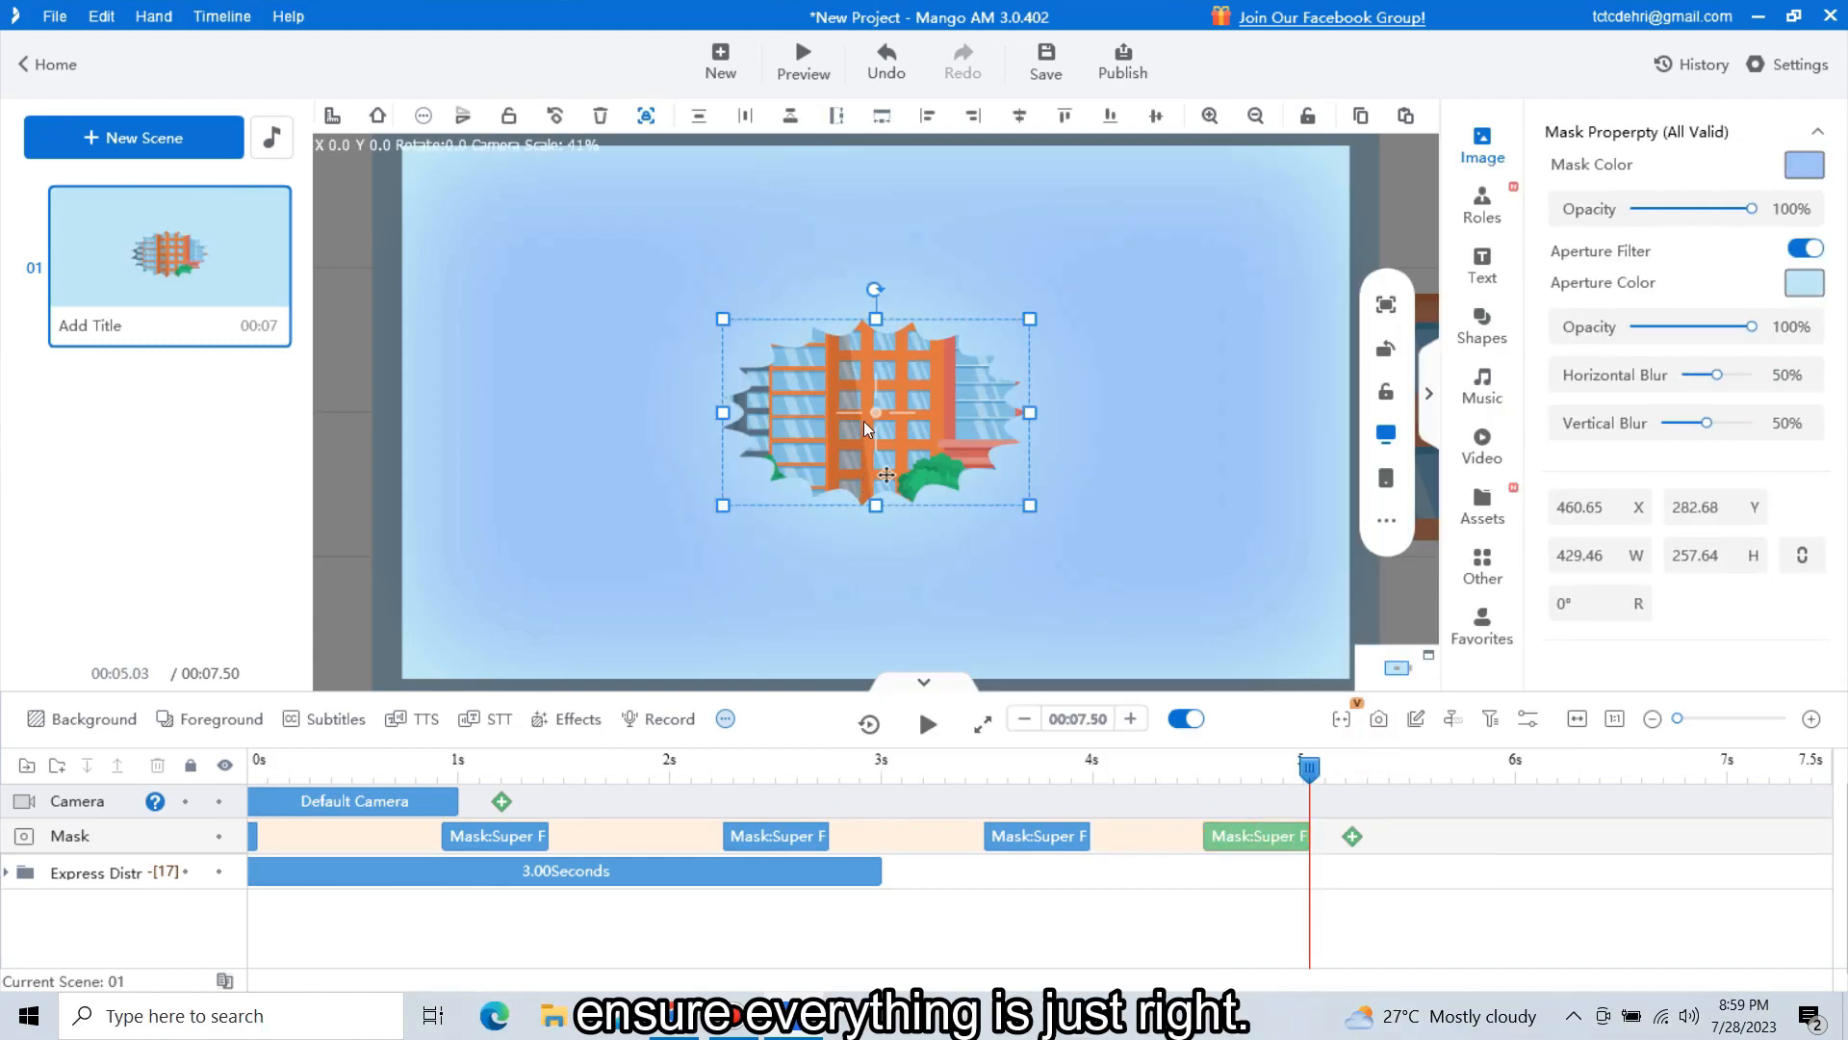
left_click_drag(875, 413, 1228, 625)
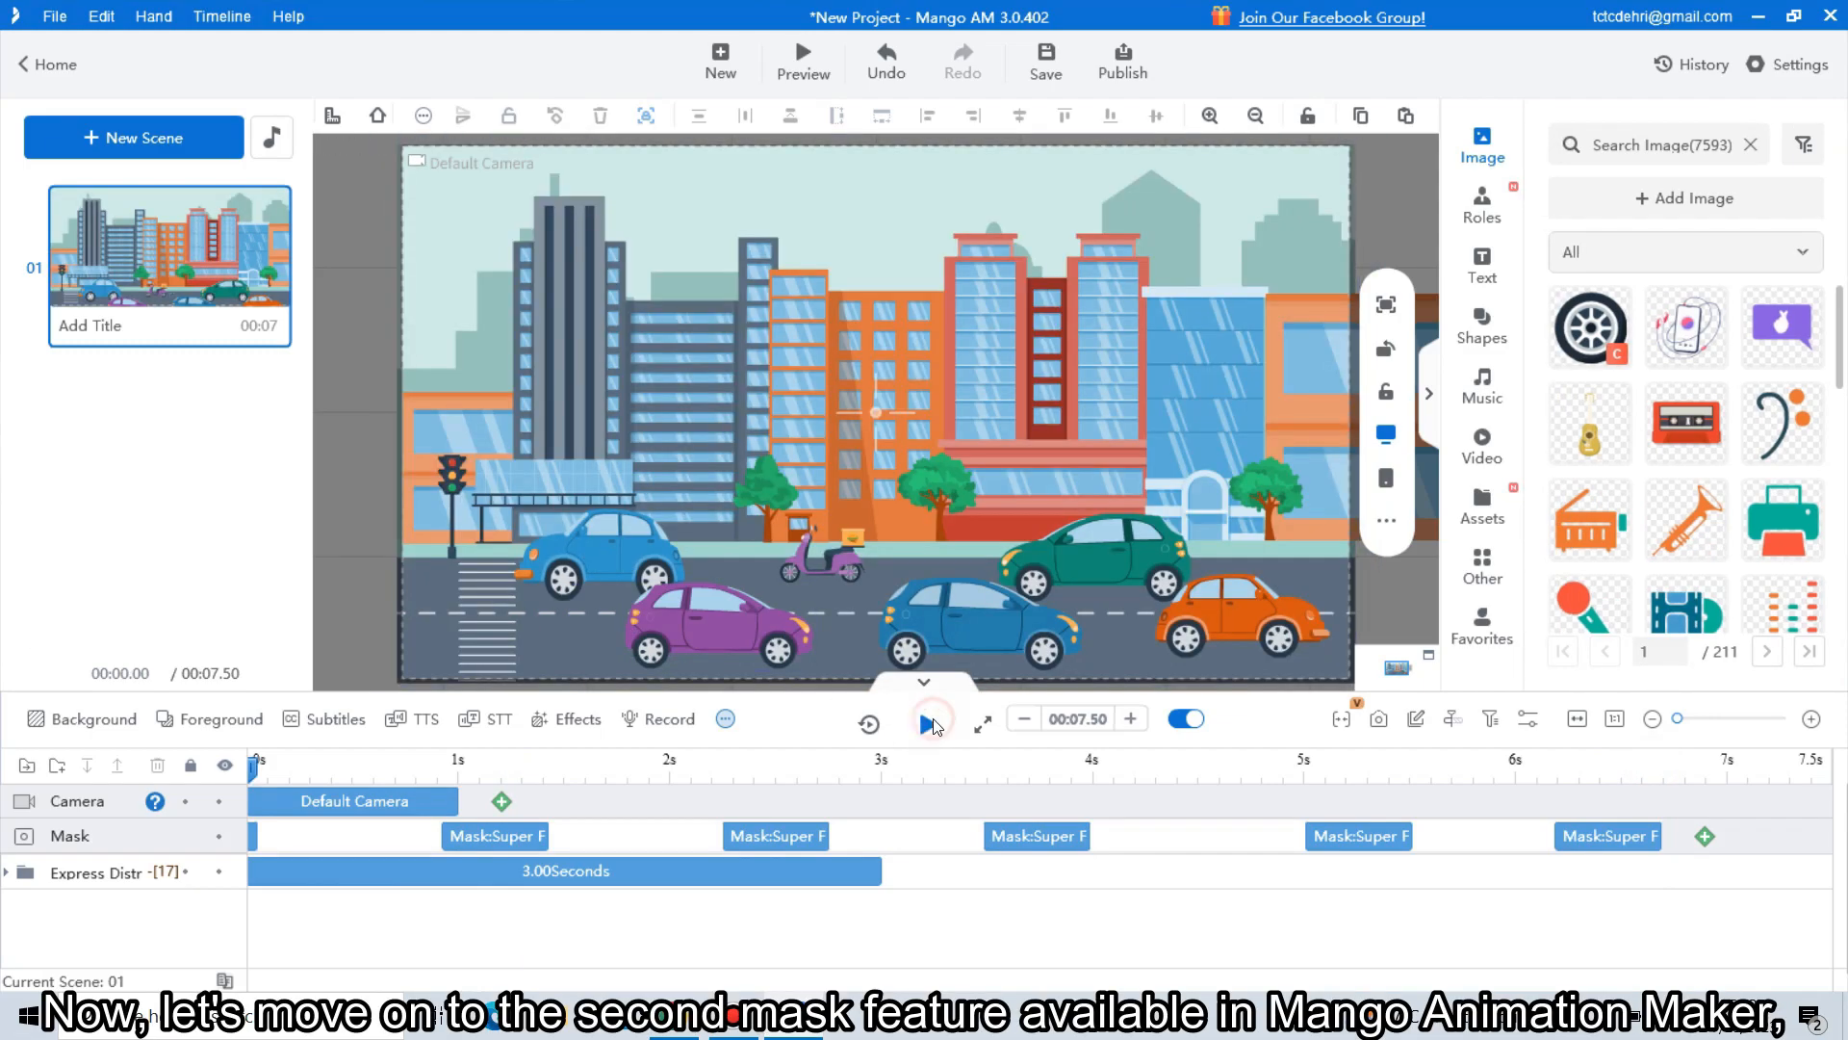
Step: Preview the street animation from the start and open the online scene gallery
left_click(925, 724)
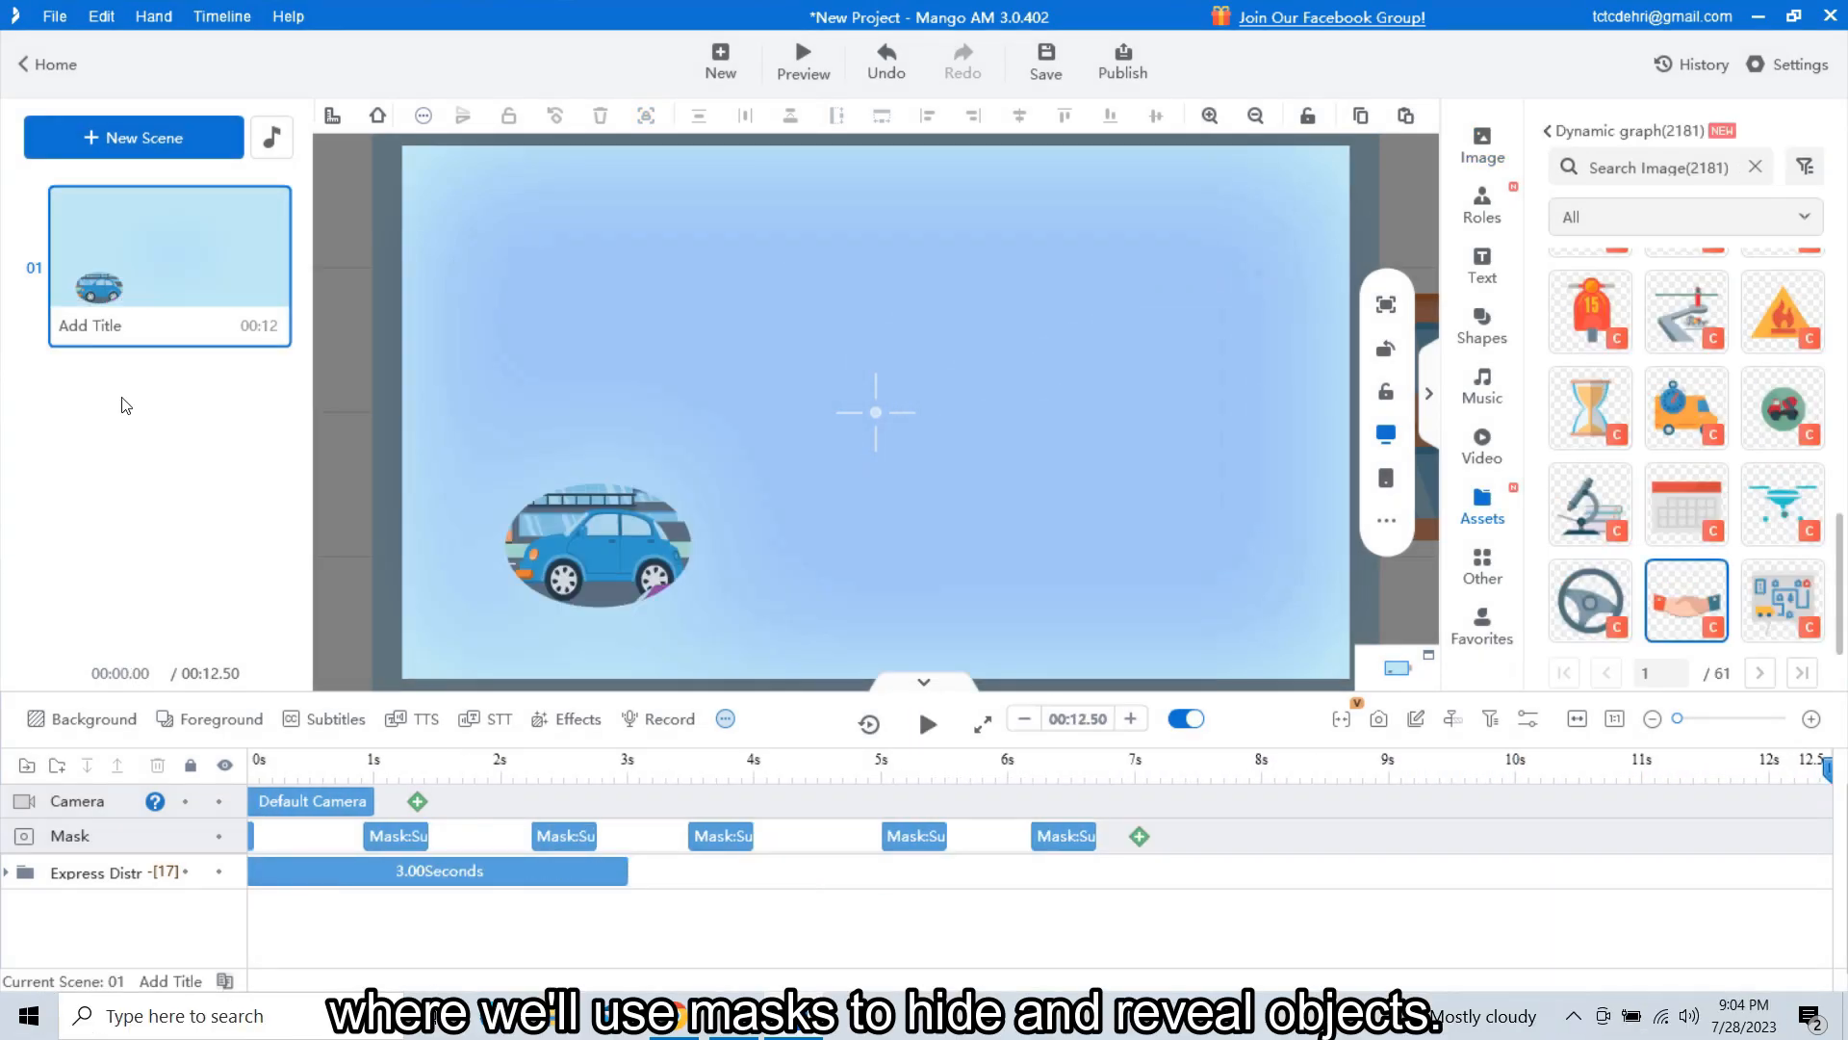
left_click(133, 137)
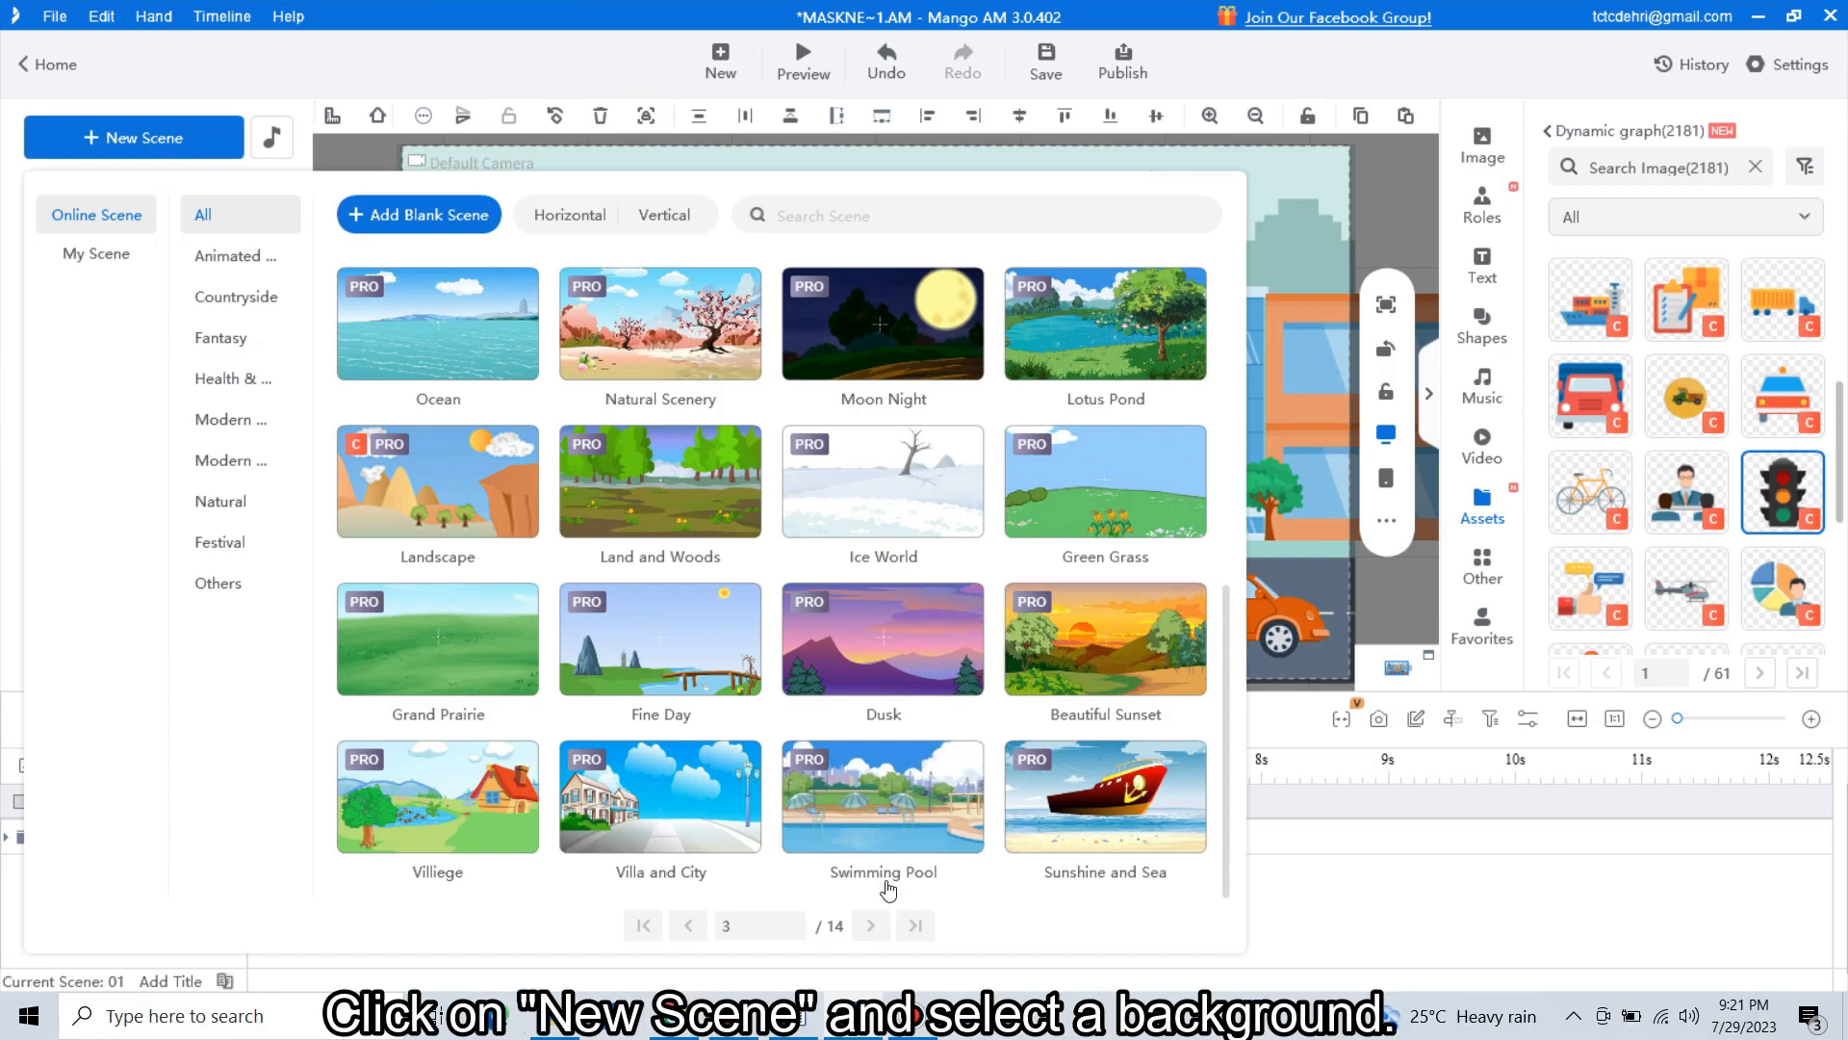
Step: Page through the Online Scene gallery and add the Castle template as scene 02
left_click(870, 925)
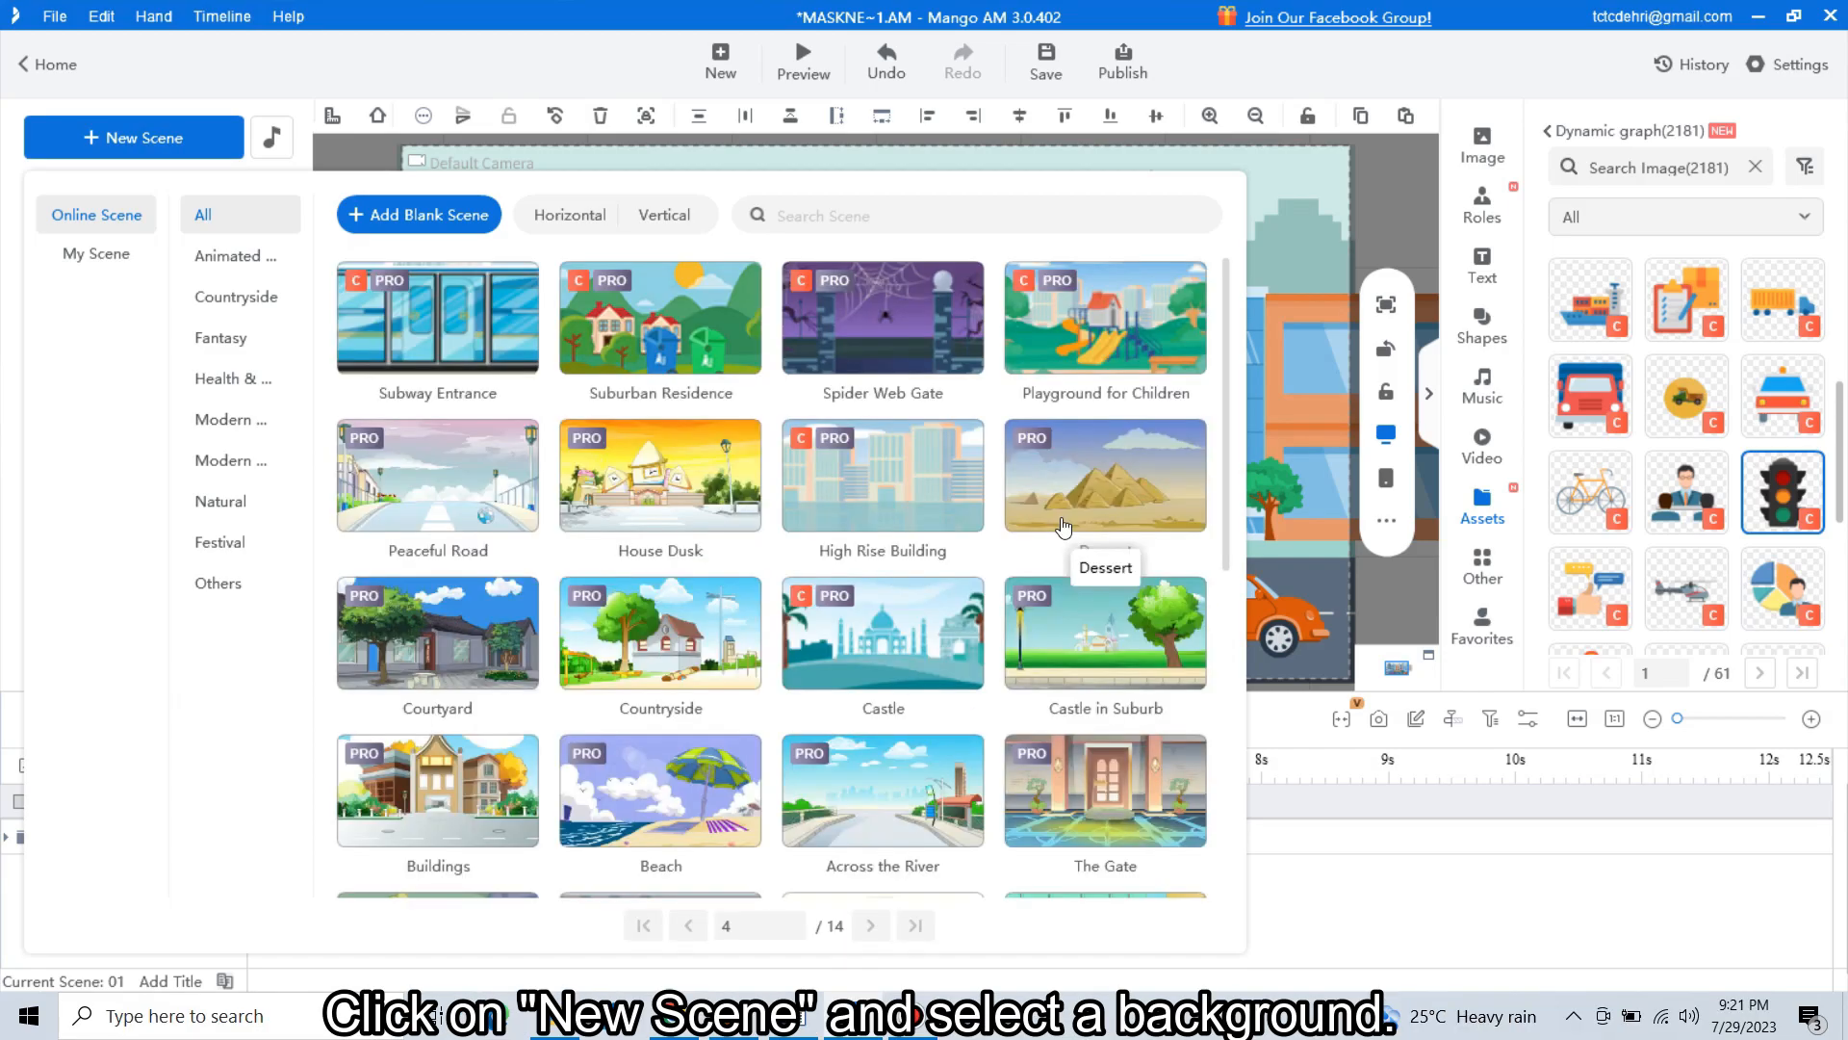
scroll("down", 3)
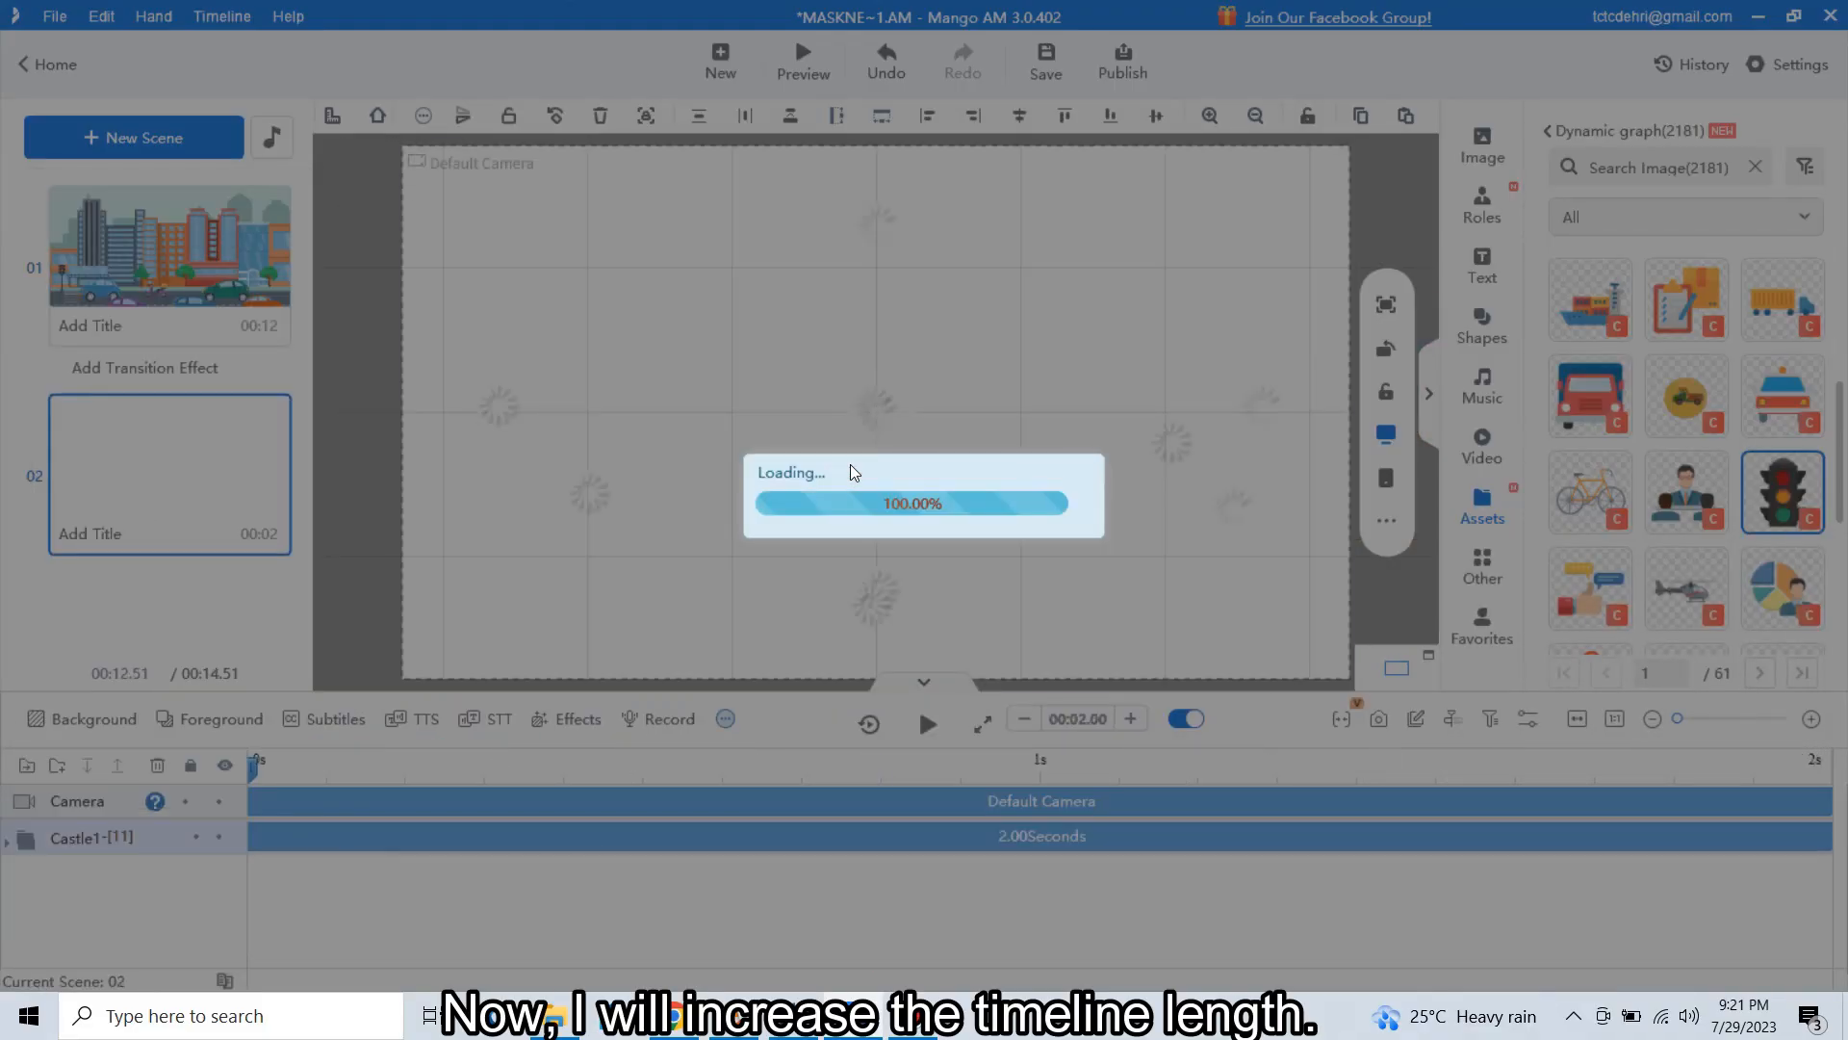
left_click(1129, 718)
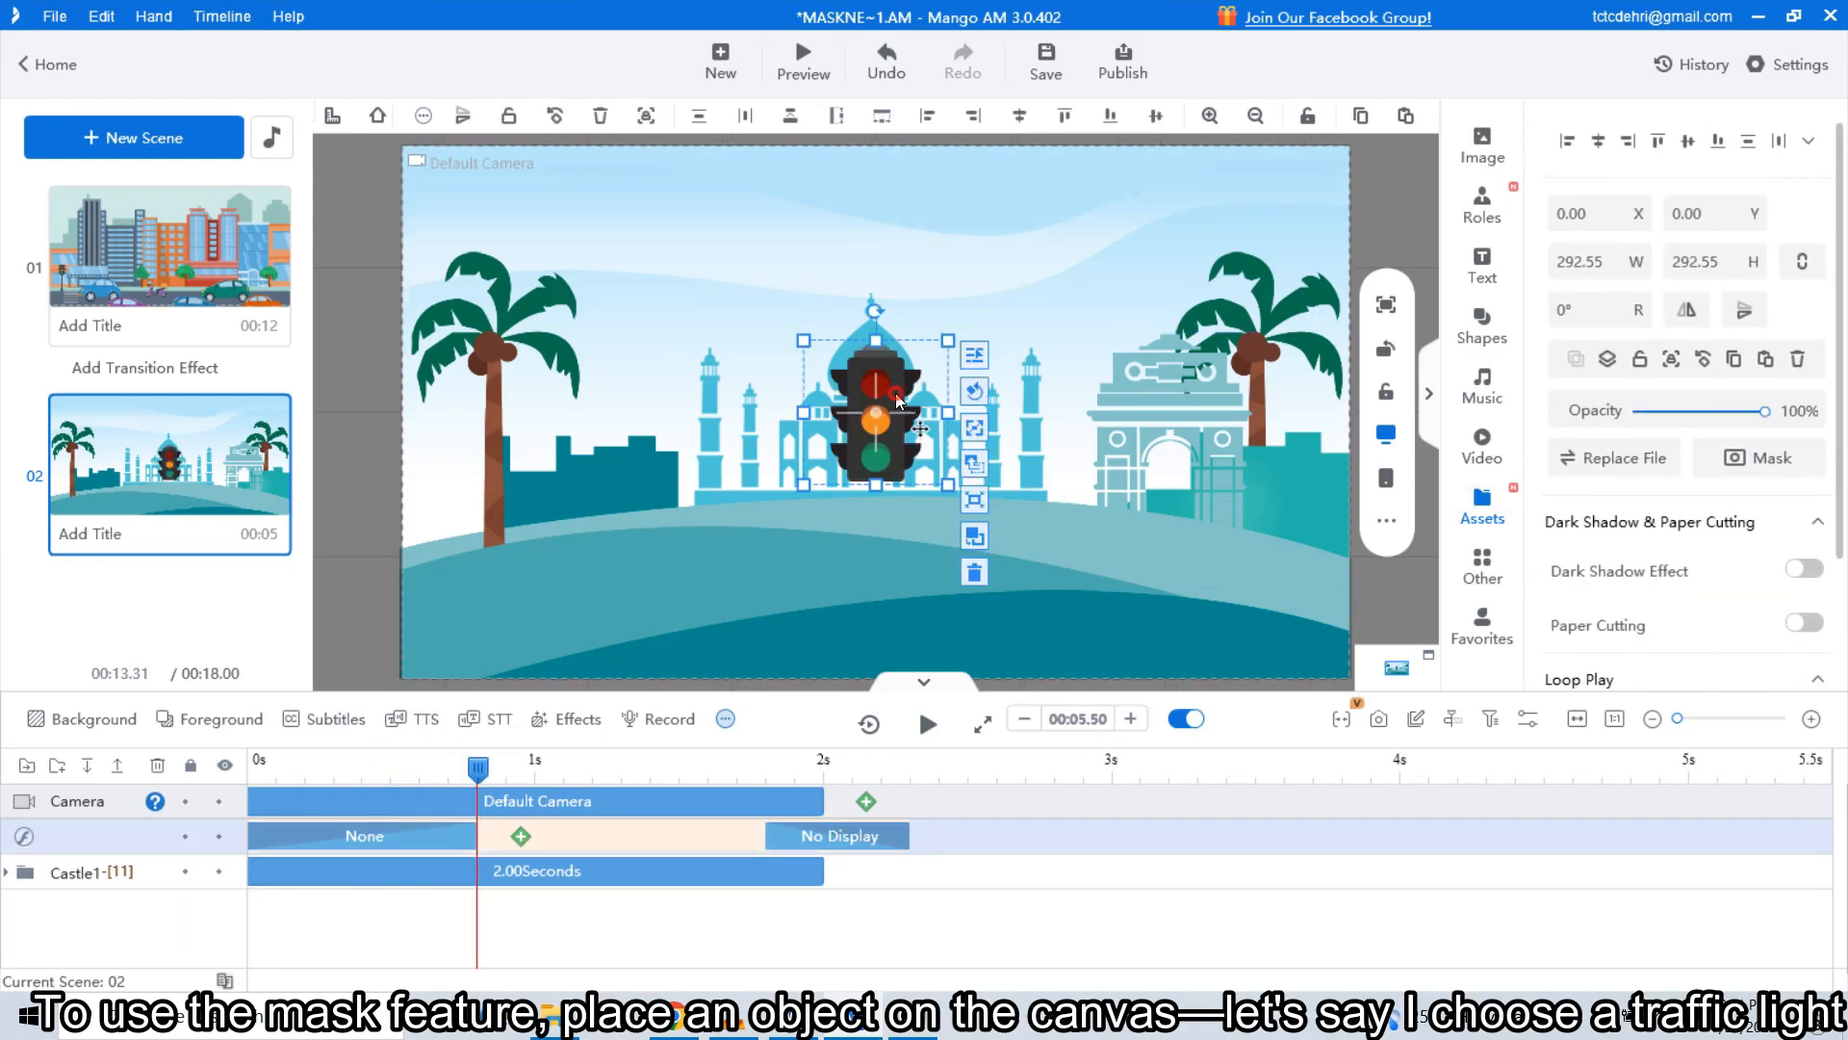
Step: Drag the traffic light across the canvas onto the left palm tree
left_click_drag(878, 413, 1178, 495)
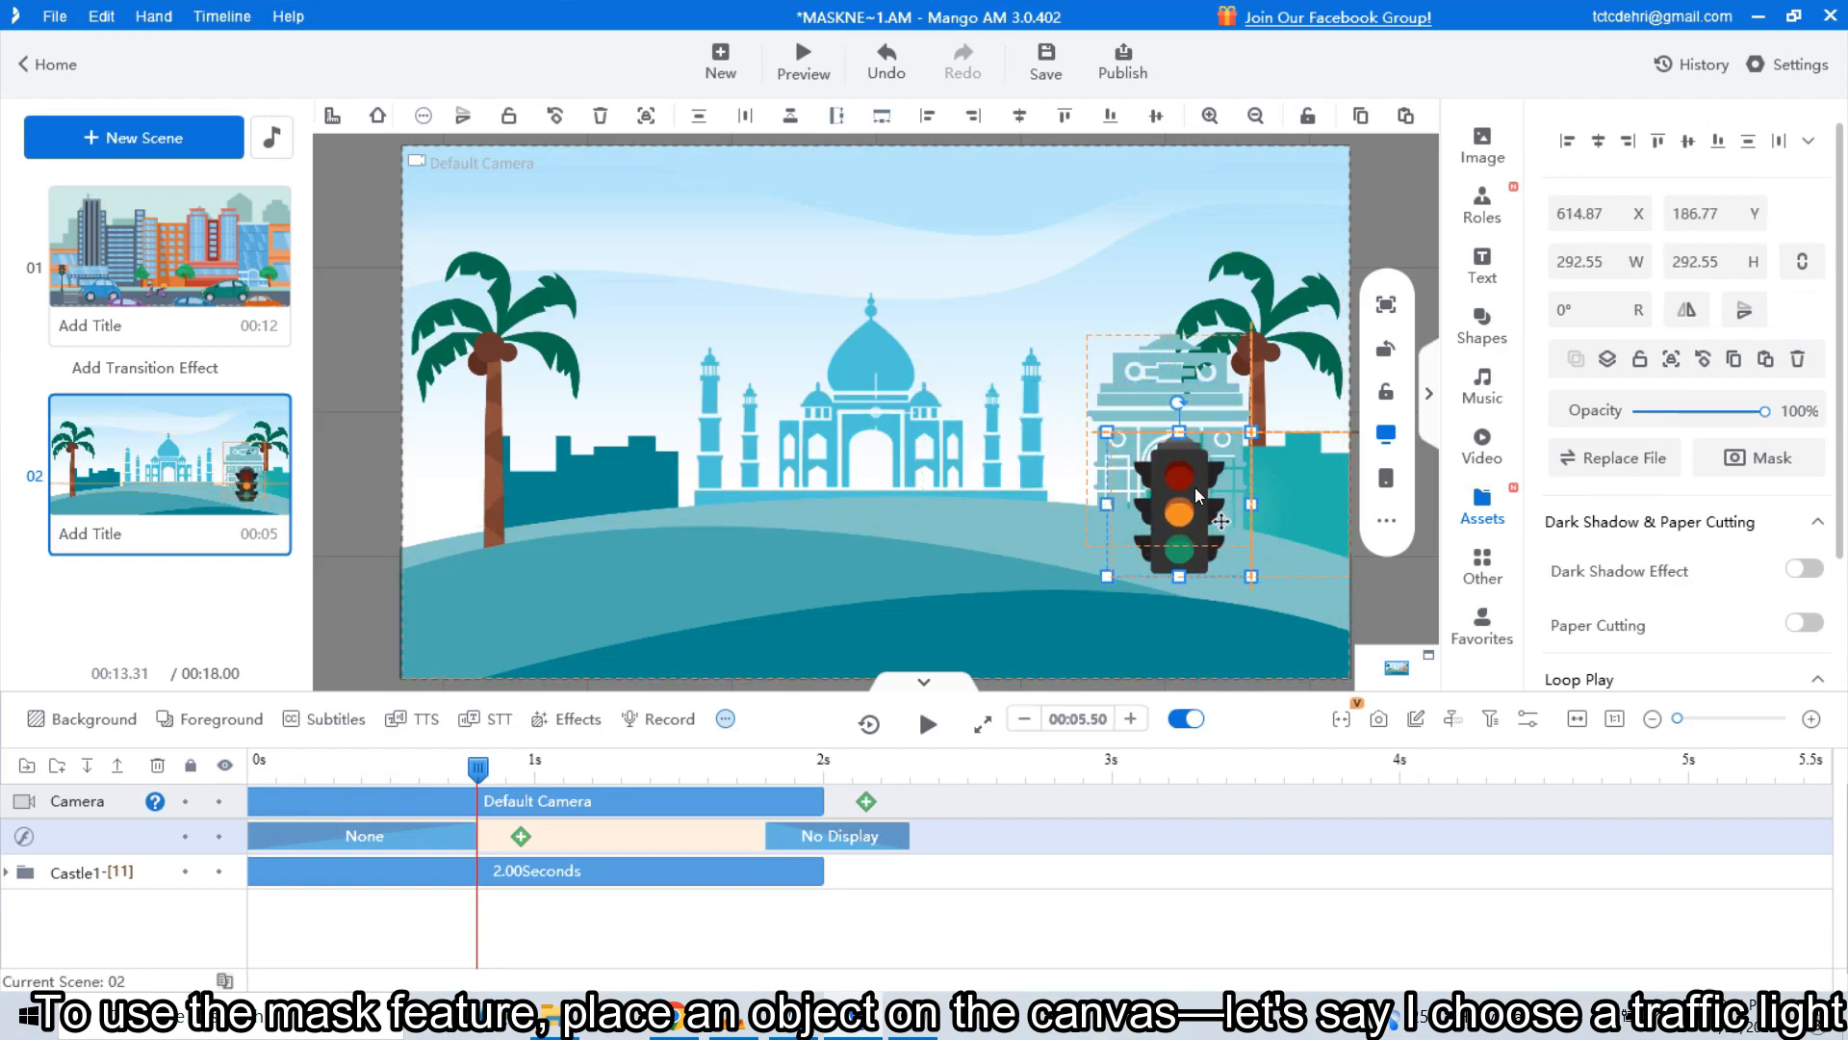
left_click_drag(1178, 495, 489, 472)
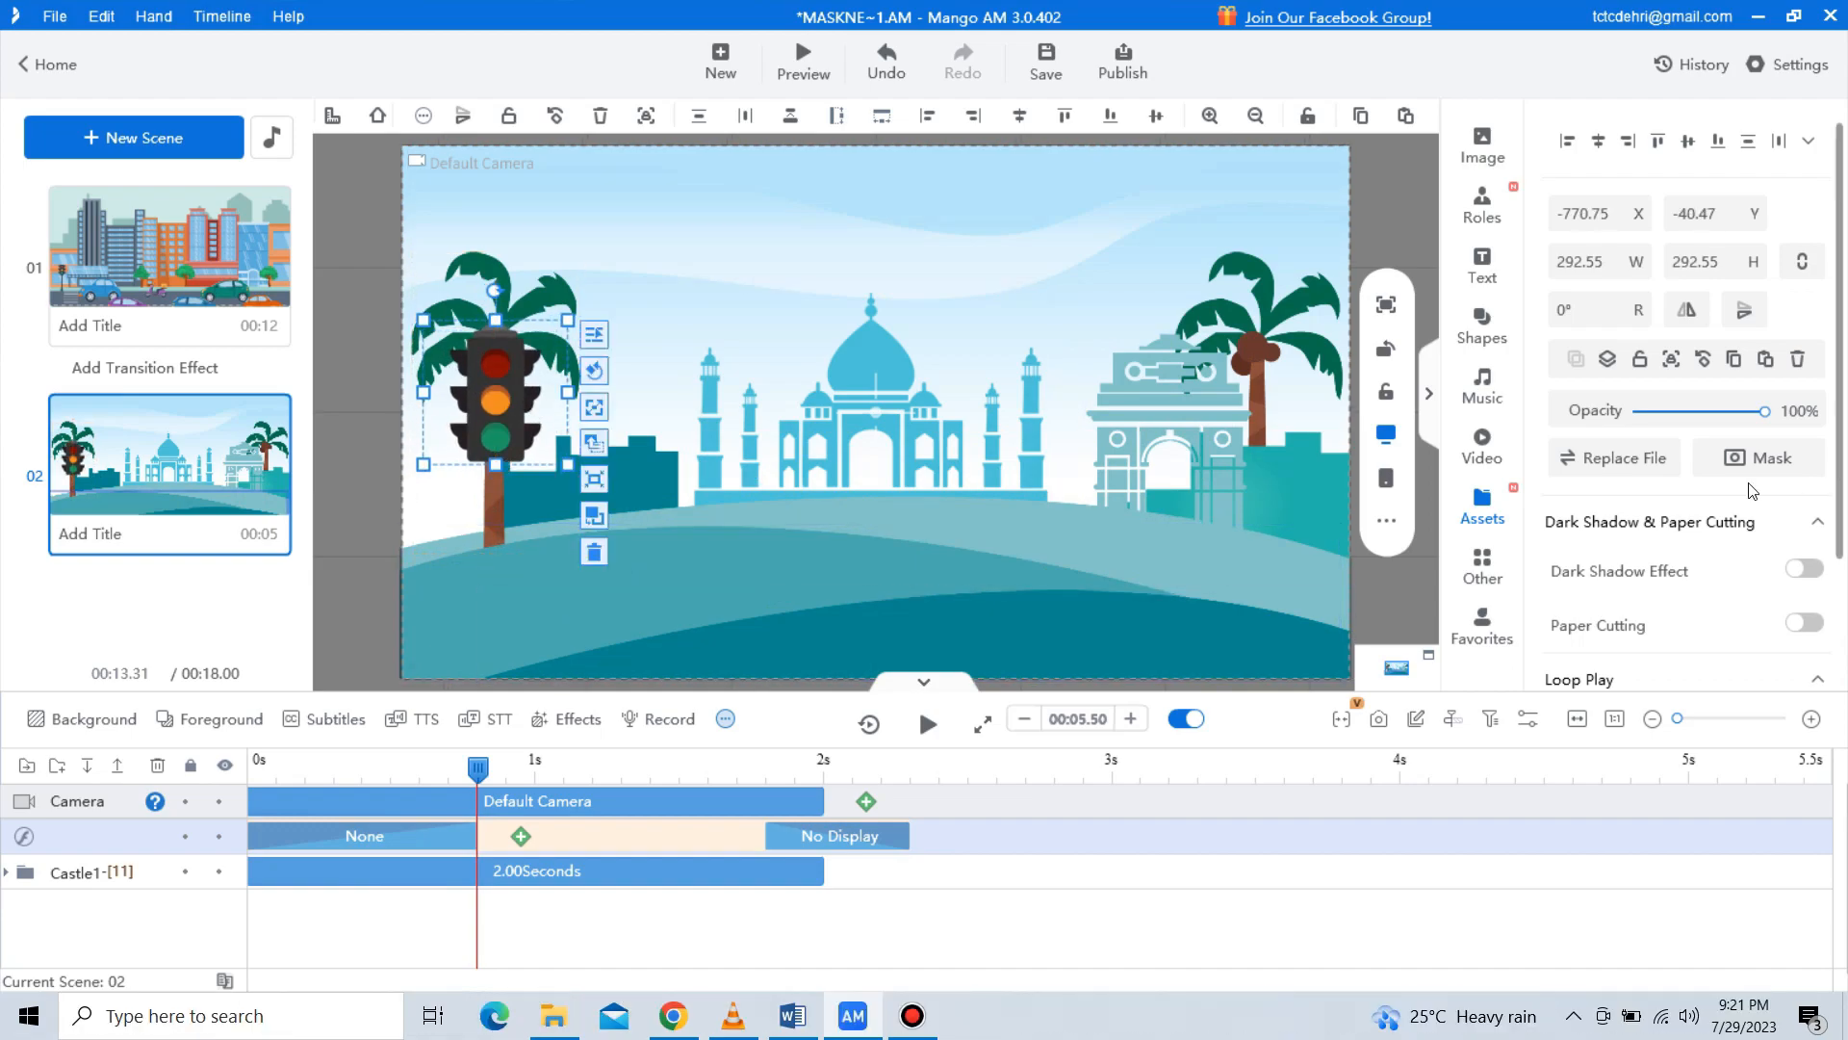
Step: Give the traffic light a soft oval preset mask after briefly trying a cloud shape
left_click(1769, 458)
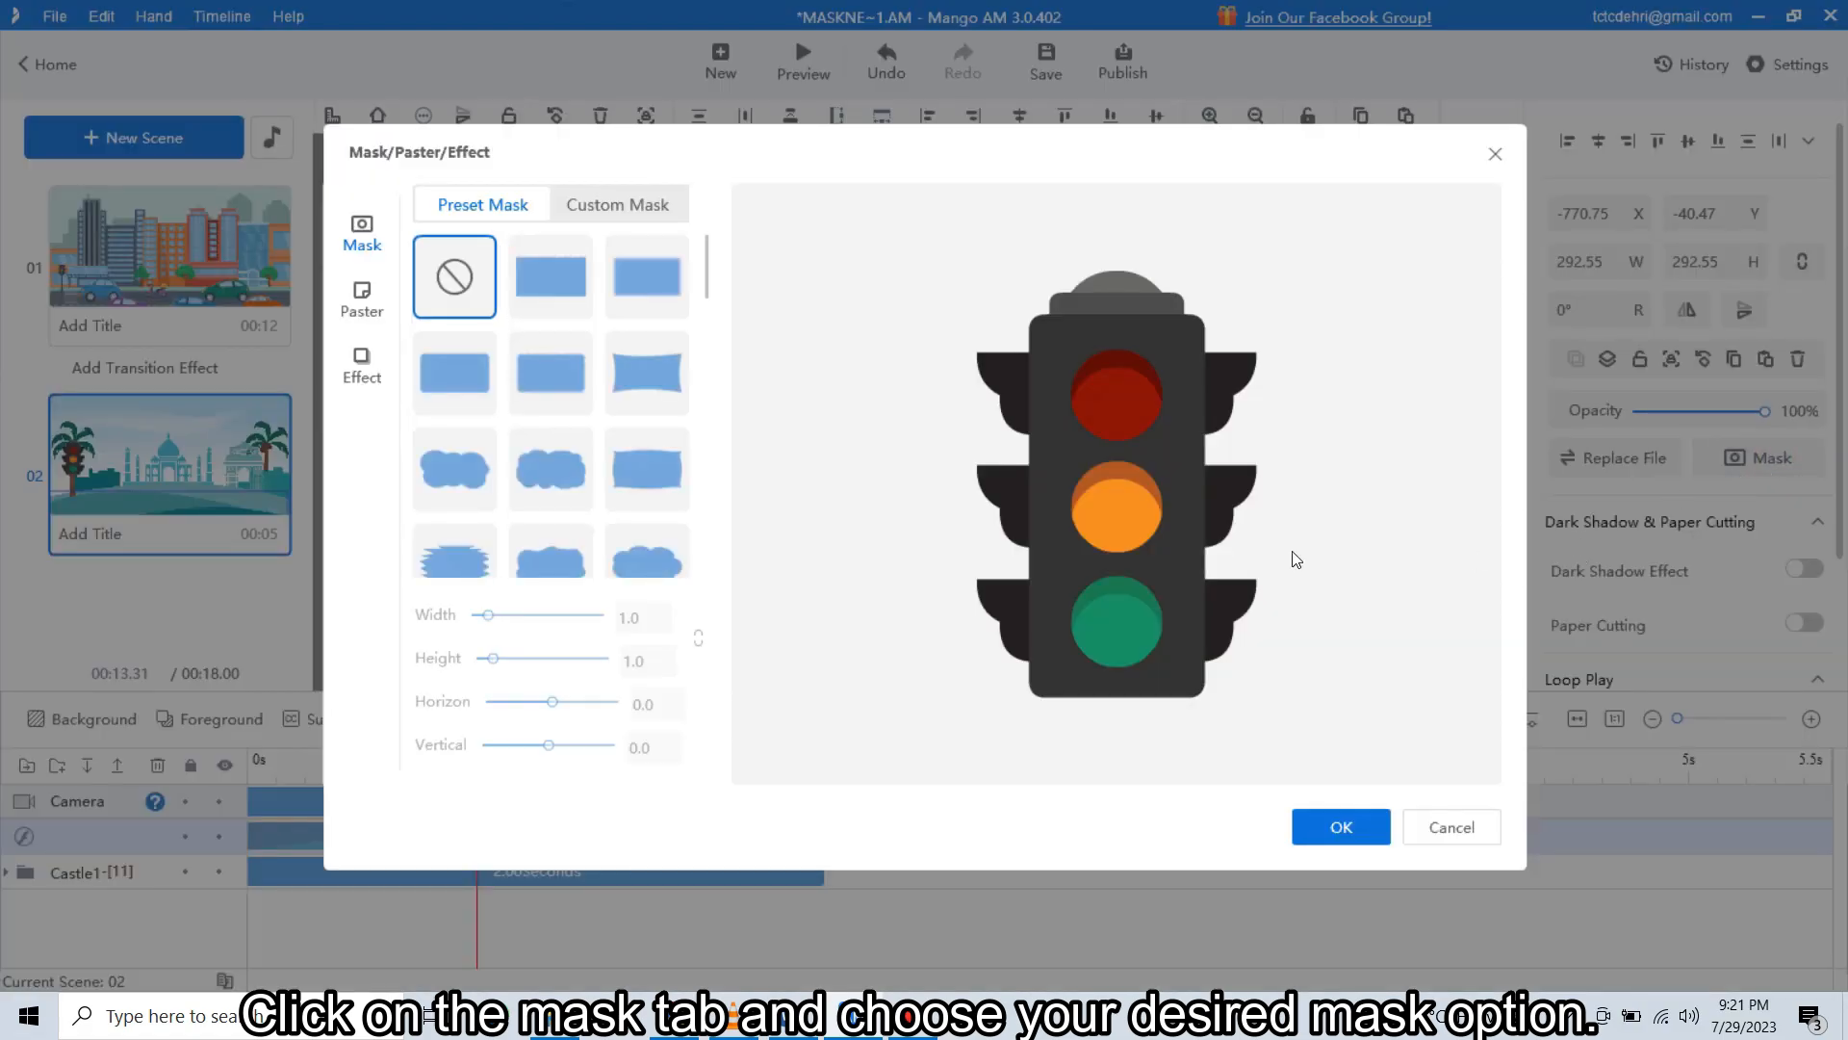
left_click(646, 276)
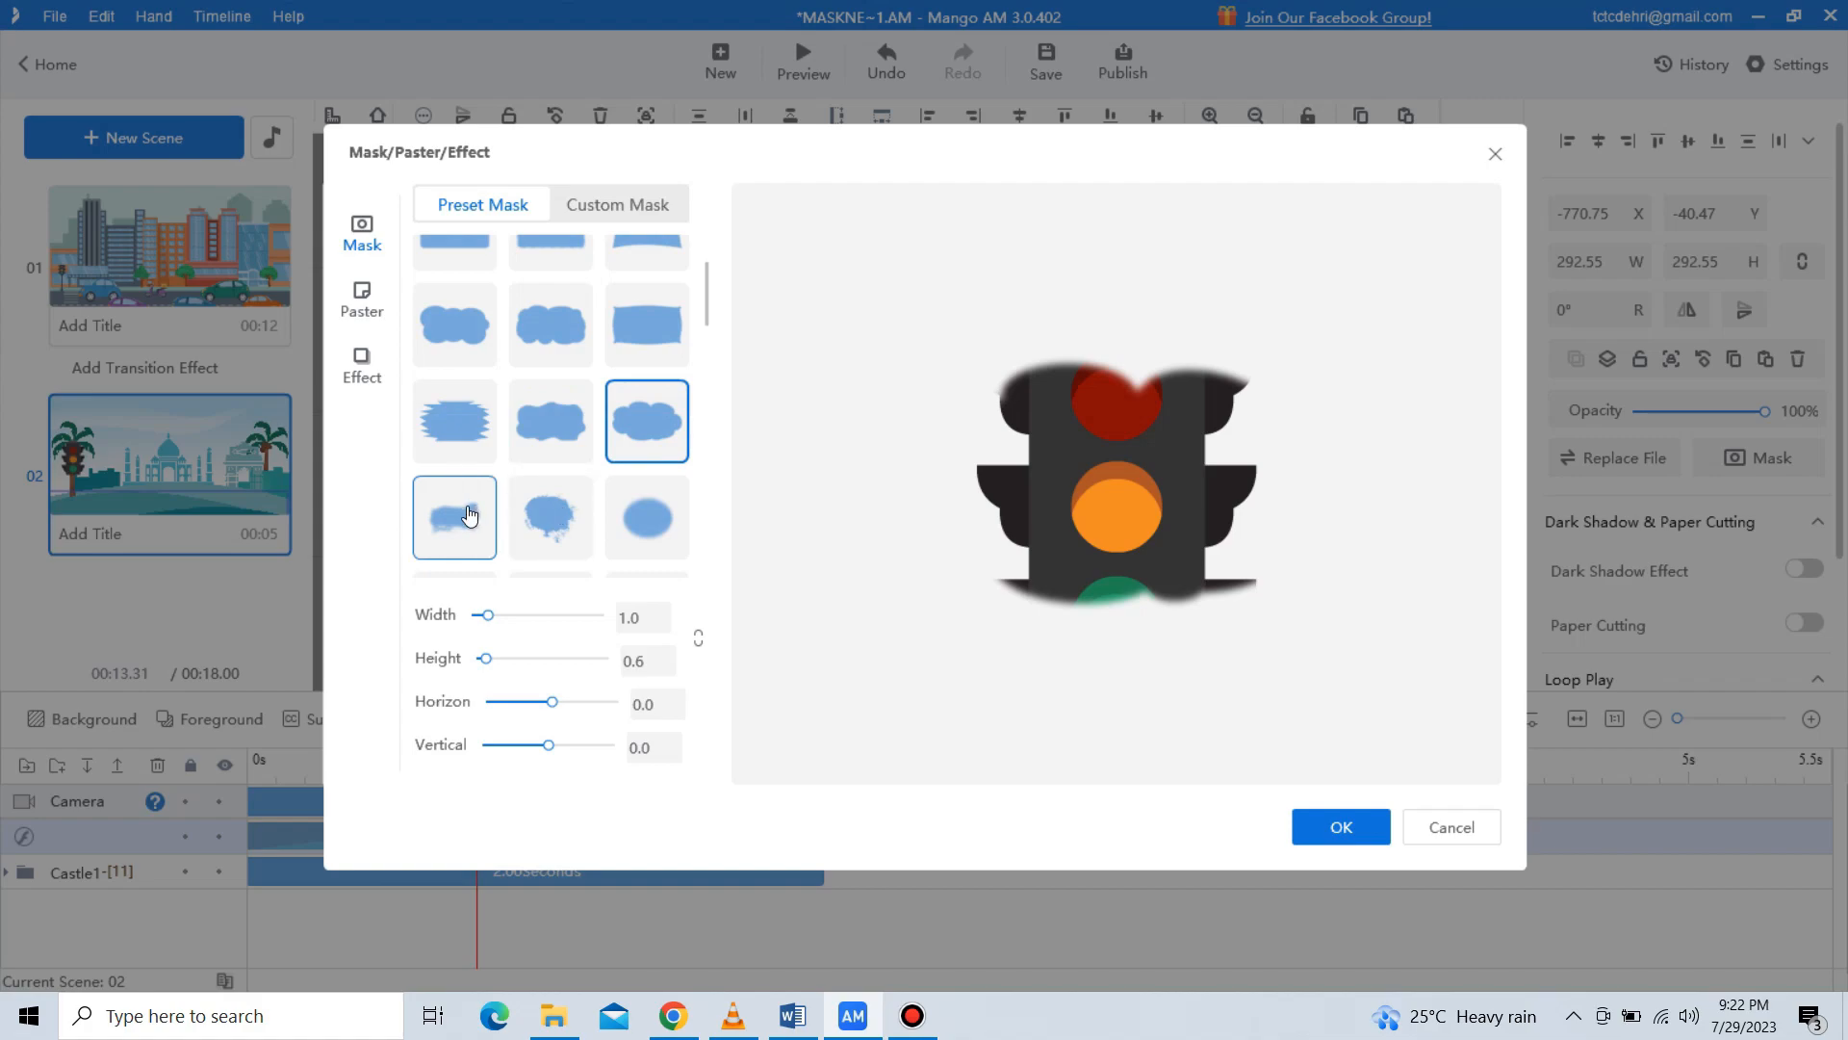
left_click(645, 458)
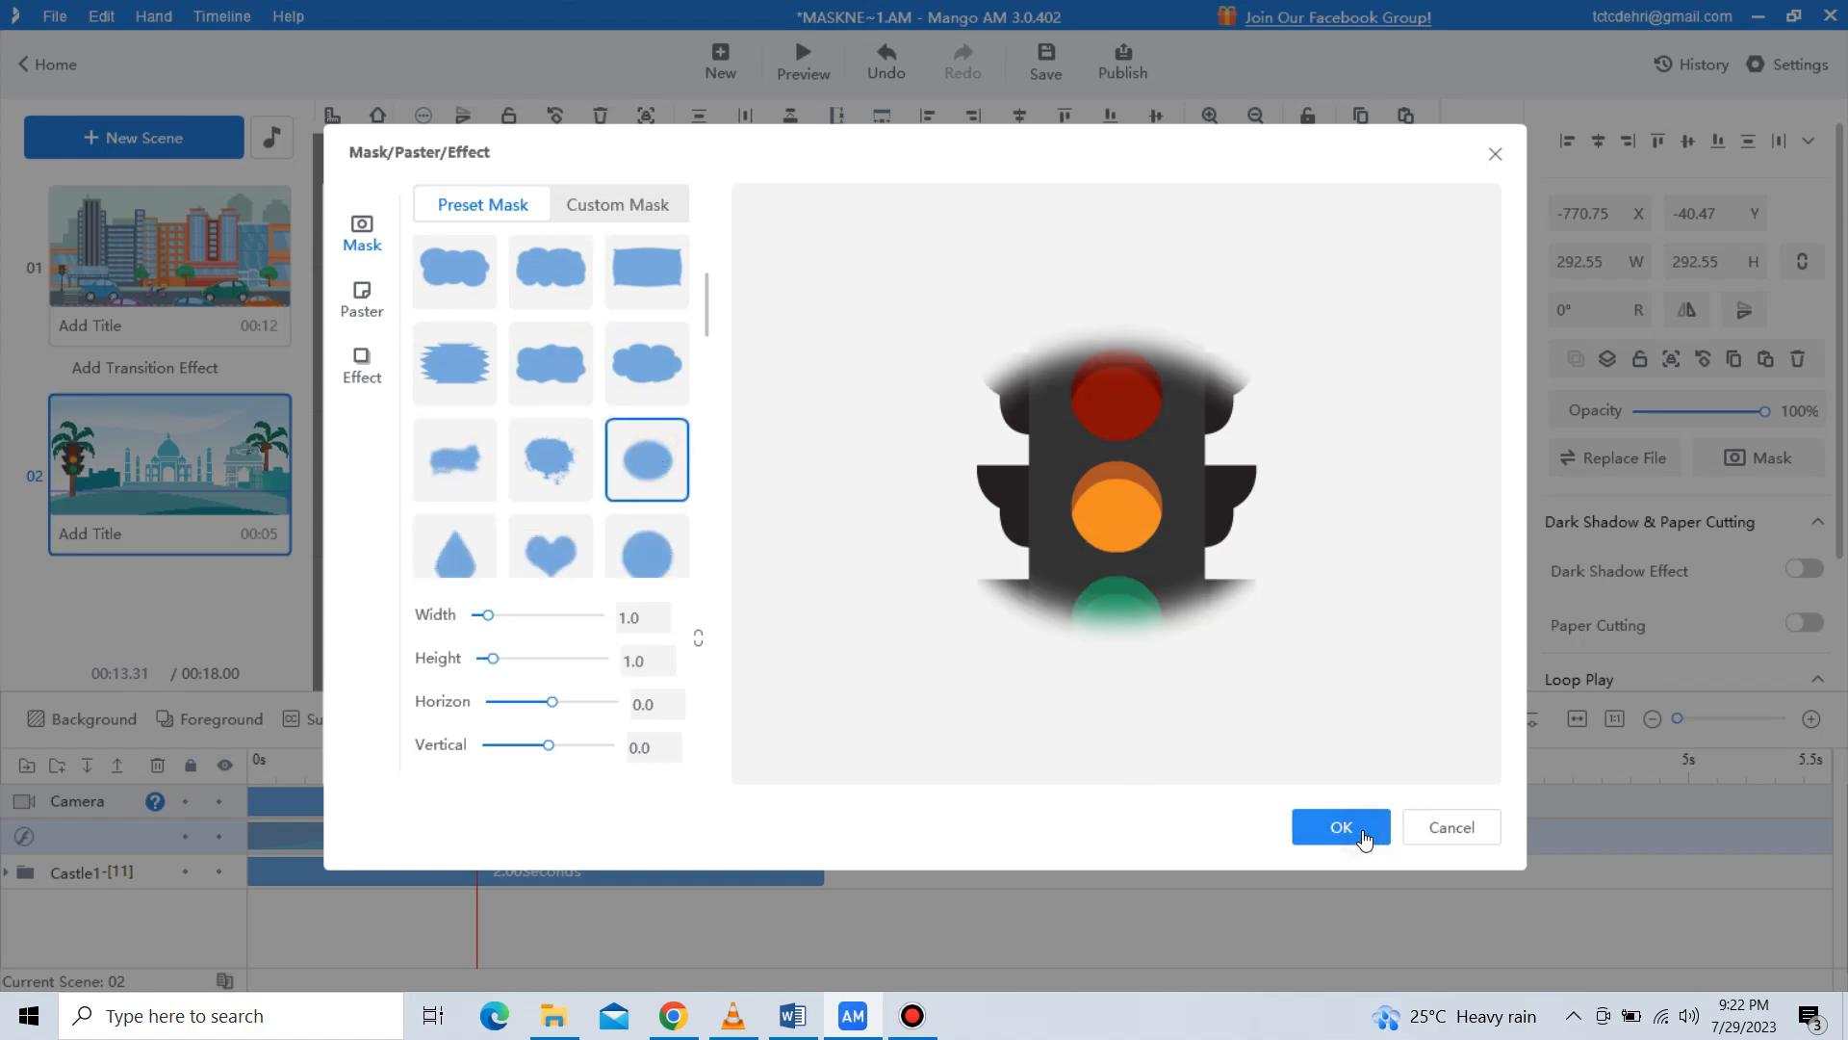
left_click(1340, 826)
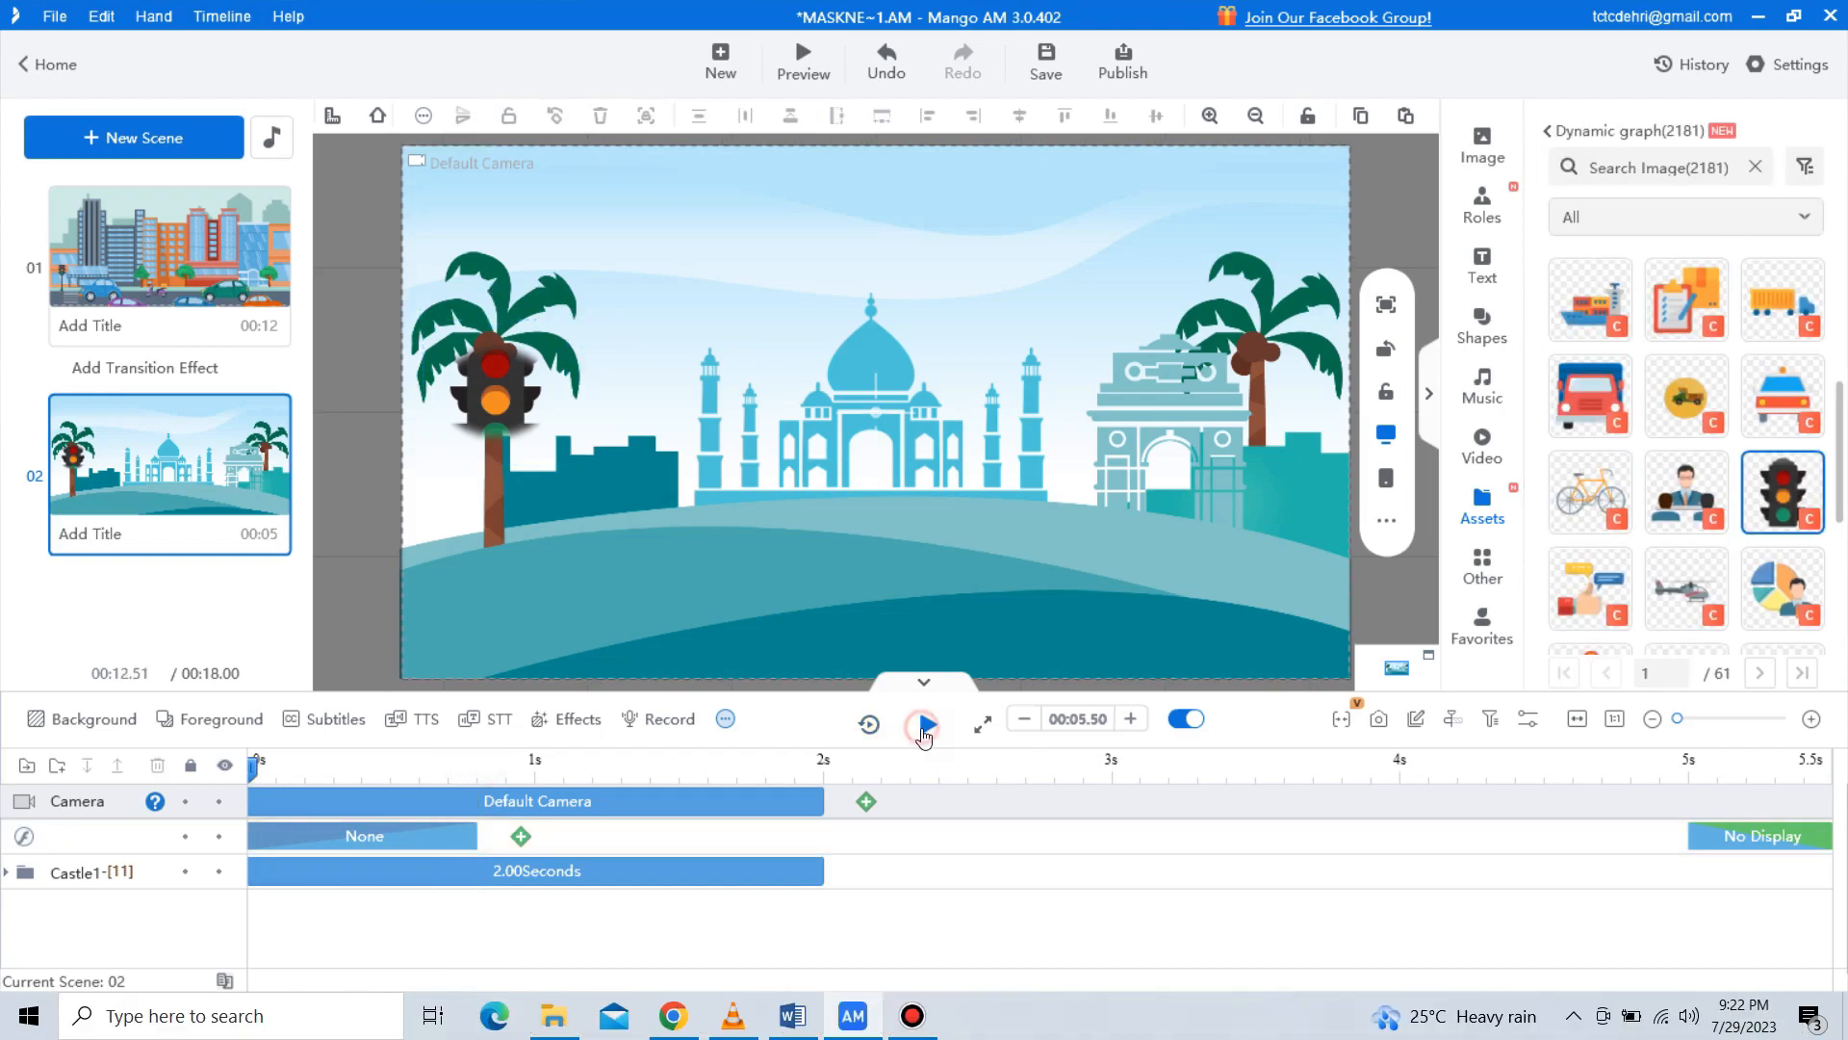
Step: Play the monument scene to check the traffic light's oval mask
left_click(924, 724)
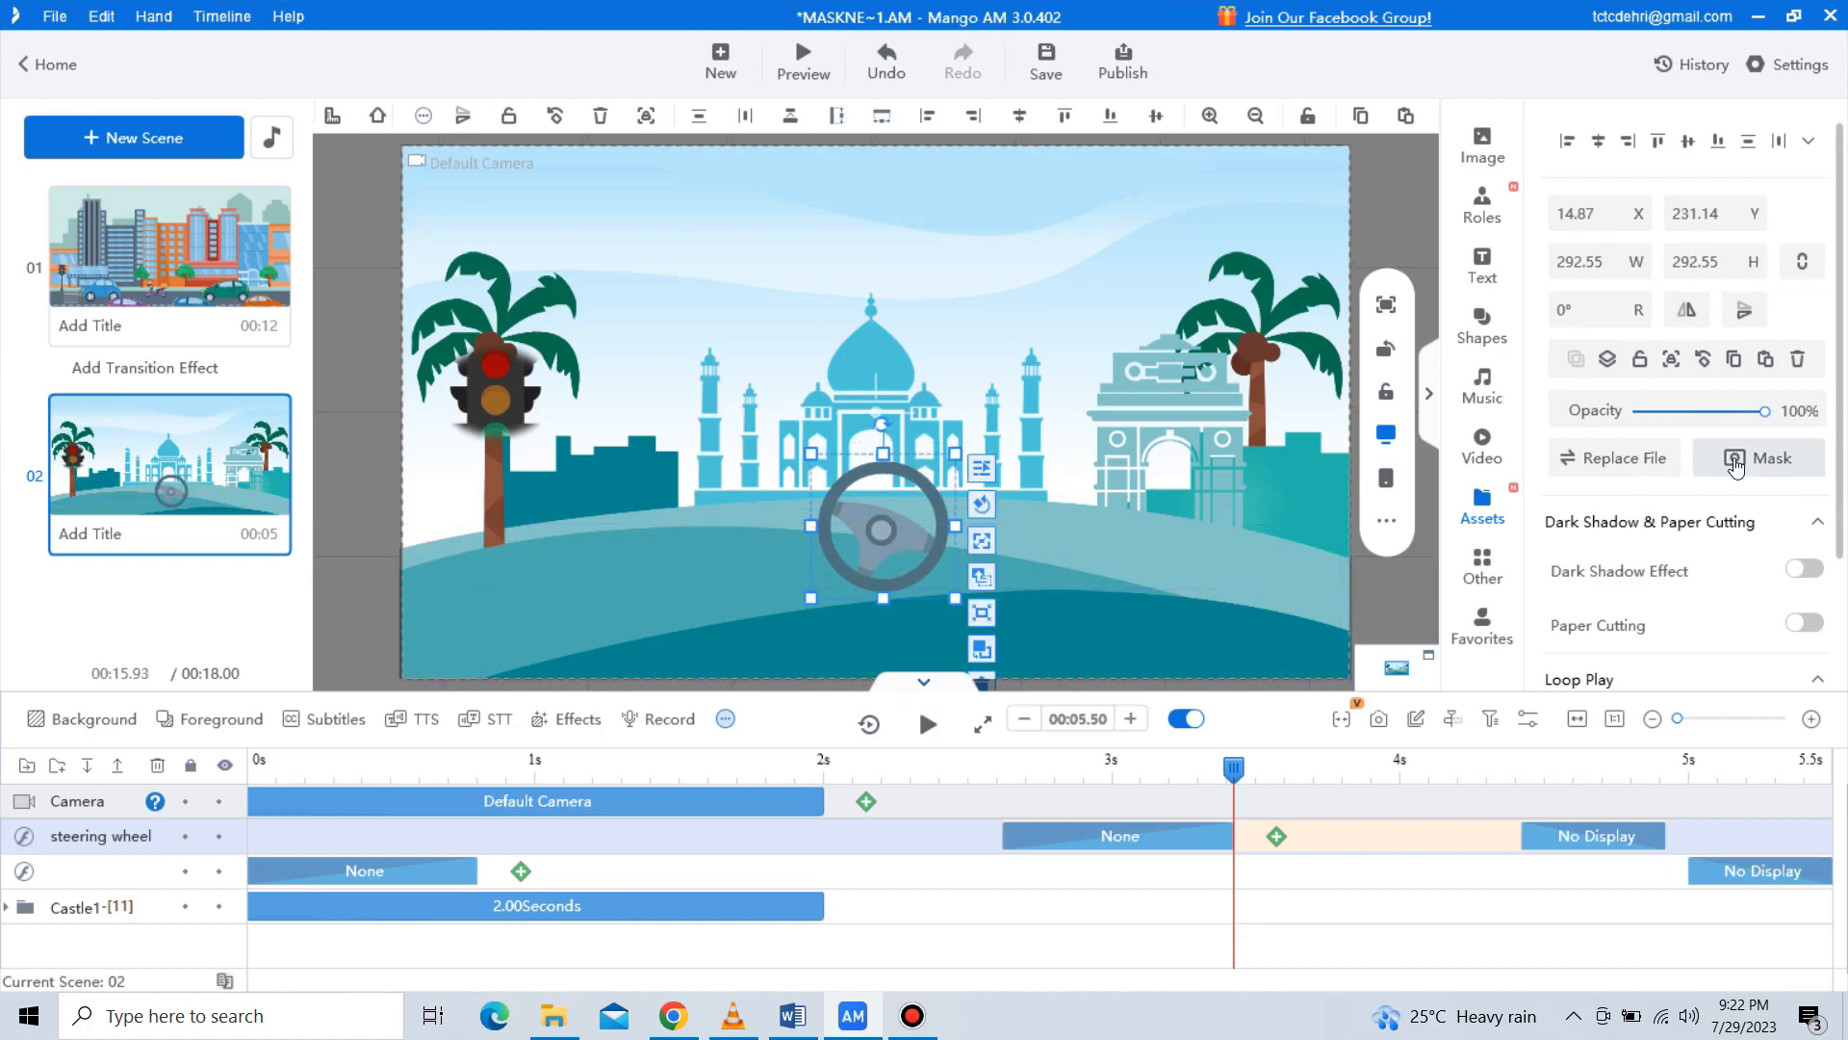
Step: Mask the steering wheel with the jagged brush-edge preset, preview, and open the publish settings
left_click(1769, 457)
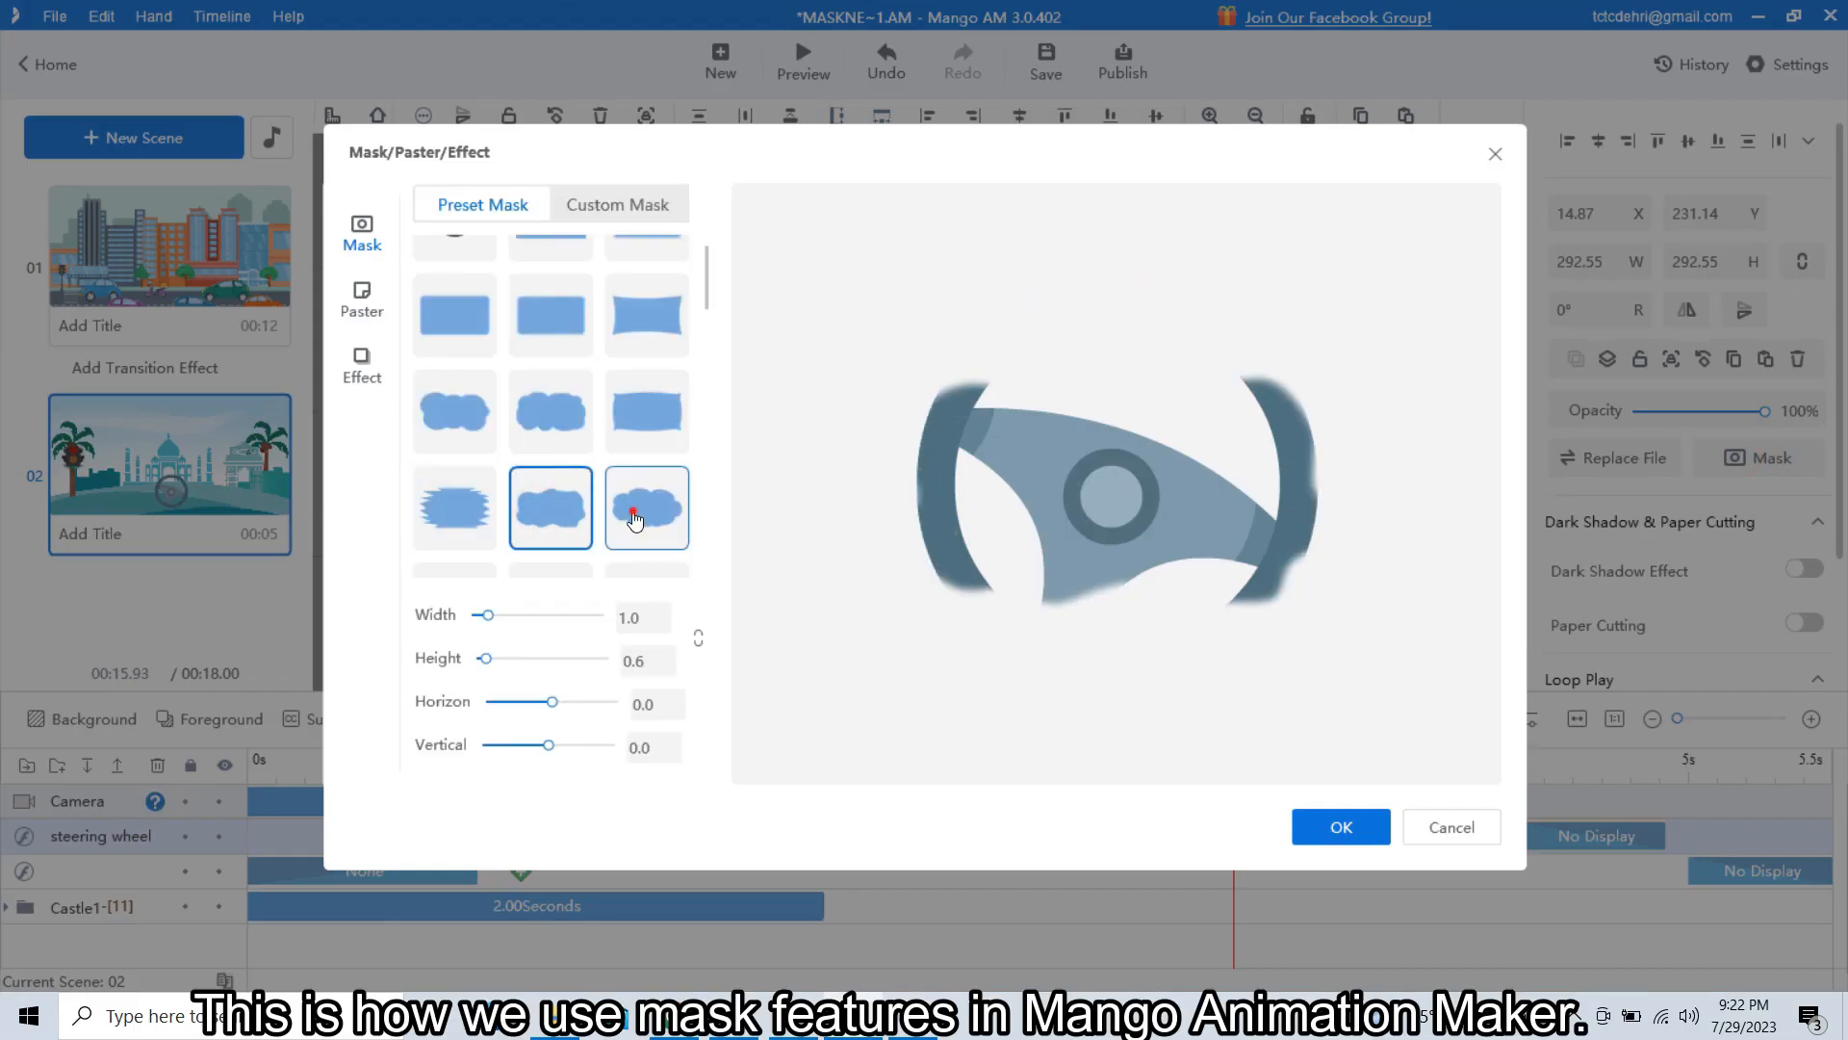
left_click(454, 508)
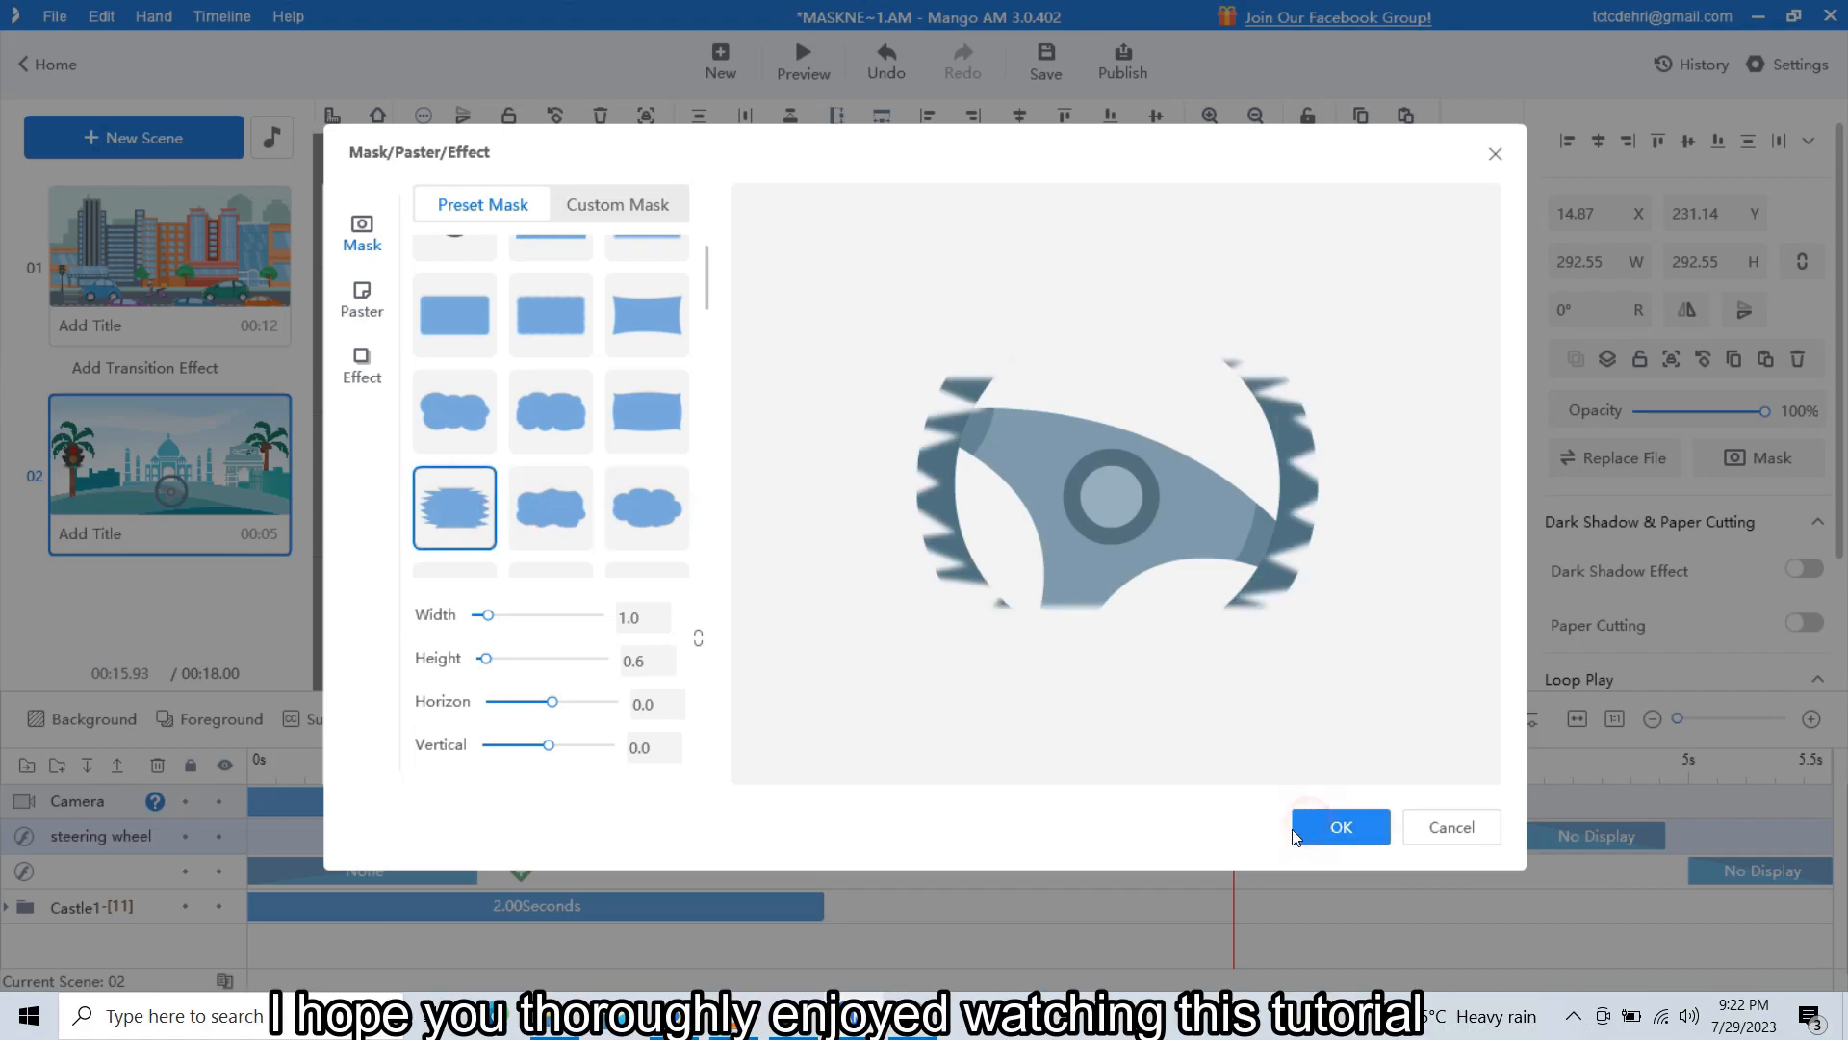
left_click(1340, 826)
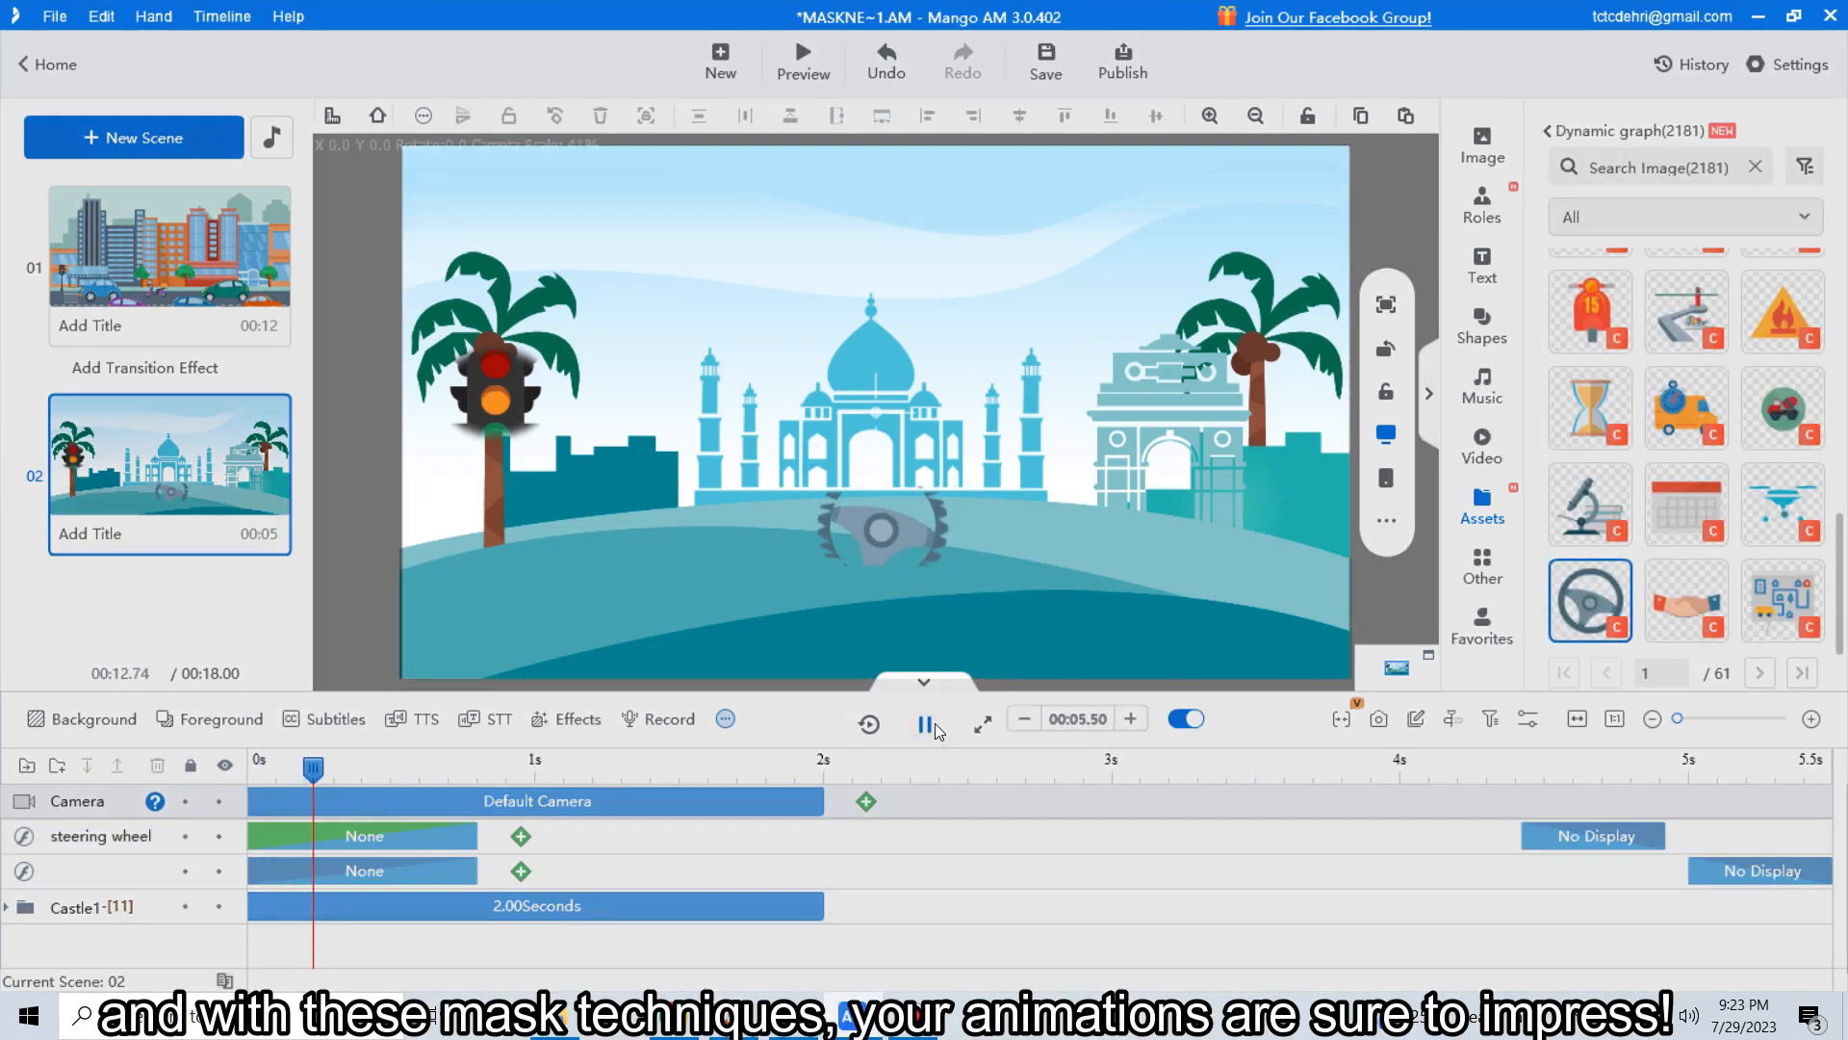
left_click(926, 719)
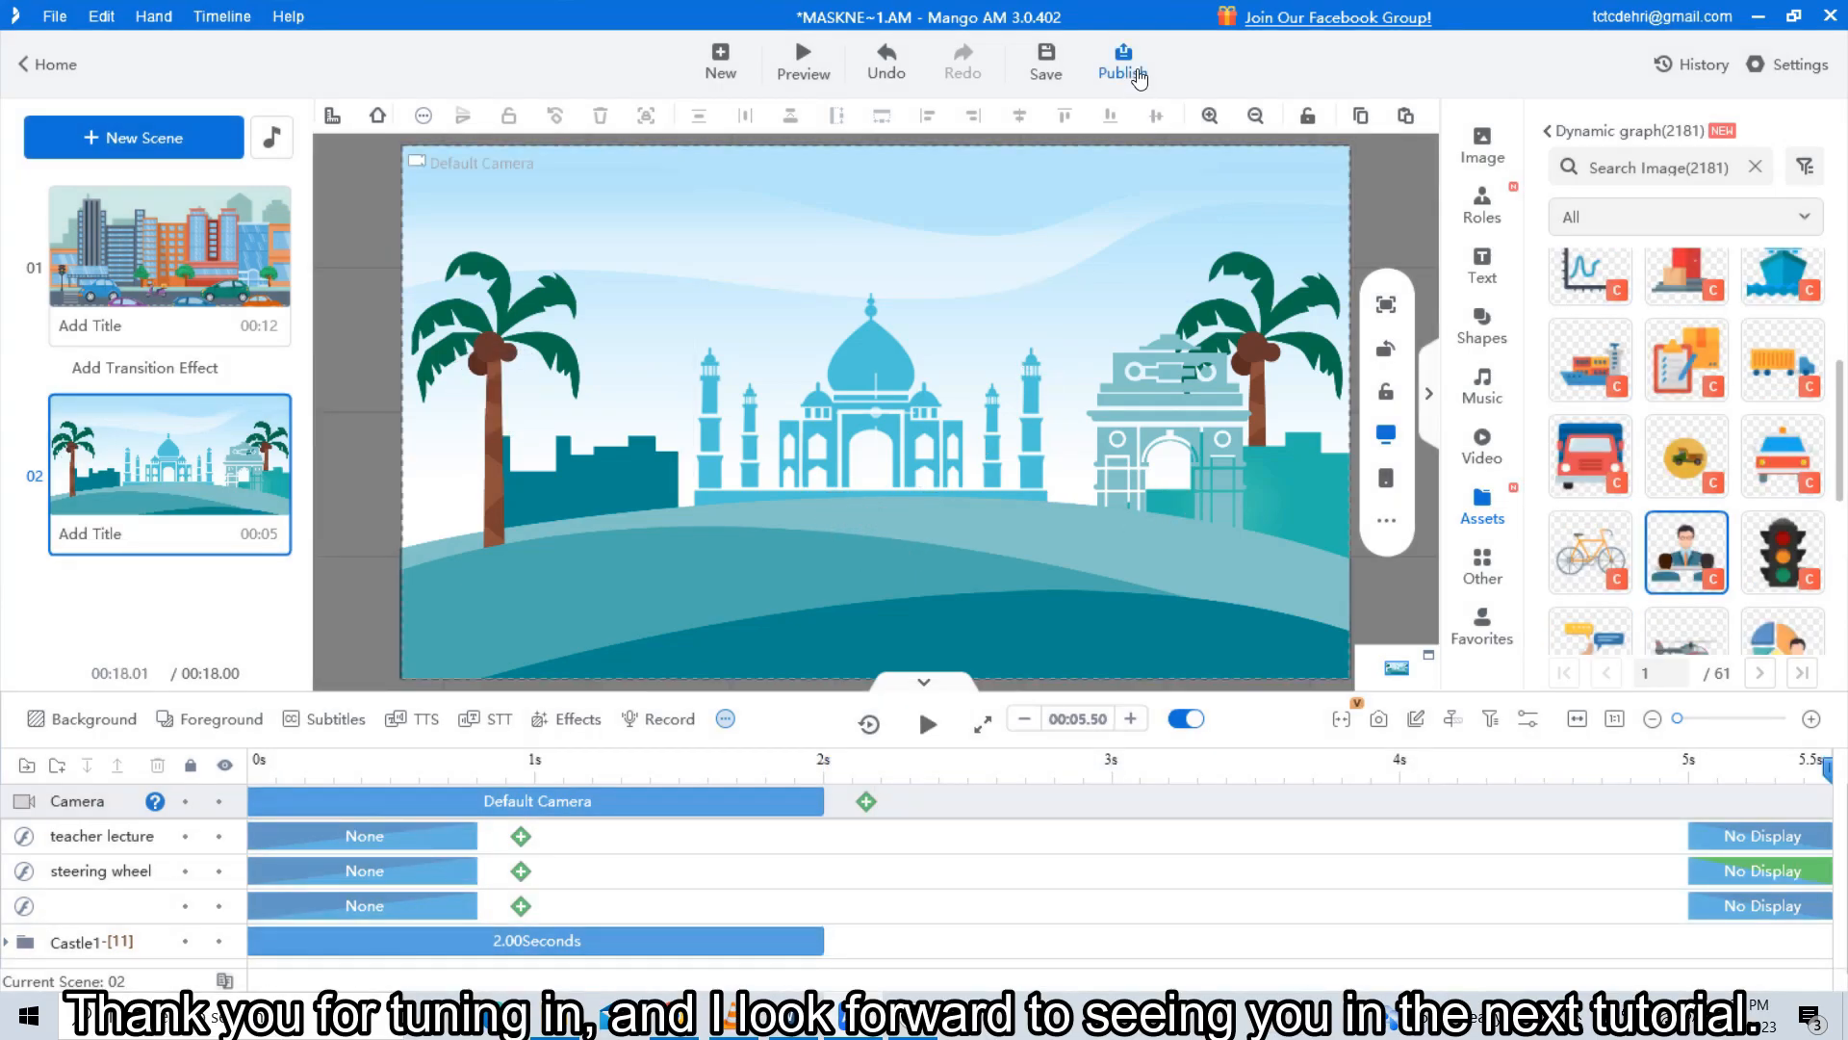
left_click(1121, 55)
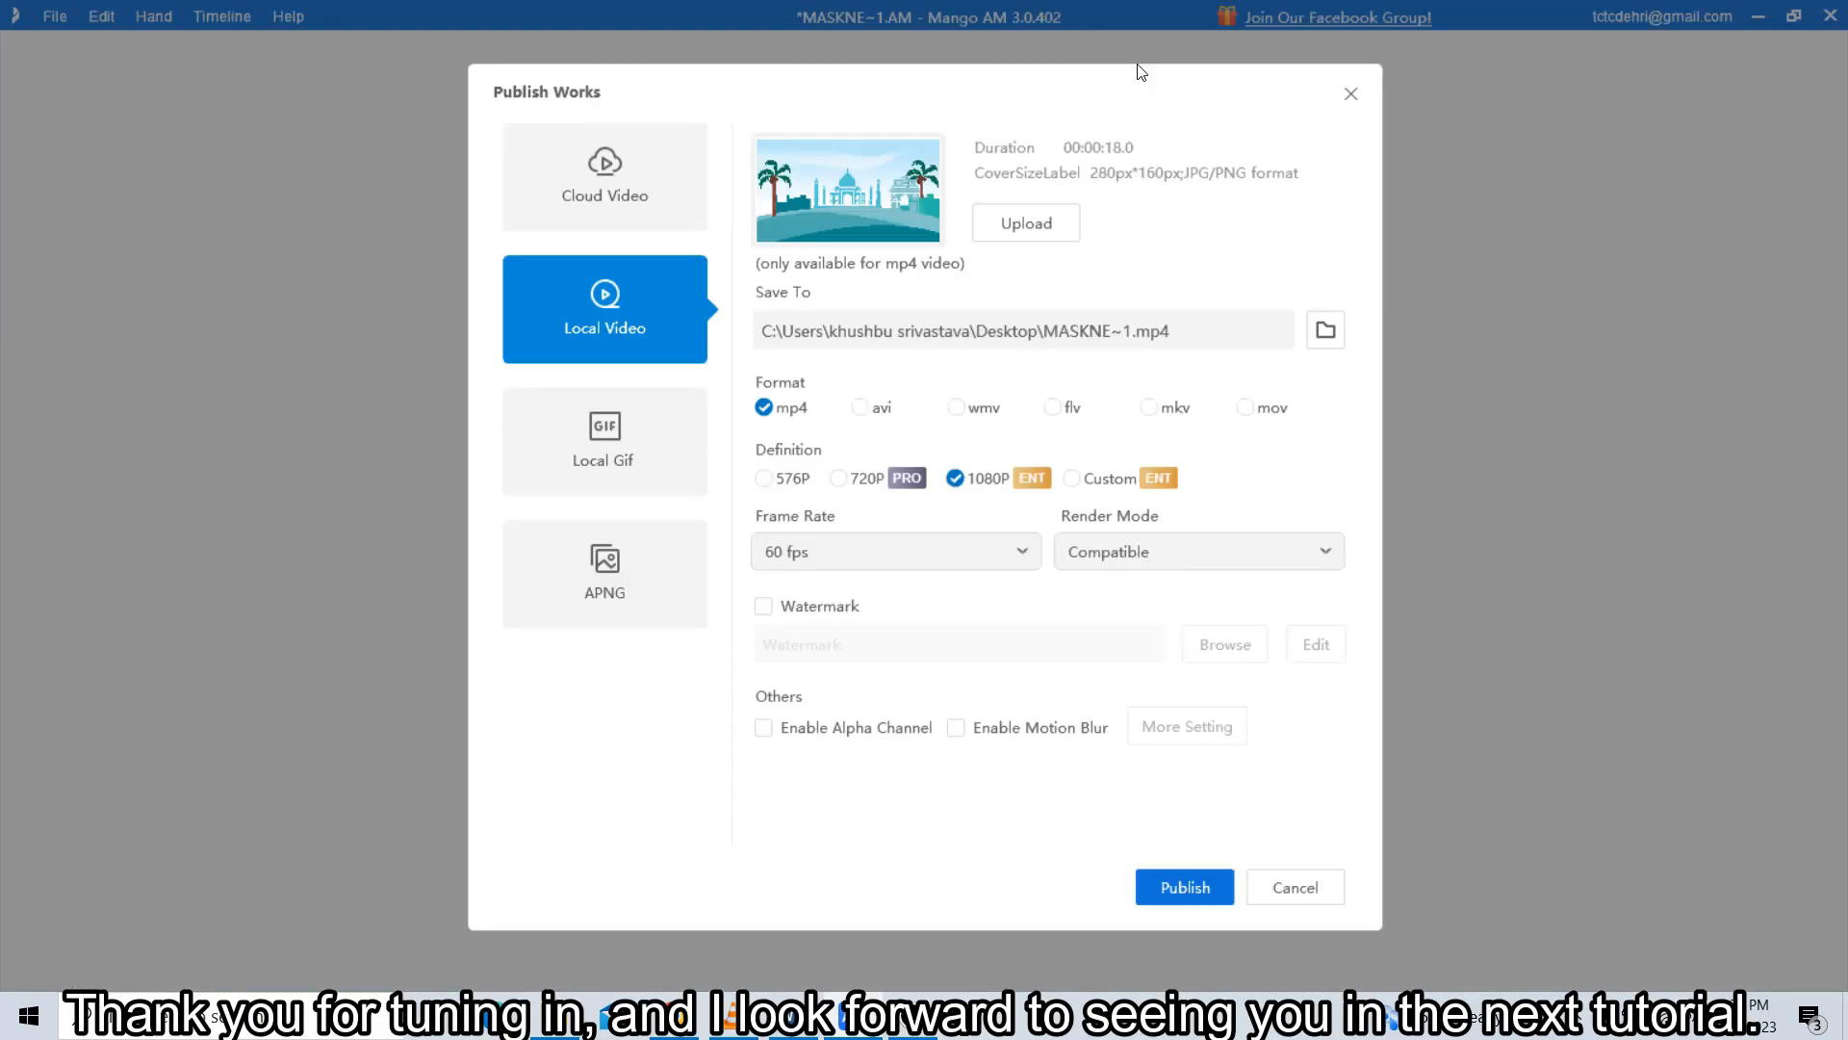